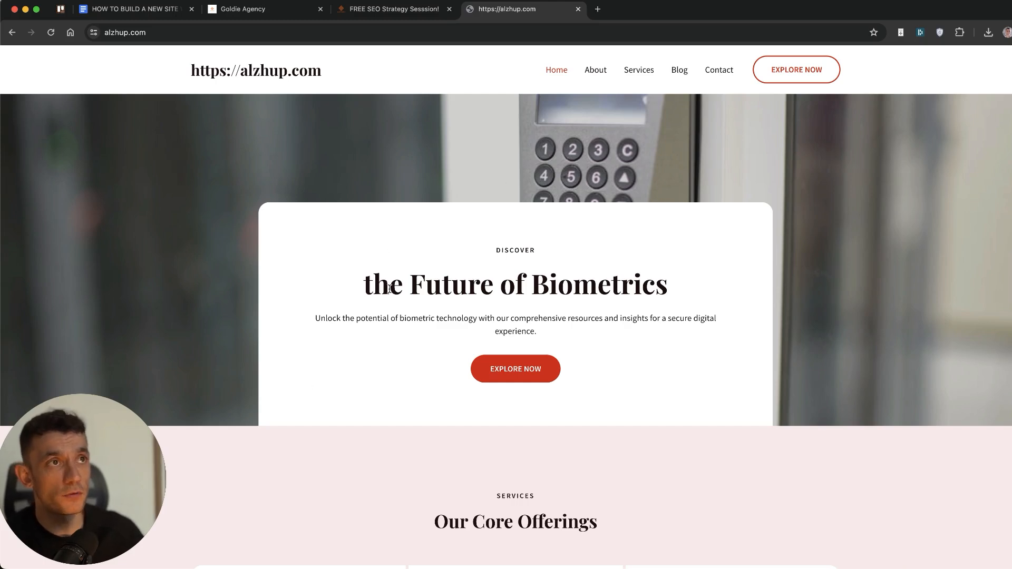
pyautogui.moveTo(459, 219)
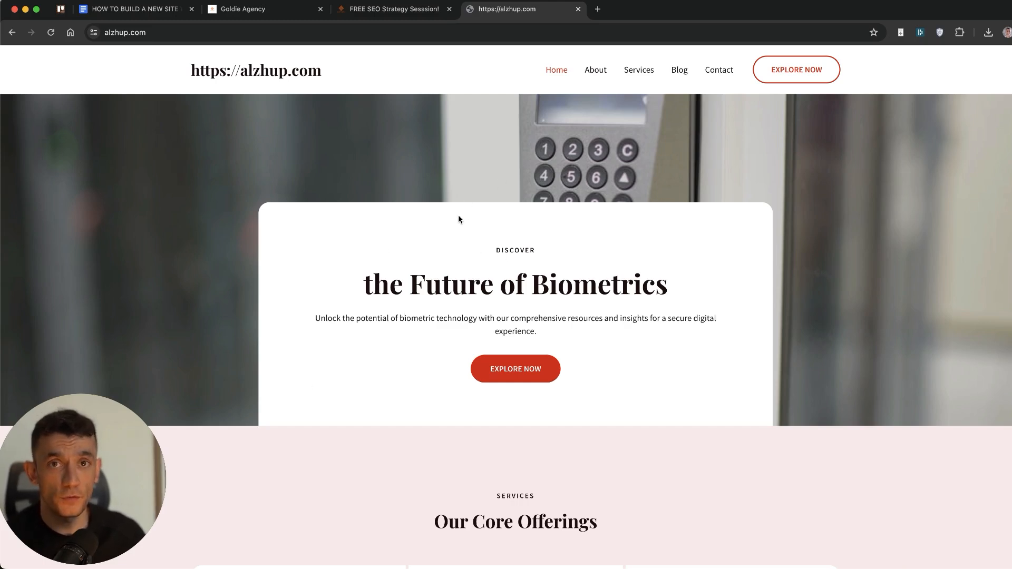
pyautogui.moveTo(461, 265)
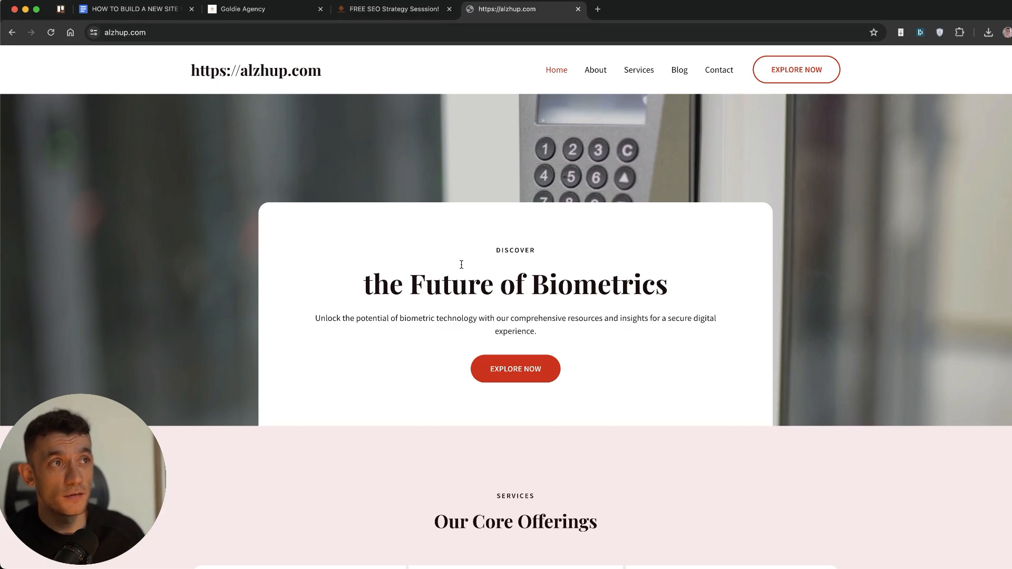
pyautogui.moveTo(380, 310)
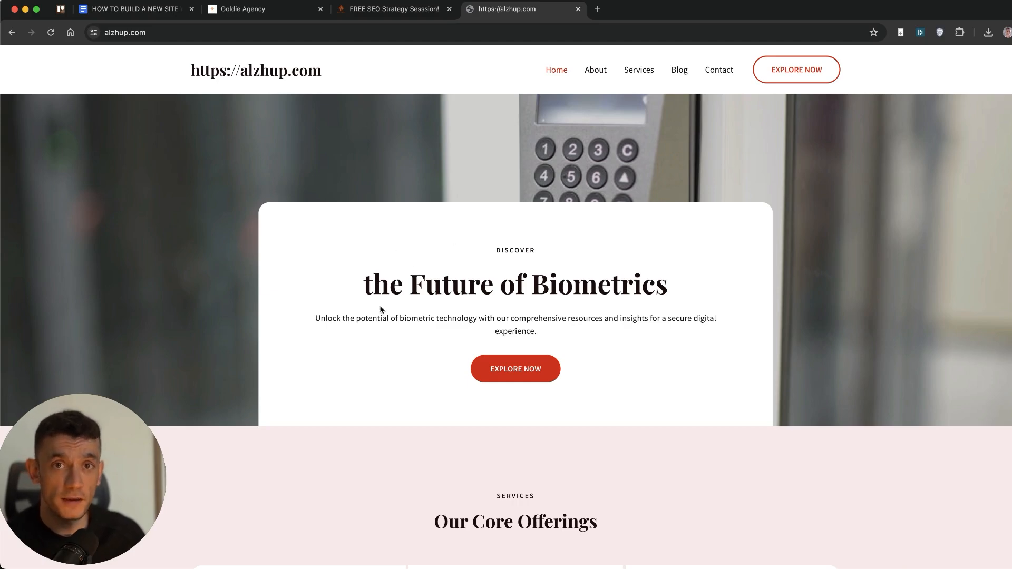
# - Open the alzhup.com About page, 'Unveiling Our Company', from the top navigation
pyautogui.scroll(-3)
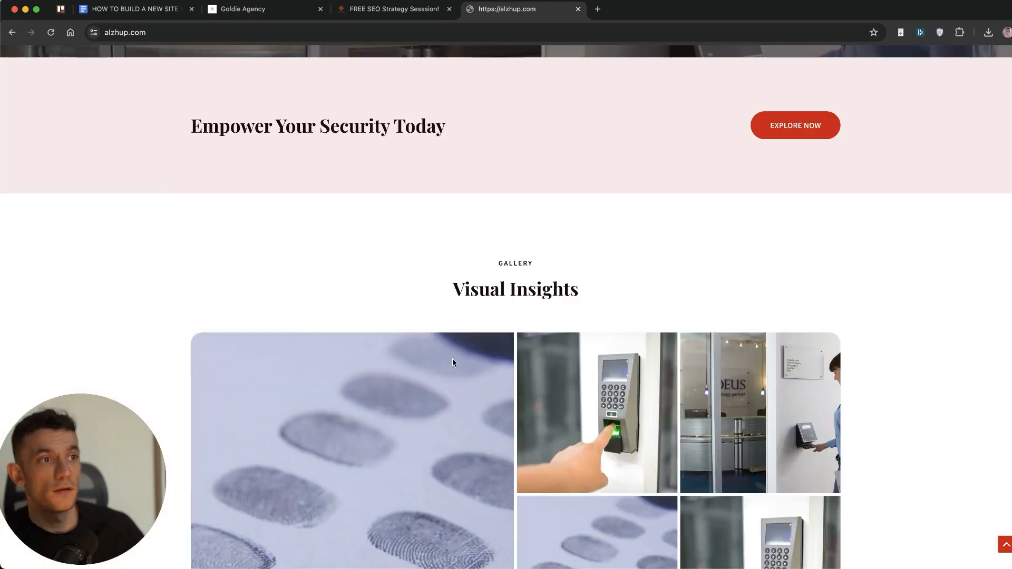
pyautogui.scroll(3)
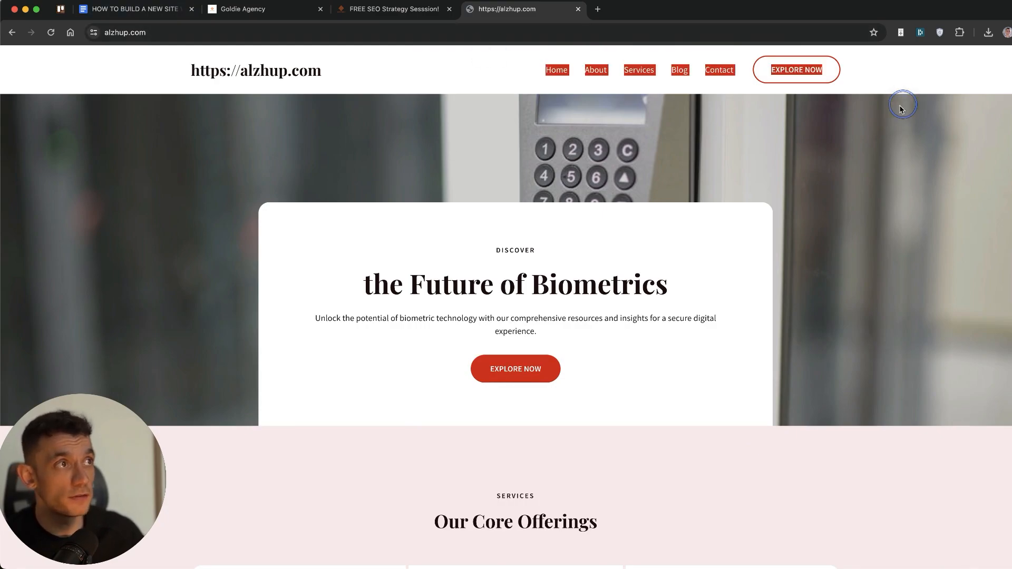
pyautogui.scroll(-3)
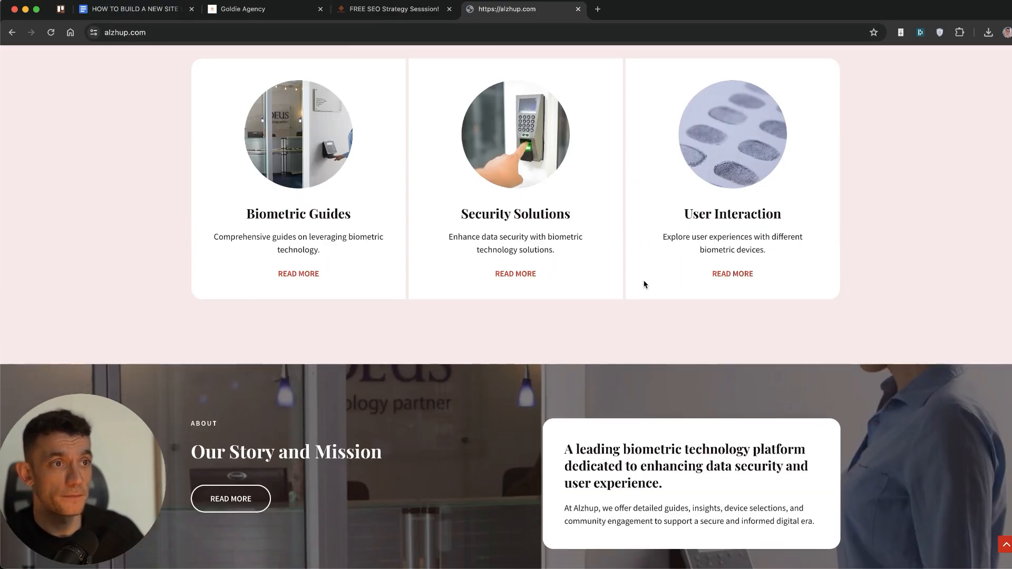
pyautogui.scroll(3)
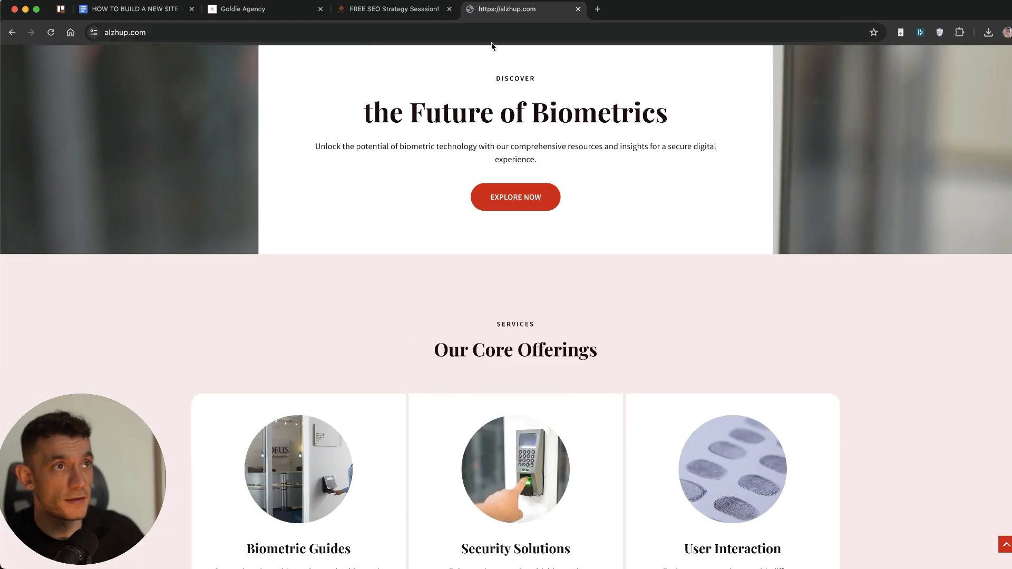
pyautogui.scroll(3)
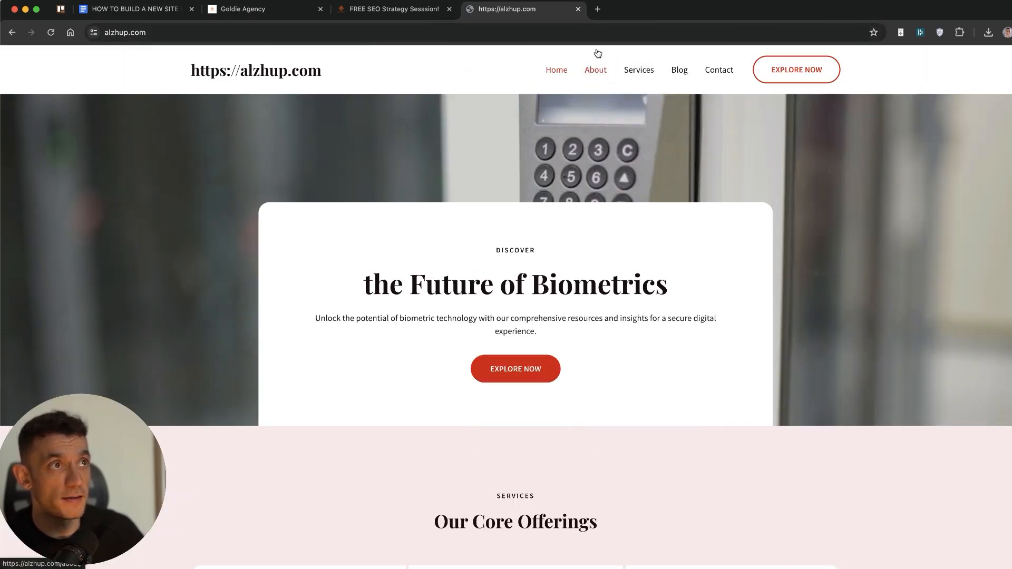
pyautogui.click(595, 70)
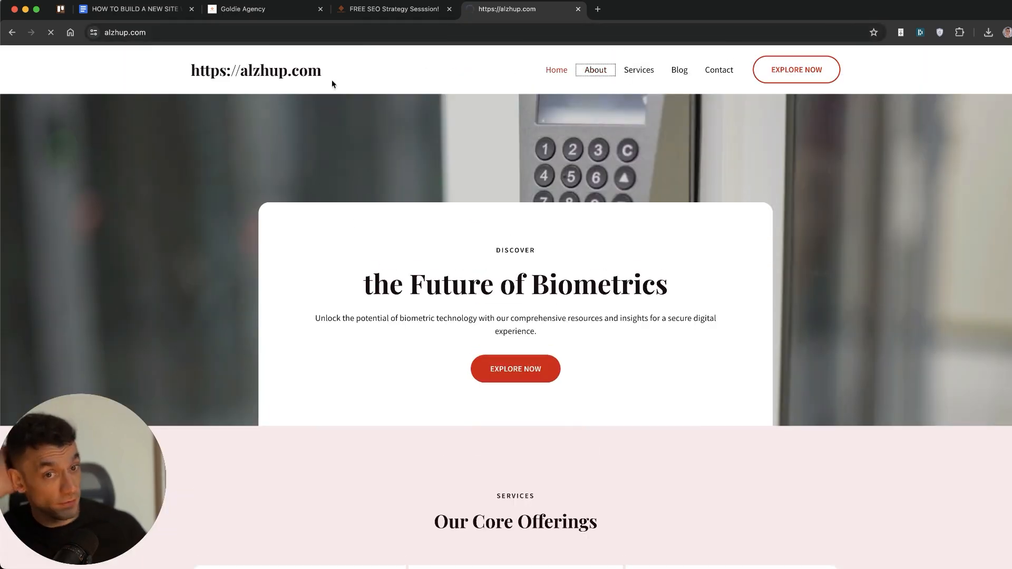
pyautogui.click(594, 70)
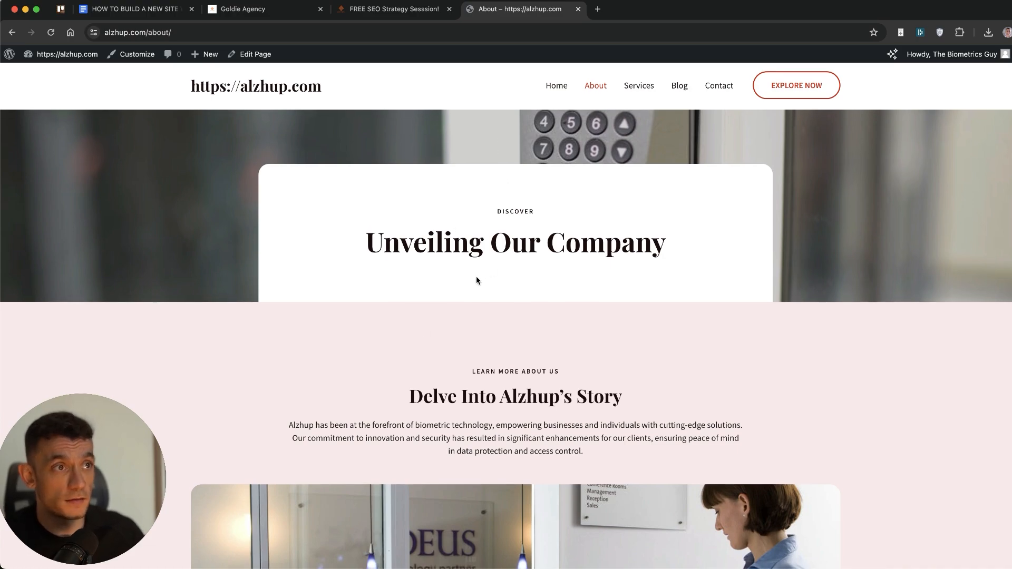
# - Scroll through the About page sections, then bring up the ZipWP builder homepage
pyautogui.scroll(-3)
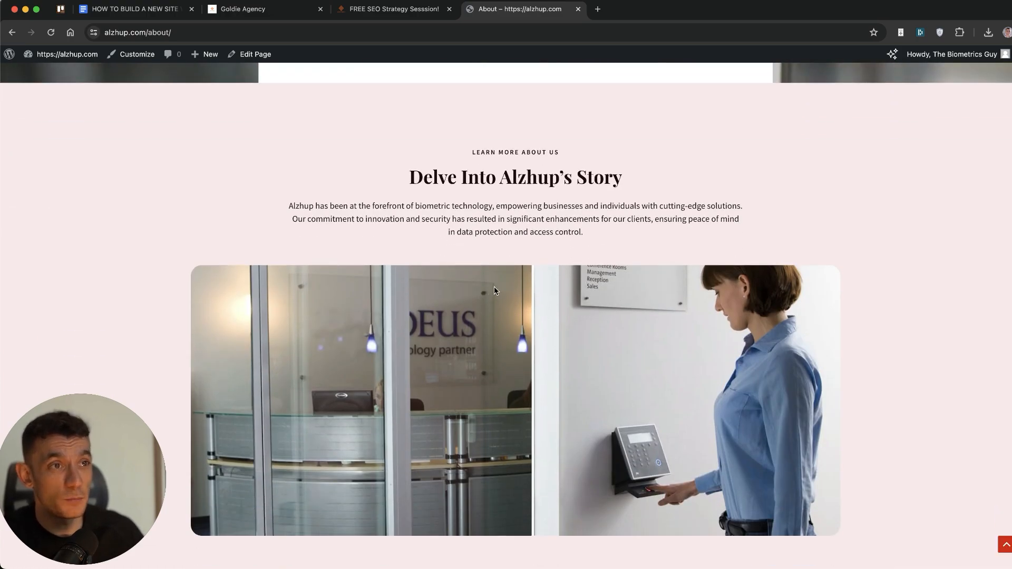
pyautogui.scroll(-3)
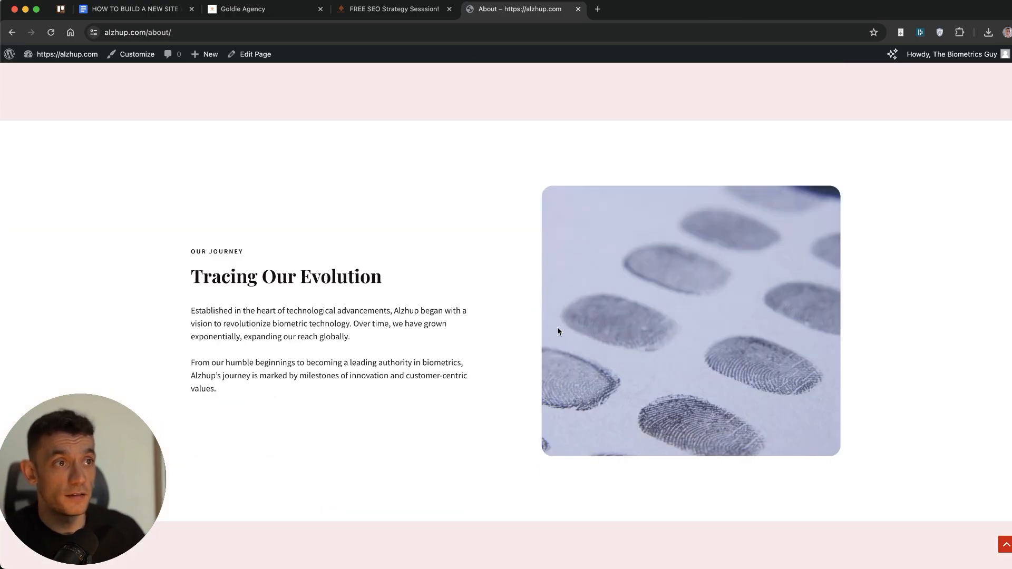
pyautogui.scroll(-3)
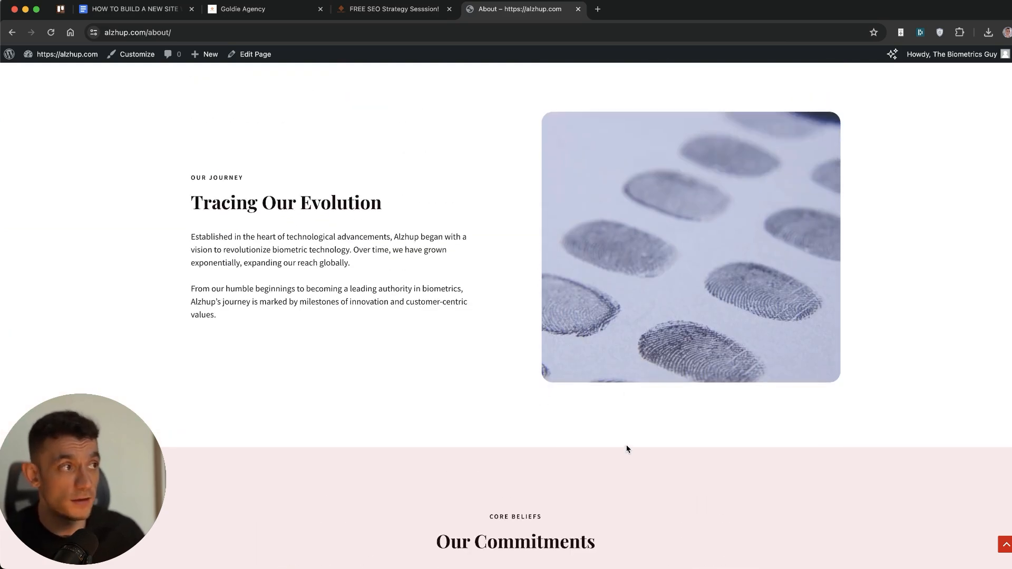
pyautogui.scroll(-3)
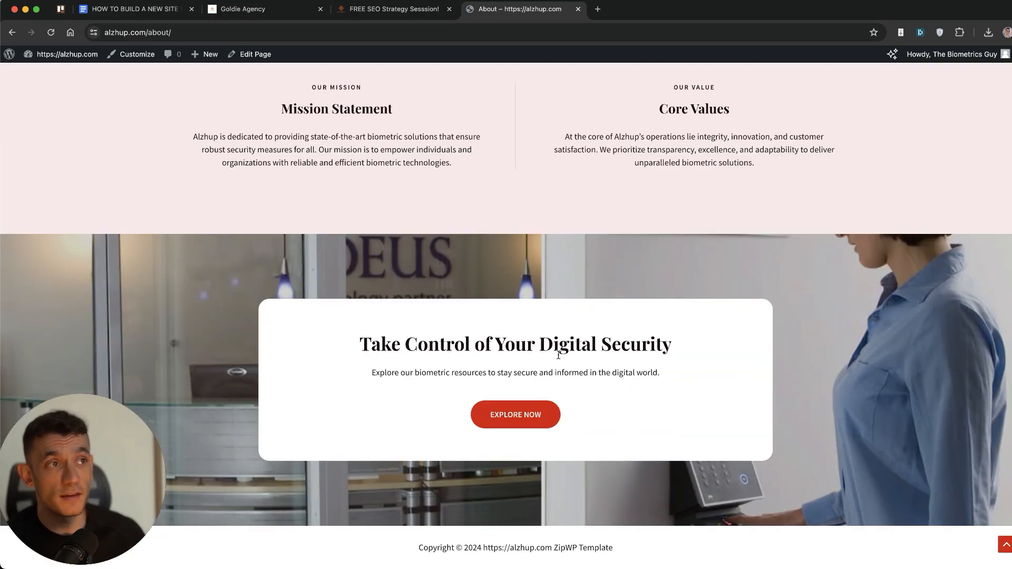
pyautogui.scroll(3)
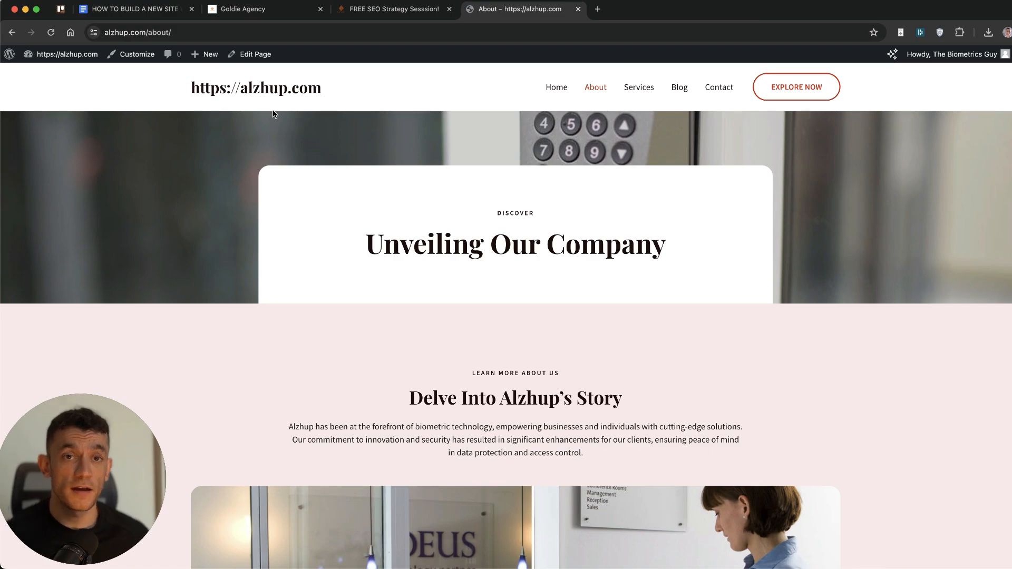
pyautogui.scroll(-3)
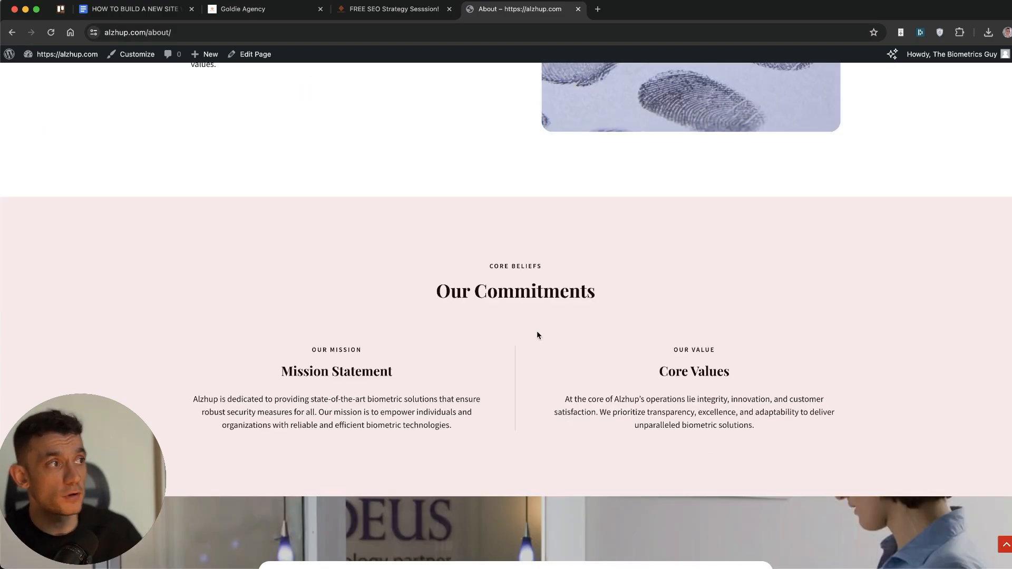
pyautogui.scroll(-3)
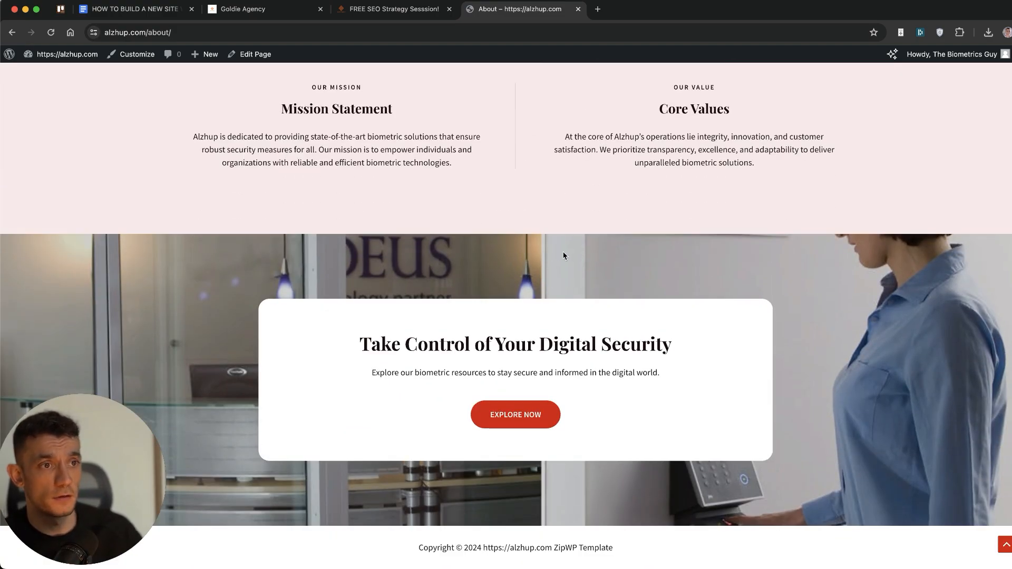
pyautogui.scroll(3)
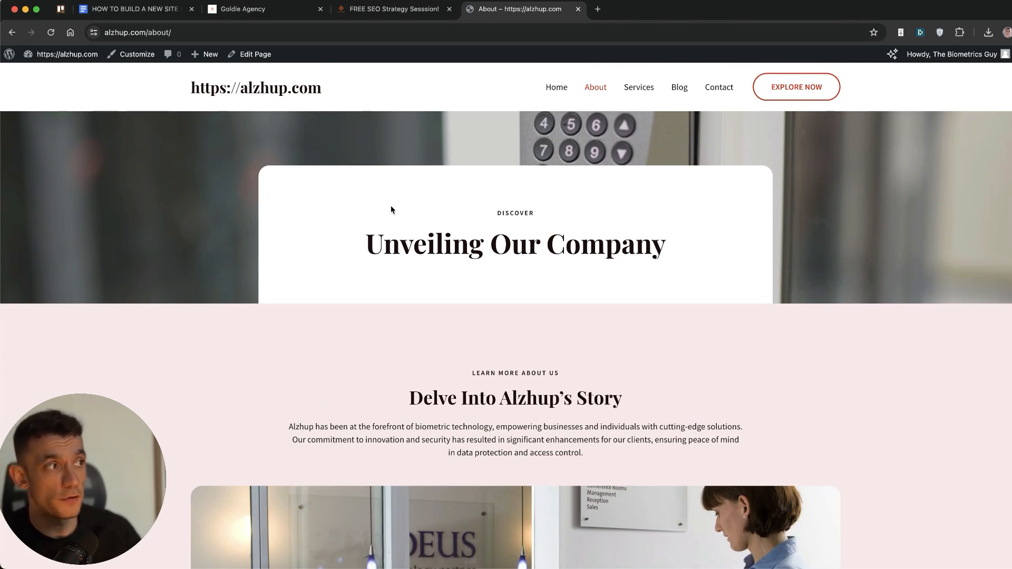
pyautogui.click(649, 9)
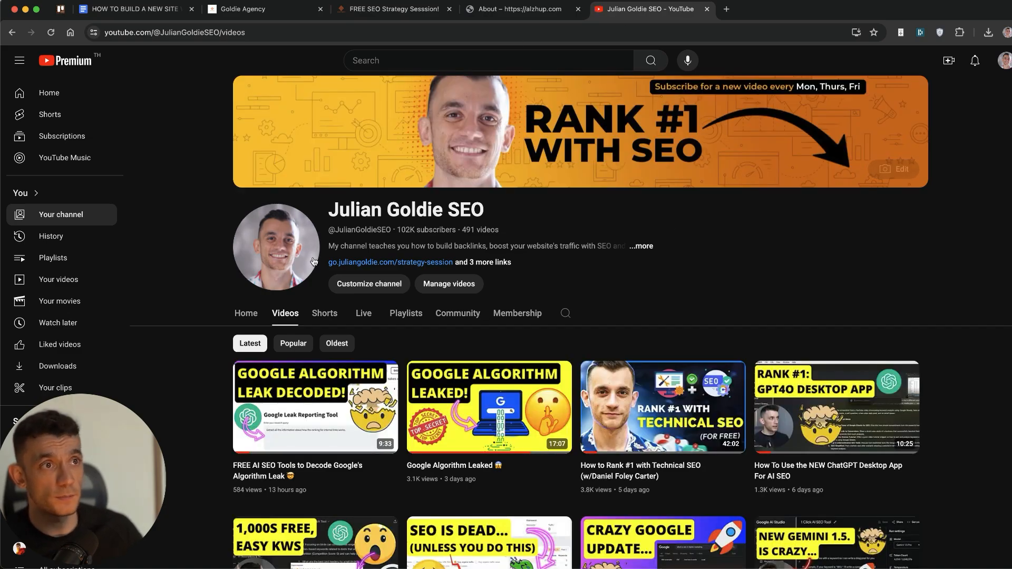
pyautogui.scroll(-3)
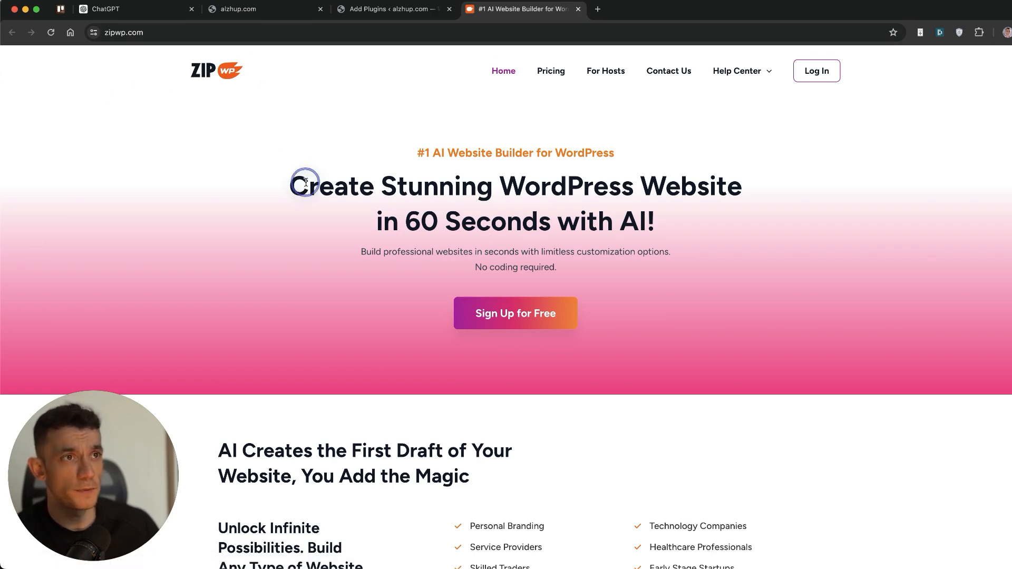
pyautogui.moveTo(331, 143)
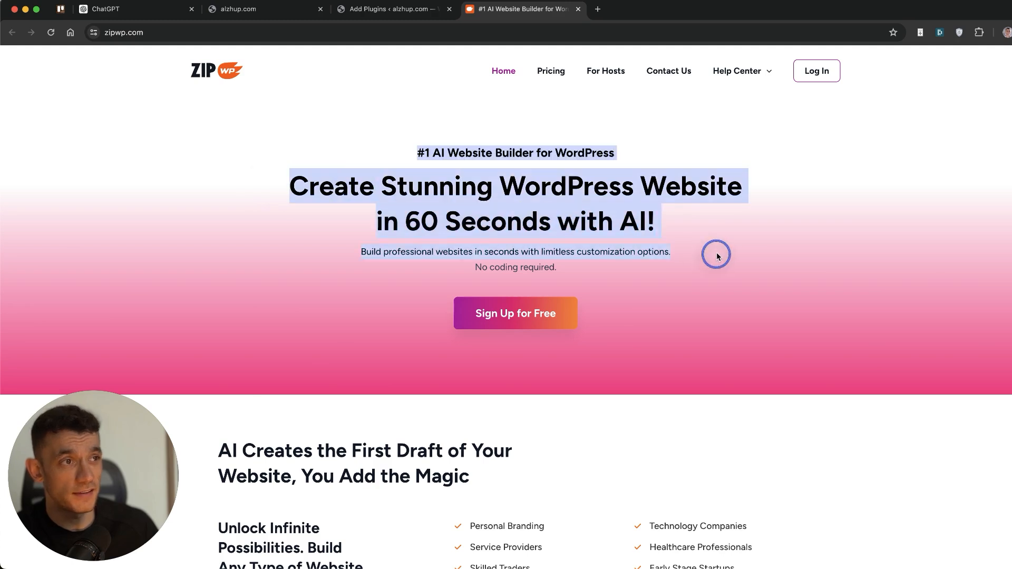
# - Browse ZipWP's registration page and sign up with Google in one click
pyautogui.click(742, 70)
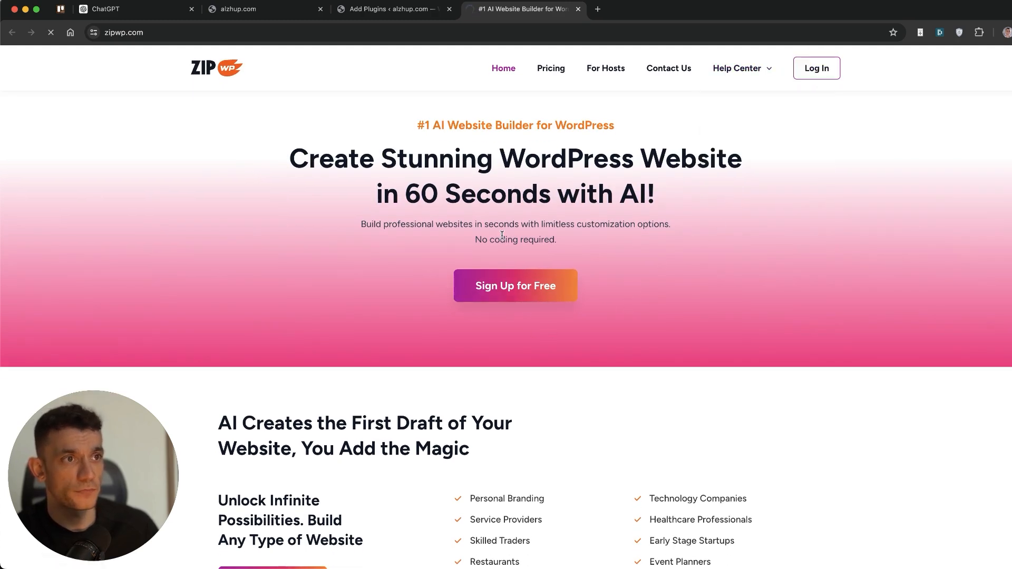
pyautogui.click(605, 68)
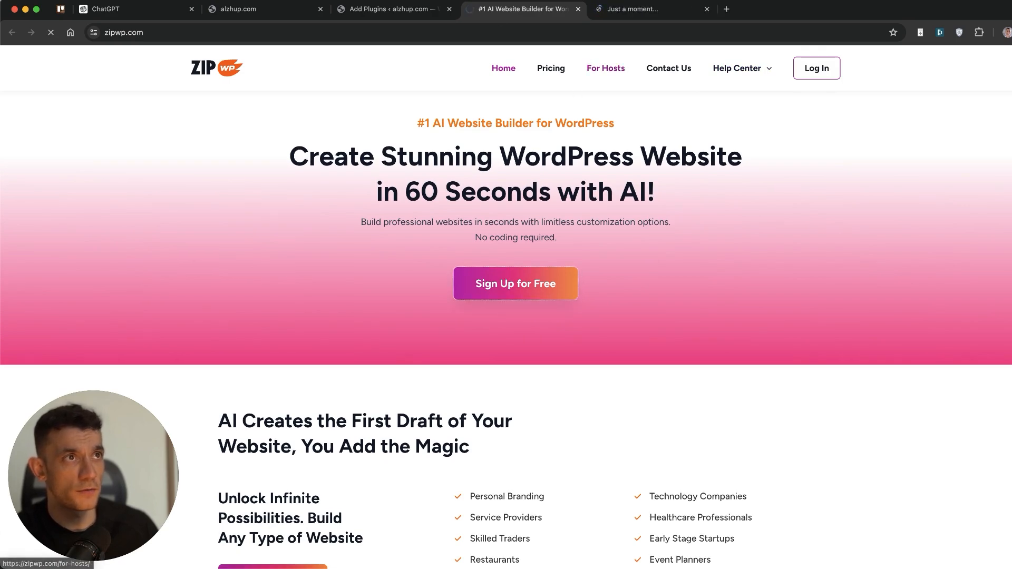
pyautogui.click(816, 68)
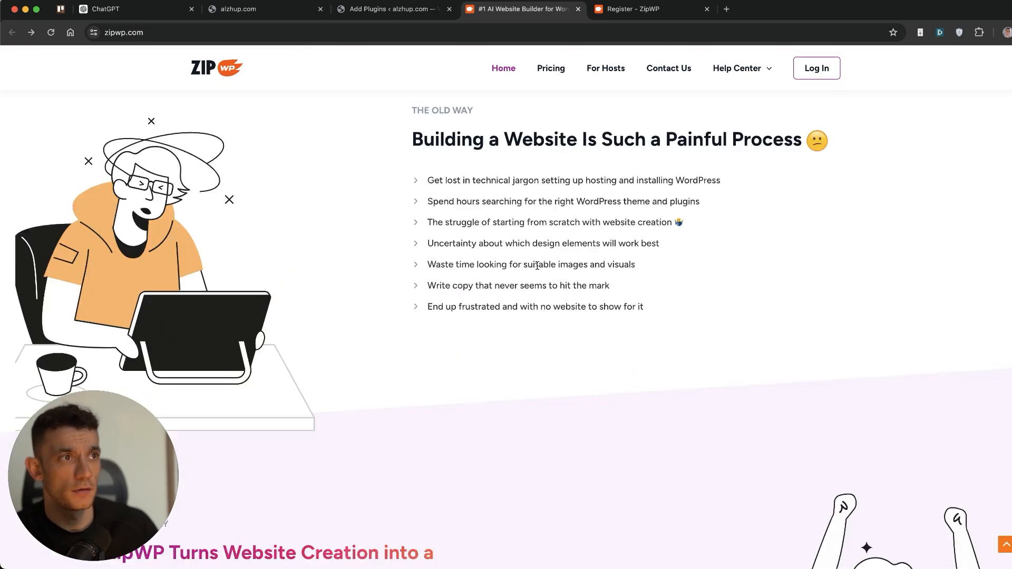
pyautogui.scroll(-3)
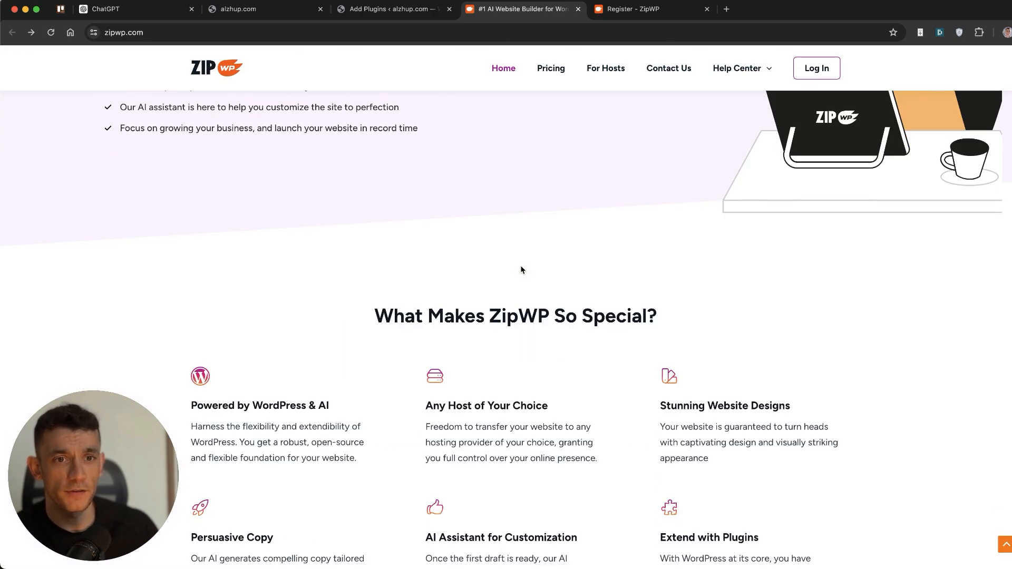
pyautogui.moveTo(429, 229)
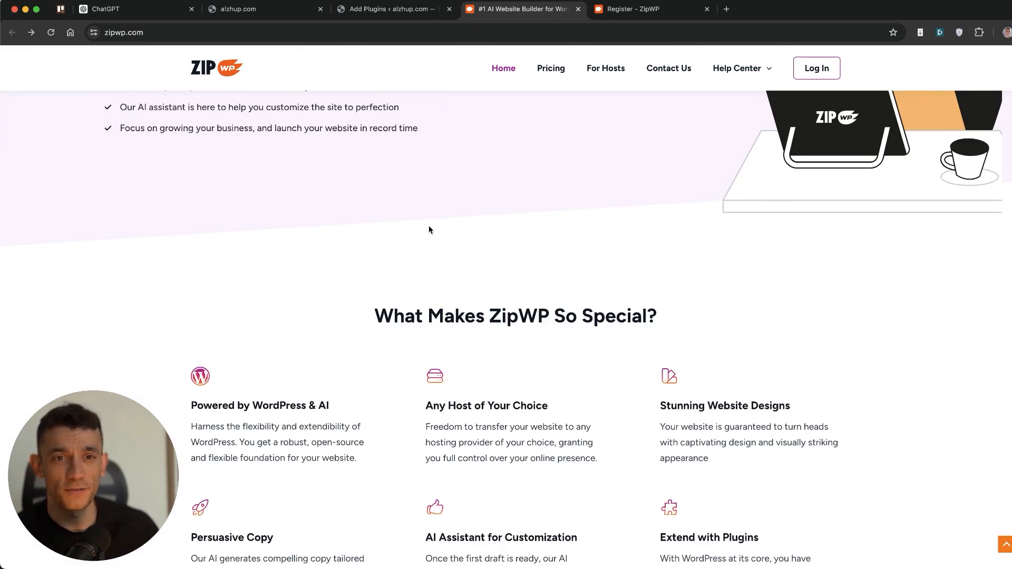
pyautogui.scroll(3)
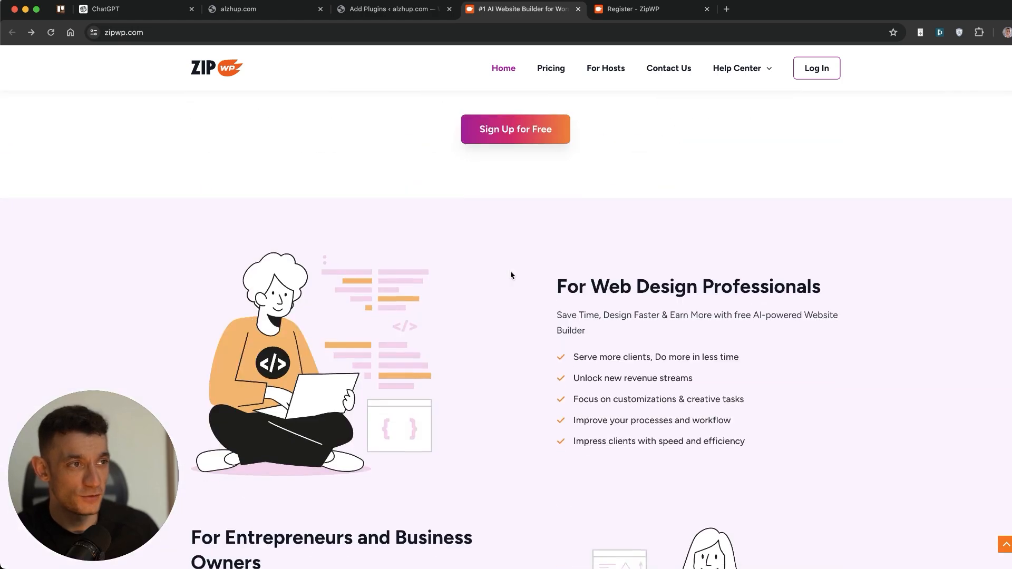
pyautogui.scroll(-3)
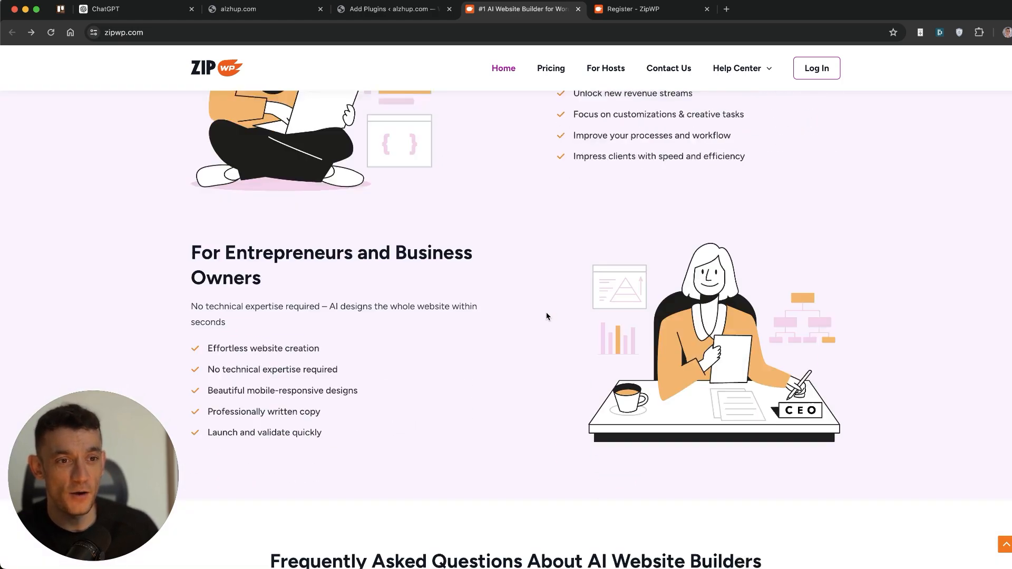
pyautogui.scroll(3)
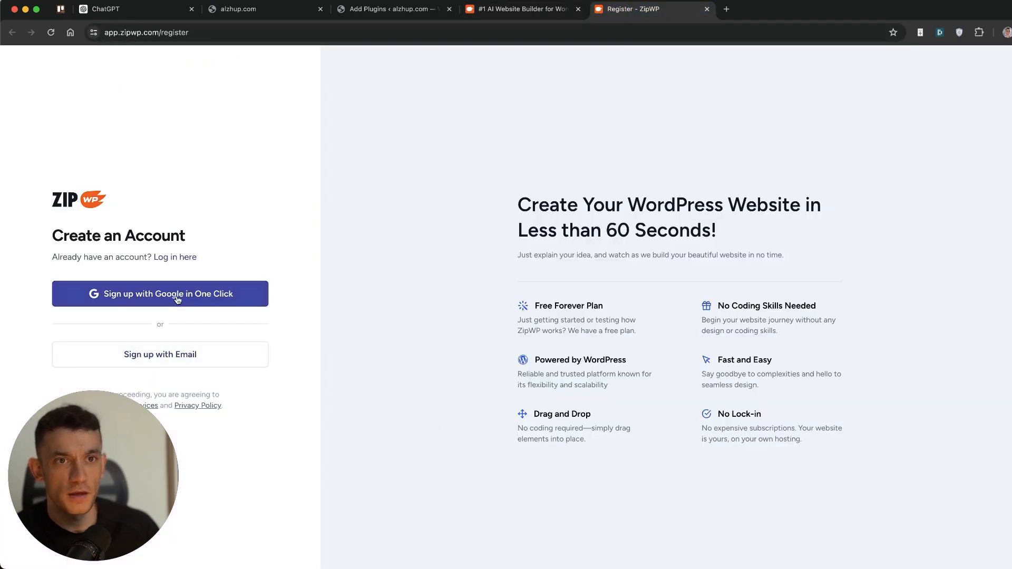
pyautogui.click(265, 9)
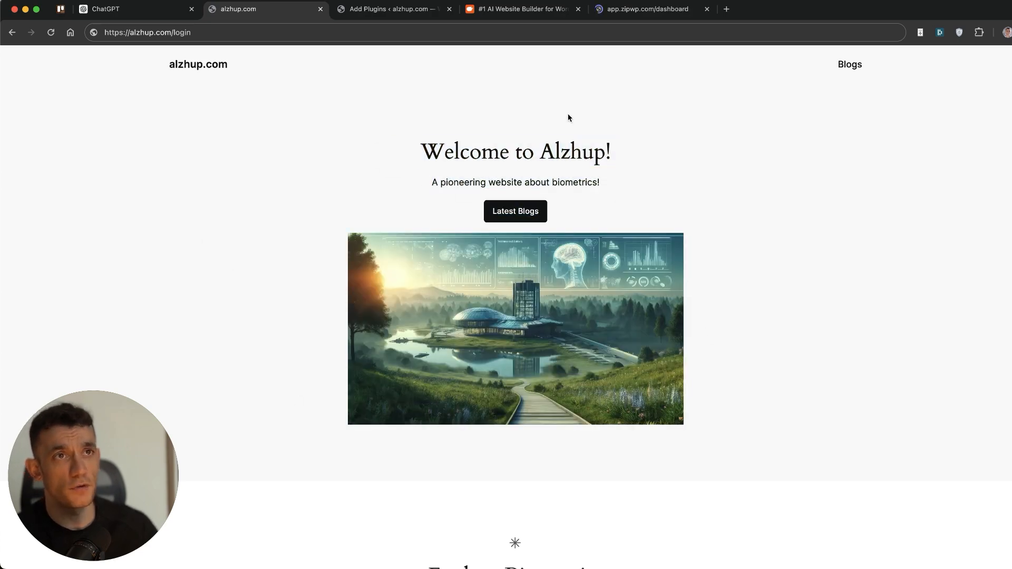
# - Review alzhup.com's referring domains and backlinks list in Ahrefs, then return to Overview
pyautogui.click(854, 9)
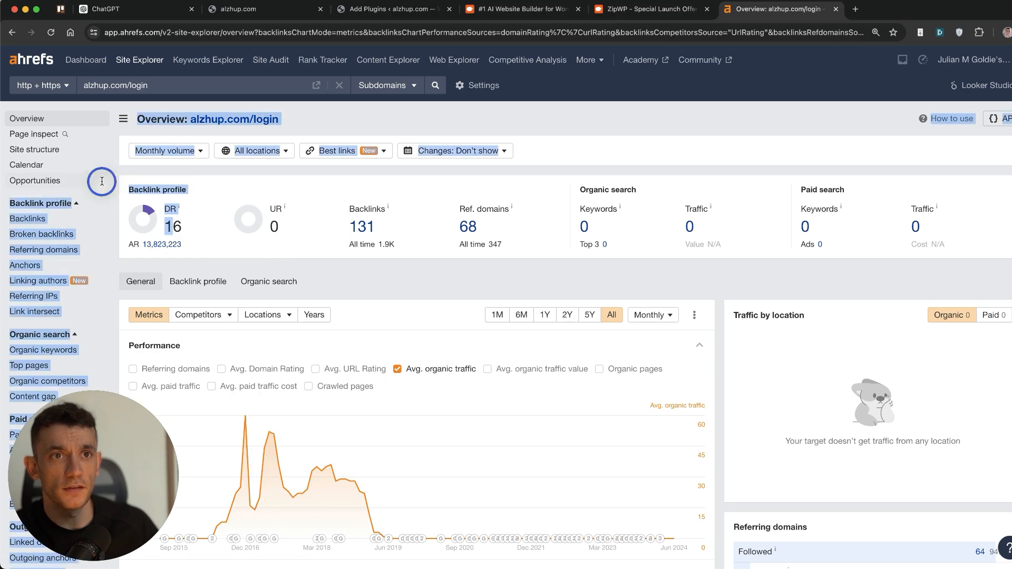
pyautogui.moveTo(318, 236)
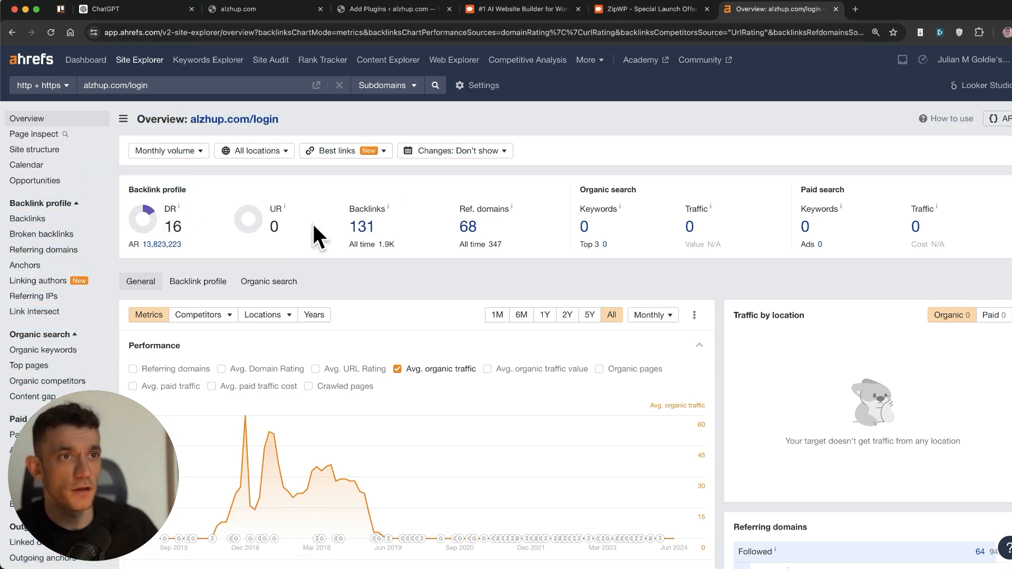
pyautogui.click(43, 251)
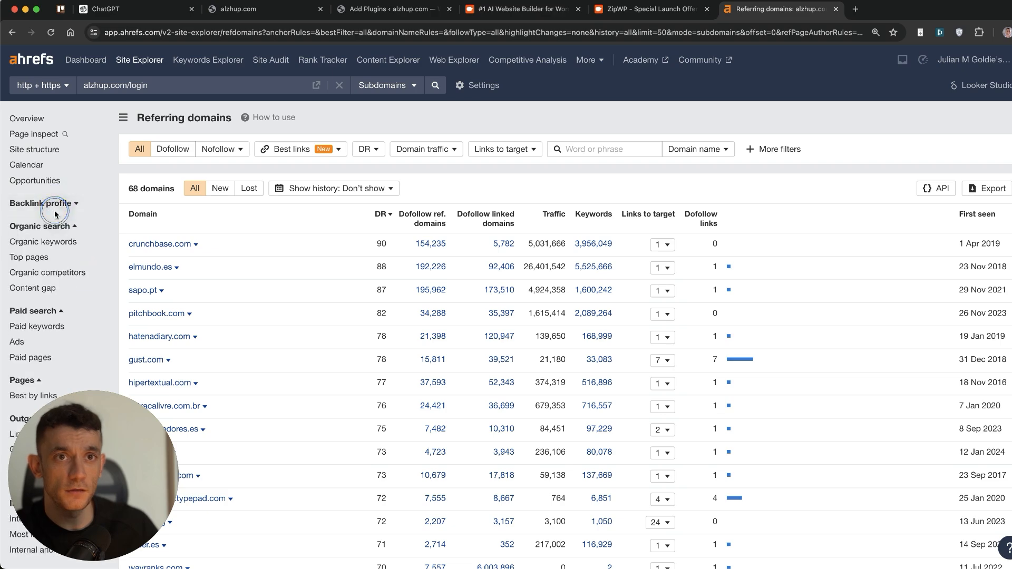
pyautogui.click(28, 218)
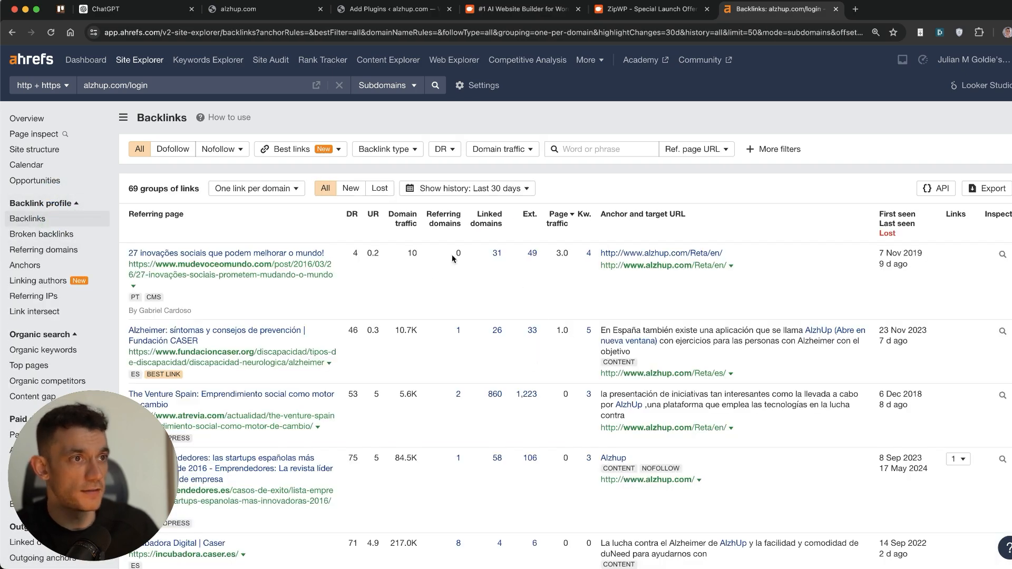
pyautogui.scroll(-3)
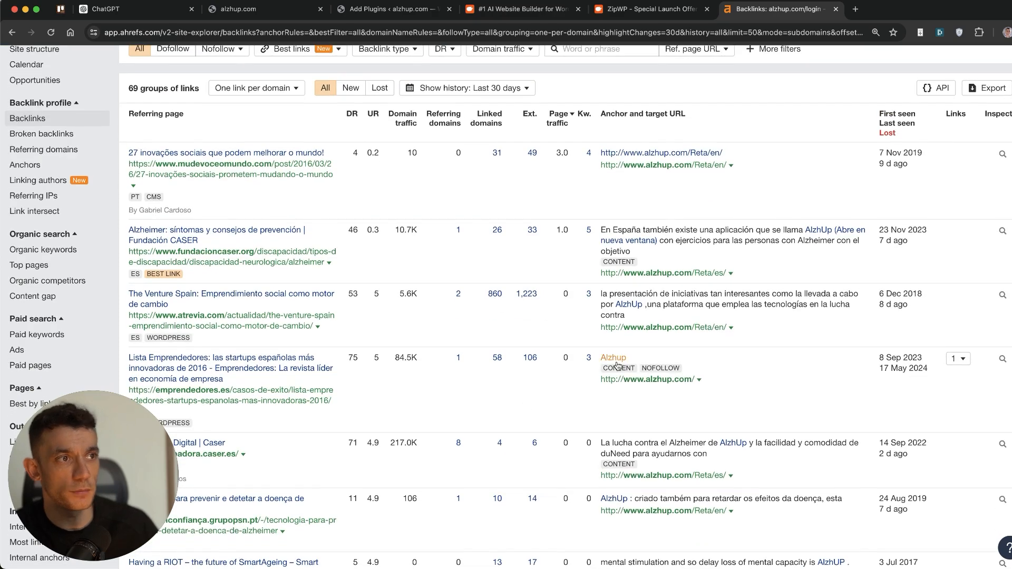
pyautogui.moveTo(791, 385)
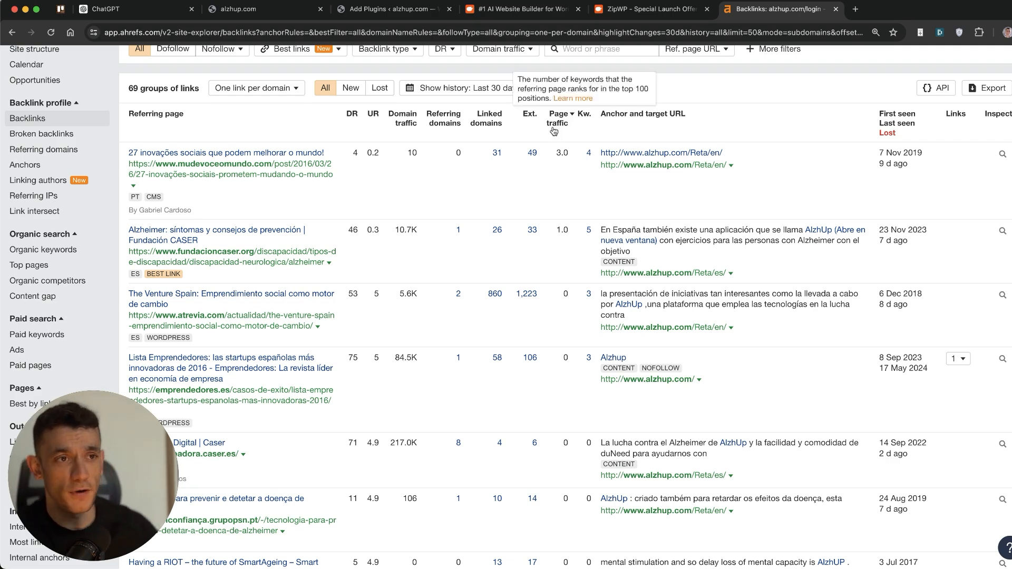
pyautogui.moveTo(344, 316)
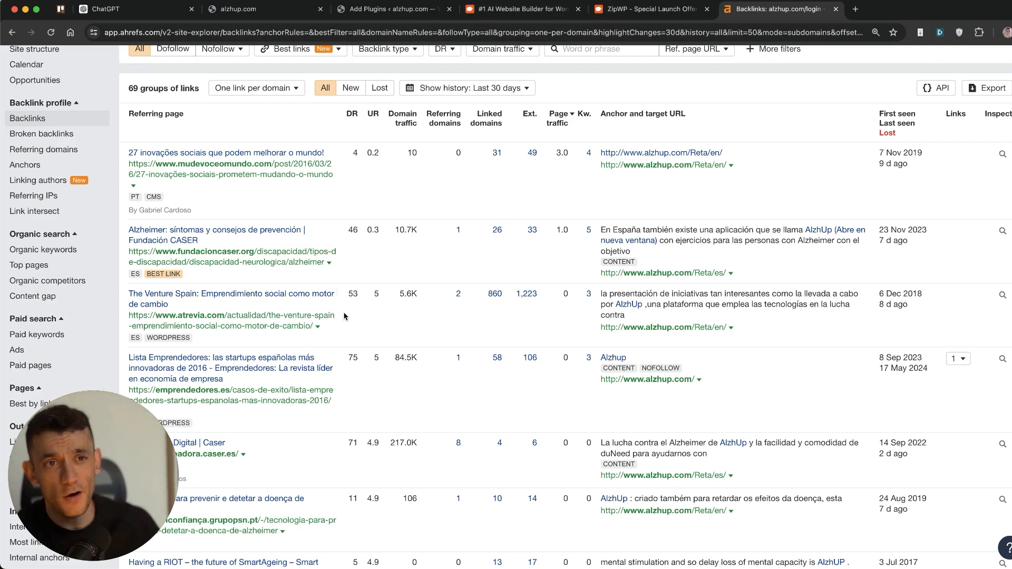
pyautogui.scroll(3)
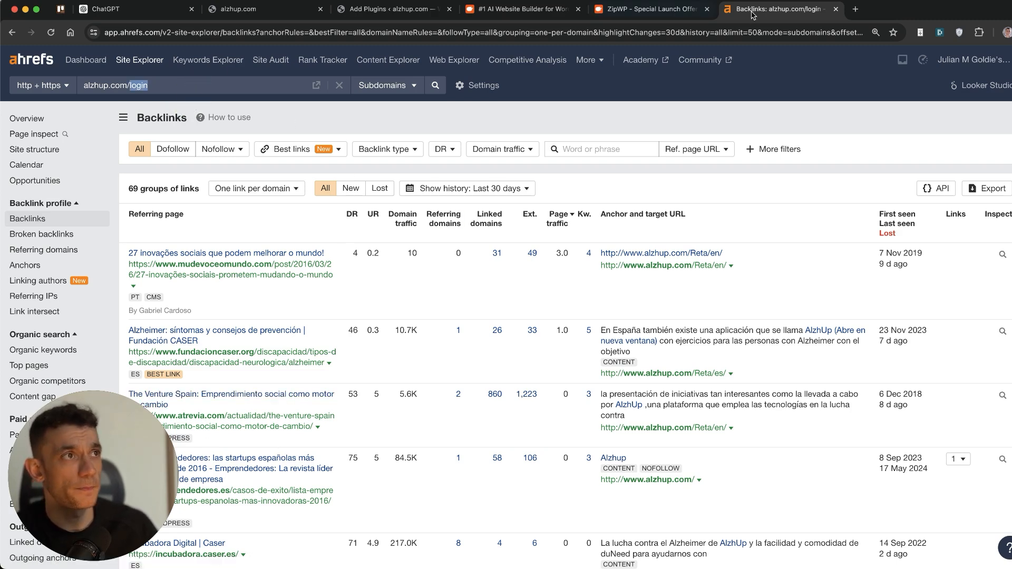
pyautogui.click(26, 118)
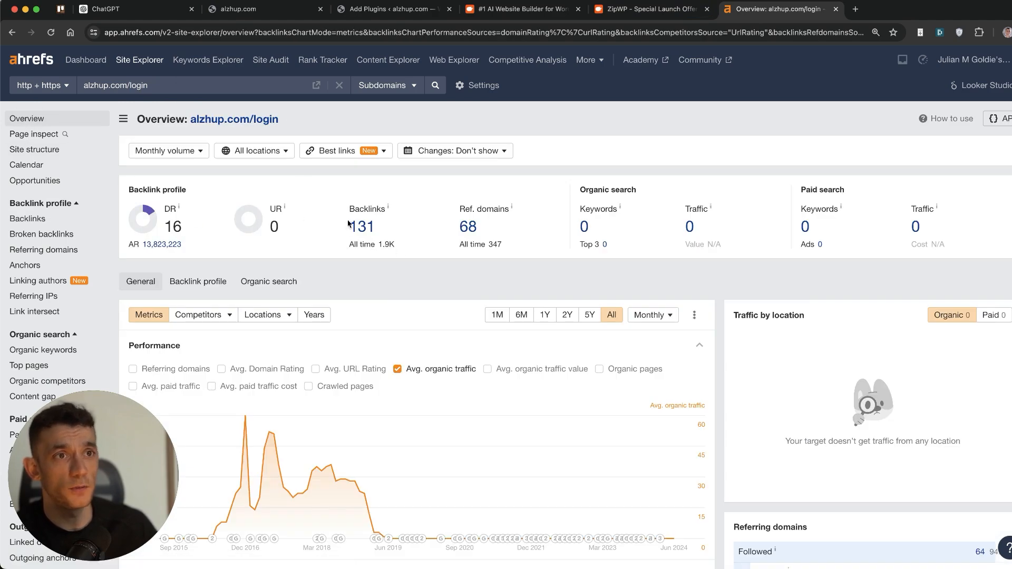
pyautogui.moveTo(749, 24)
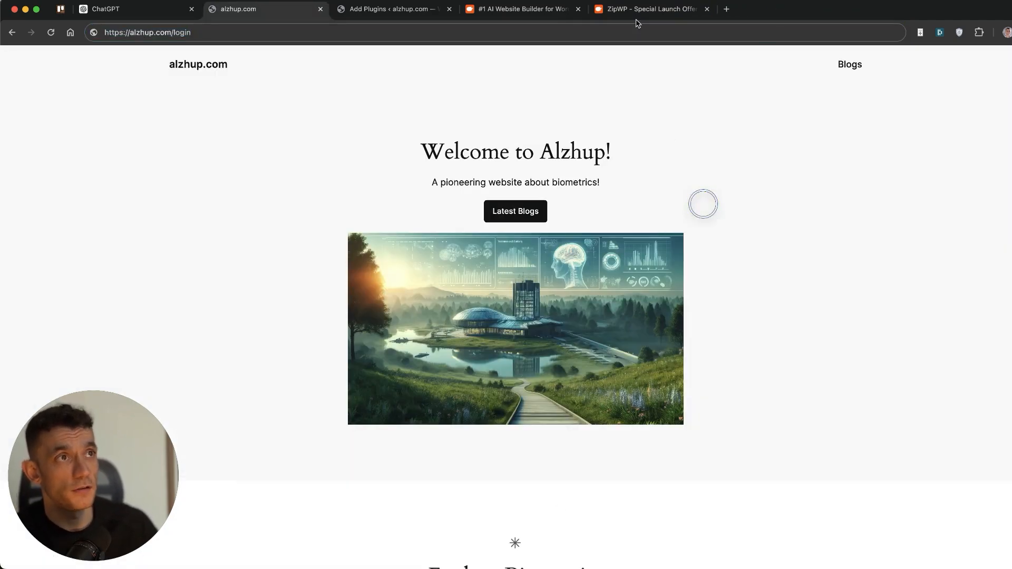
# - Scroll ZipWP's Special Launch Offer to the plans and choose Get Started on Free
pyautogui.click(649, 9)
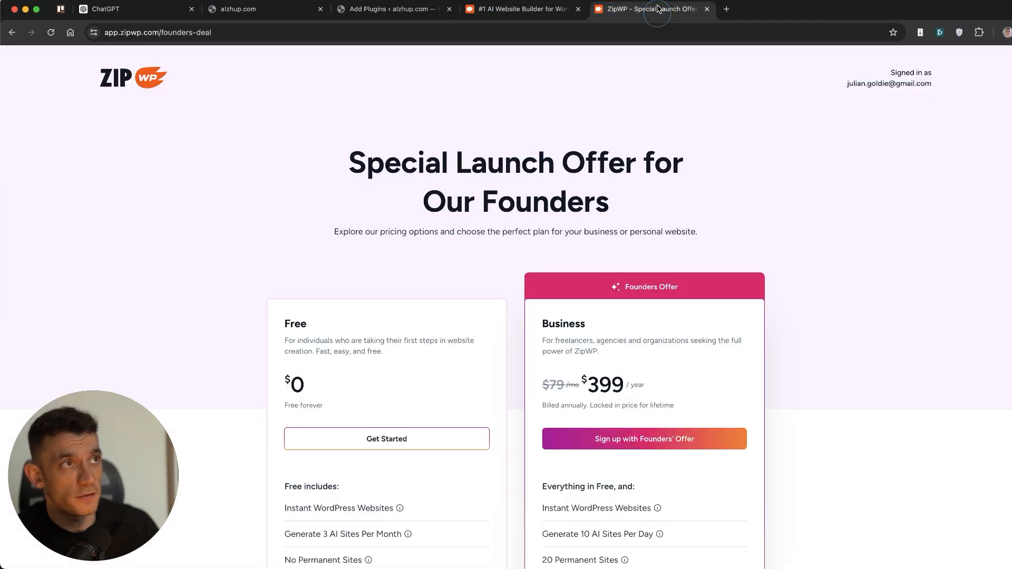
pyautogui.scroll(-3)
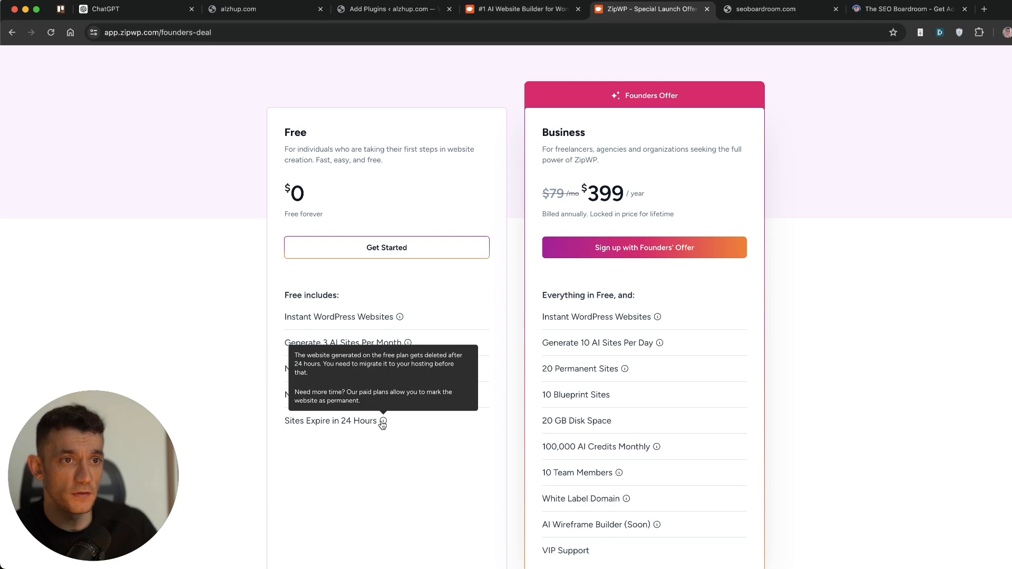
pyautogui.click(386, 247)
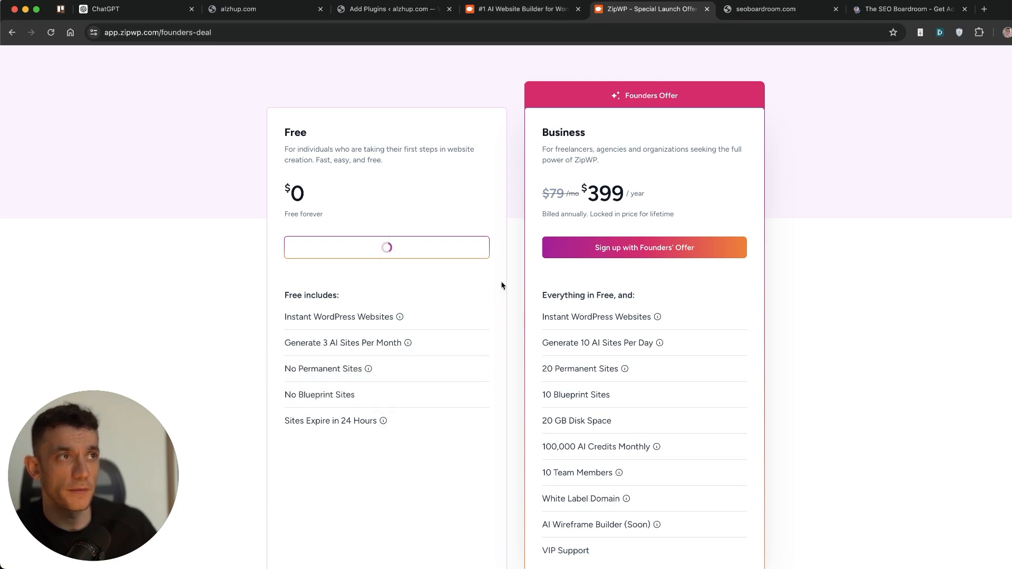
# - Scroll The SEO Boardroom Whop page and expand its full description with Show more
pyautogui.click(904, 9)
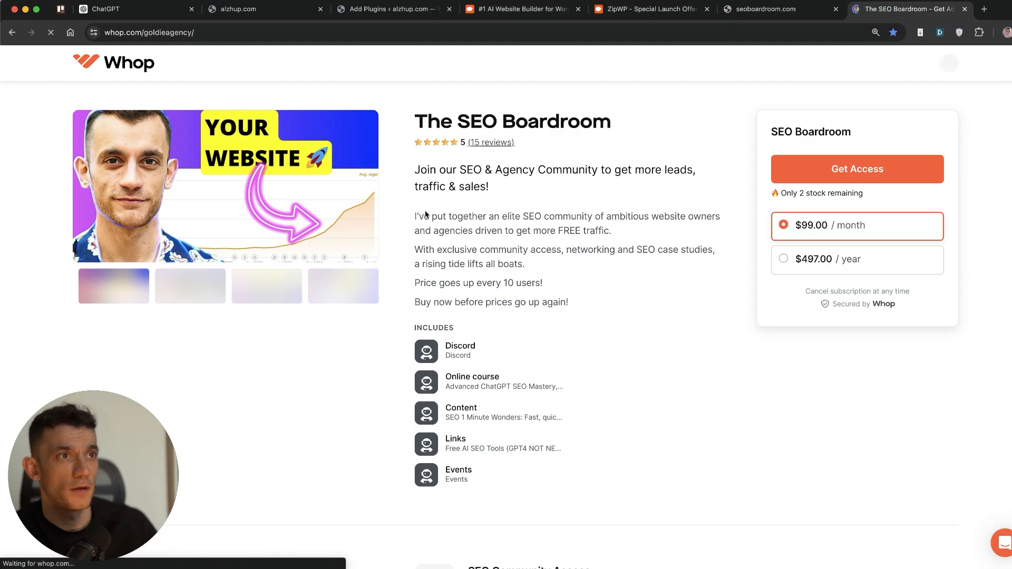
pyautogui.scroll(-3)
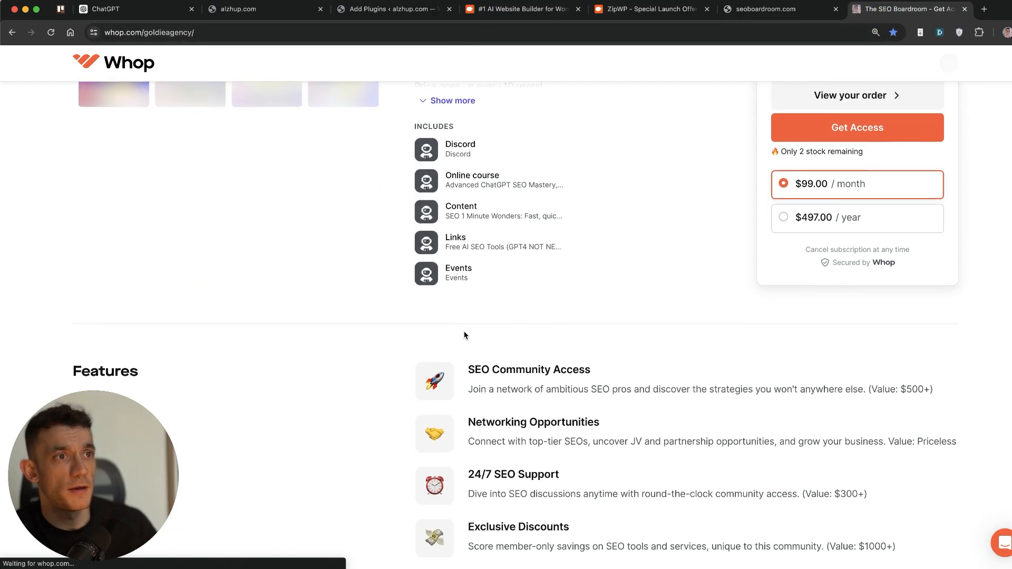
pyautogui.scroll(3)
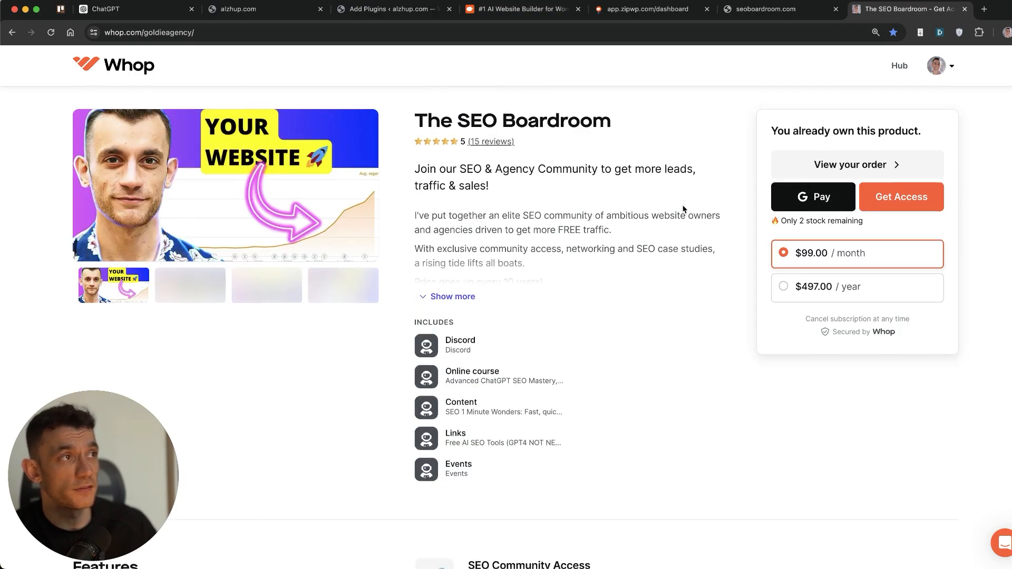
pyautogui.click(447, 296)
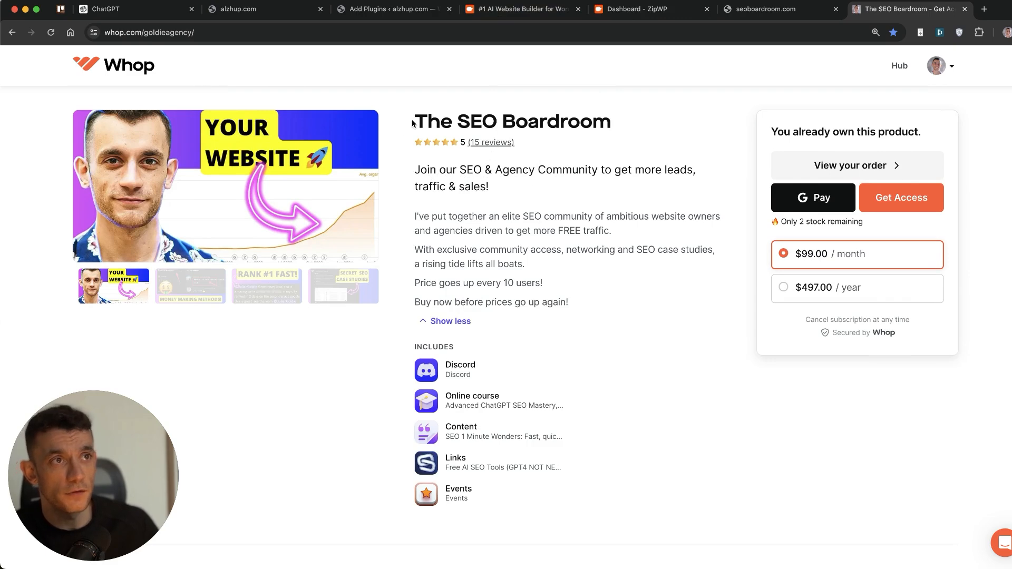
pyautogui.click(650, 9)
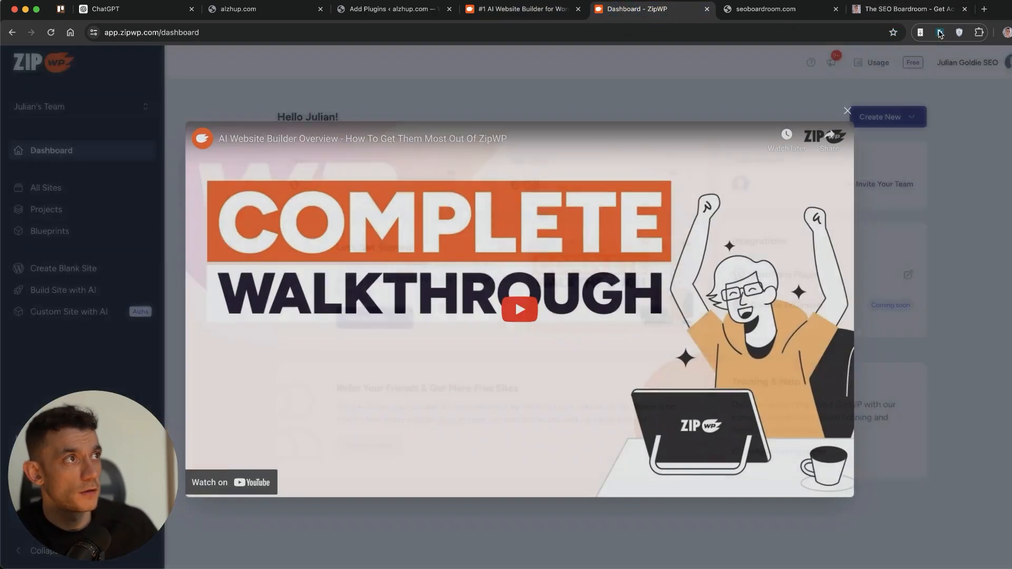
pyautogui.click(847, 110)
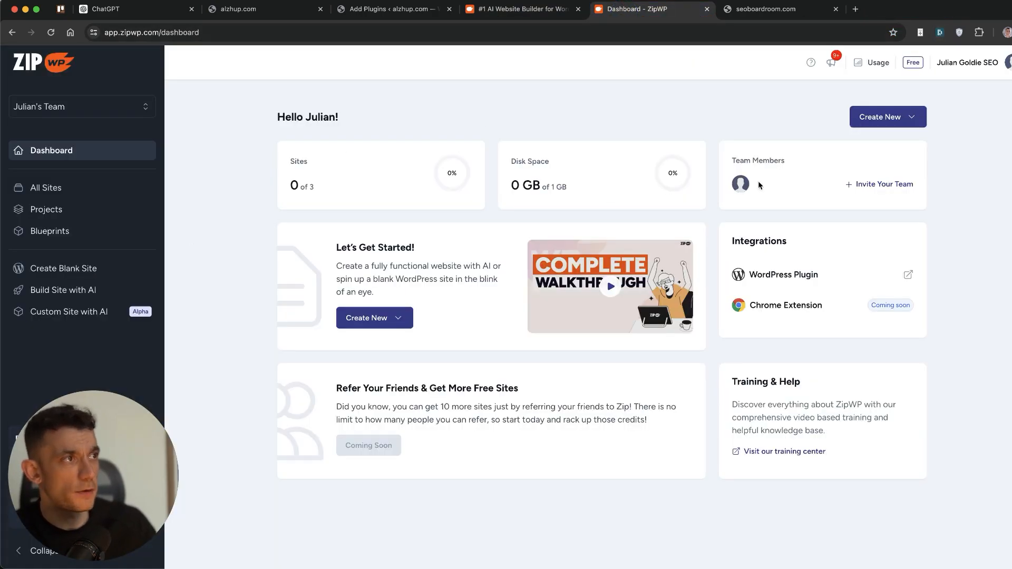
pyautogui.click(886, 118)
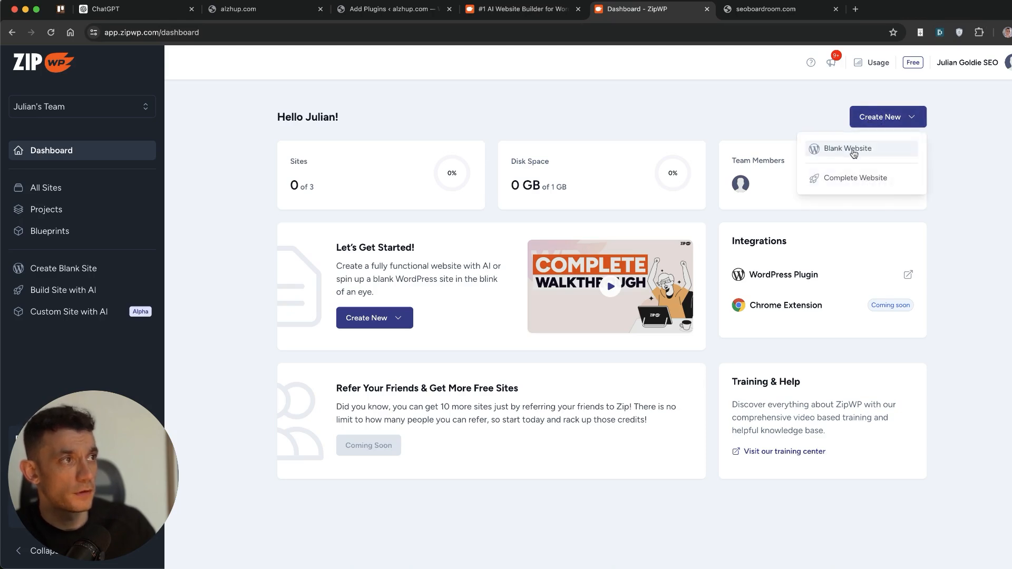
pyautogui.click(846, 148)
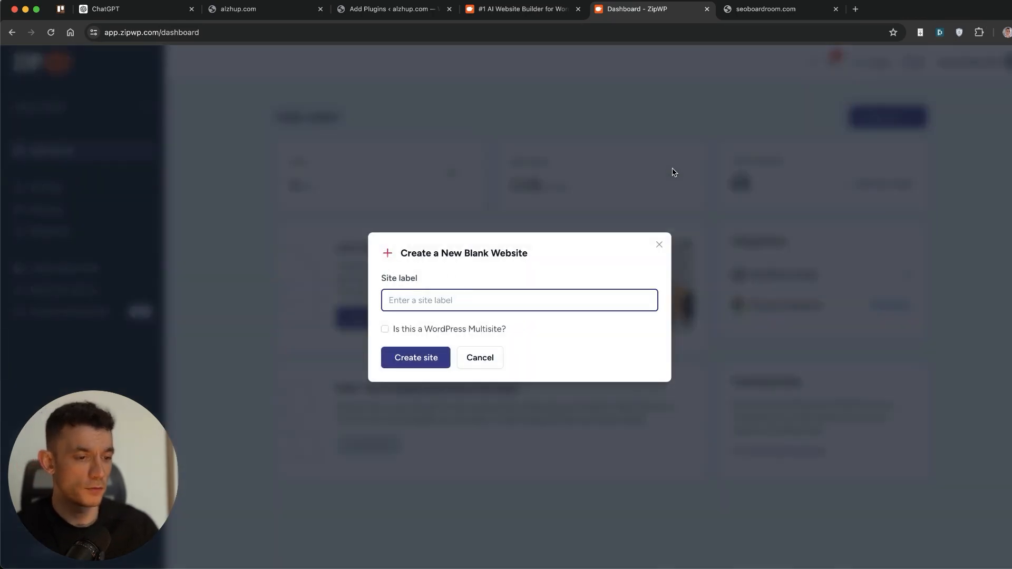
pyautogui.write('https://alzhup.com')
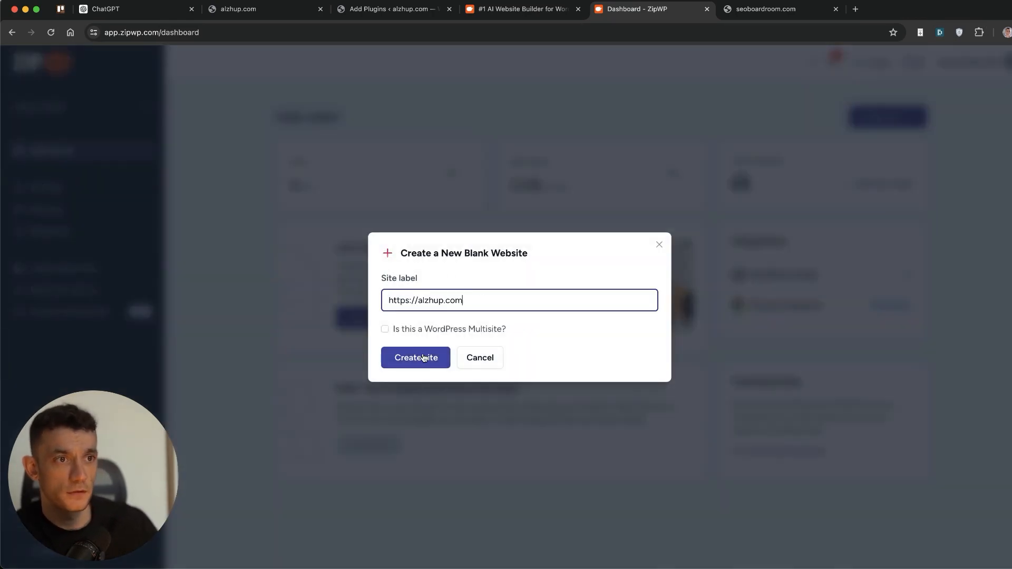
pyautogui.click(415, 358)
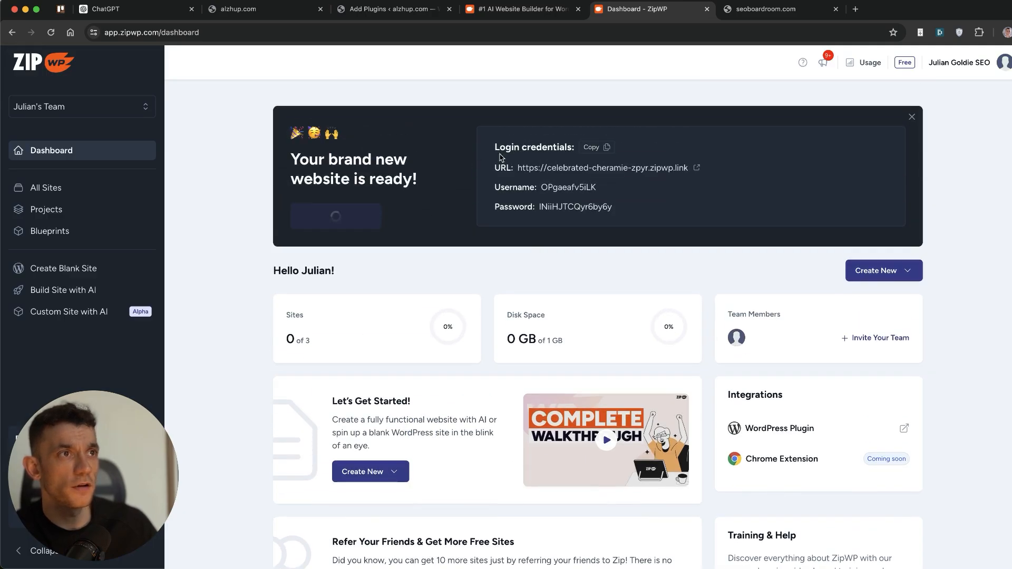
pyautogui.moveTo(376, 236)
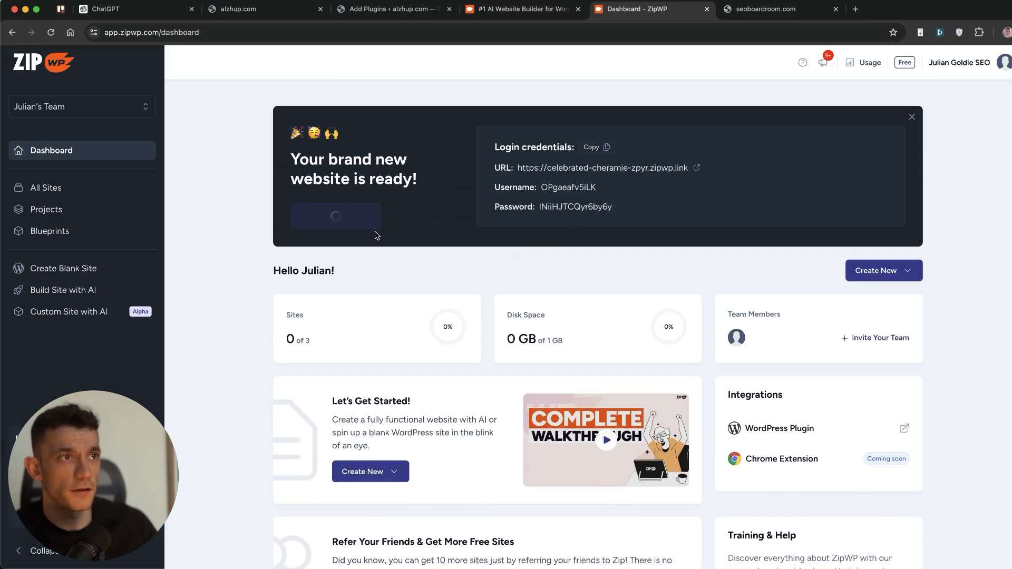
pyautogui.click(602, 168)
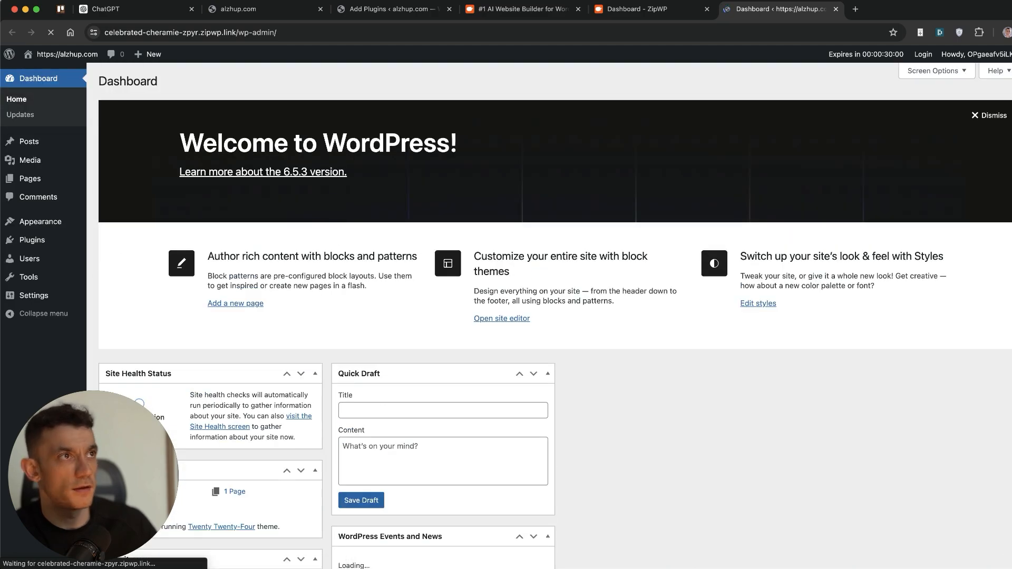
pyautogui.click(650, 9)
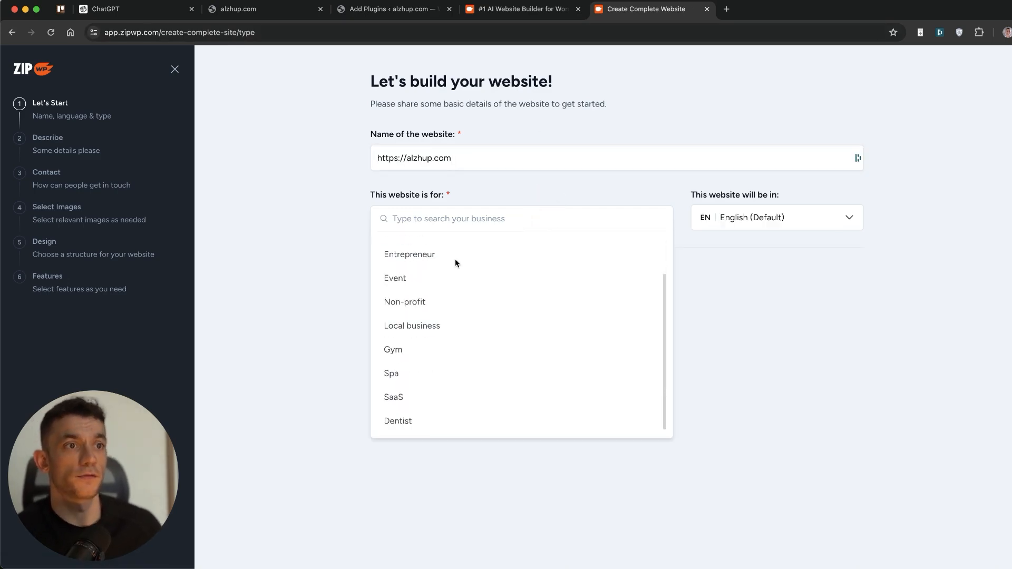
# - Choose Entrepreneur as the website type and continue past step one
pyautogui.click(409, 254)
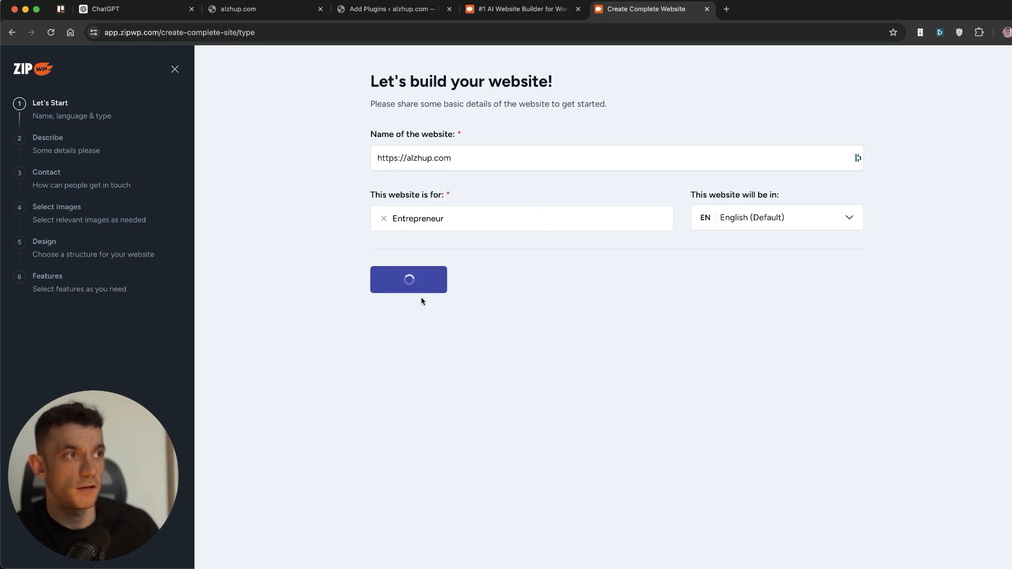
pyautogui.click(408, 280)
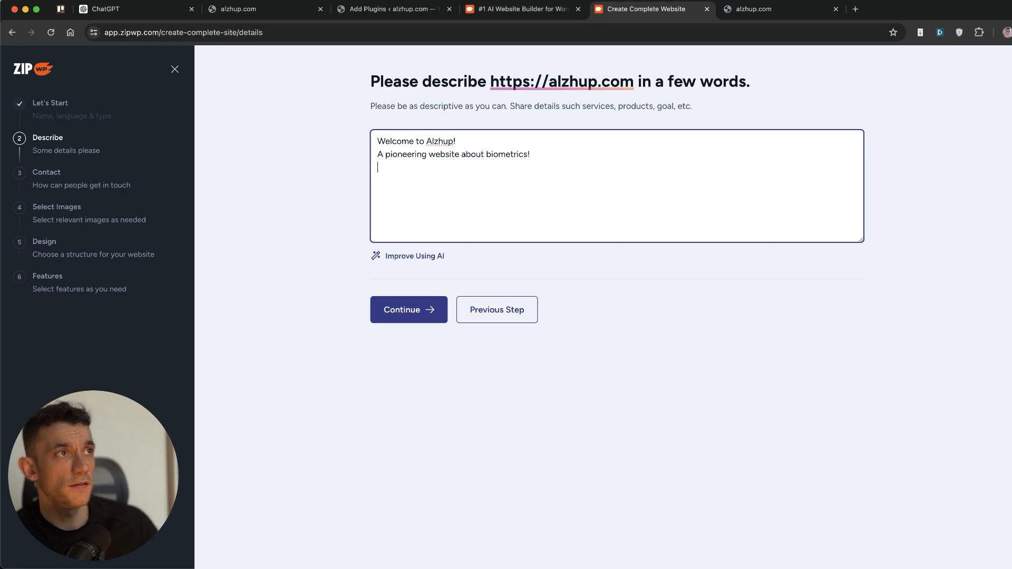
# - Enter the expanded biometrics description covering data security and user feedback, then continue
pyautogui.click(415, 256)
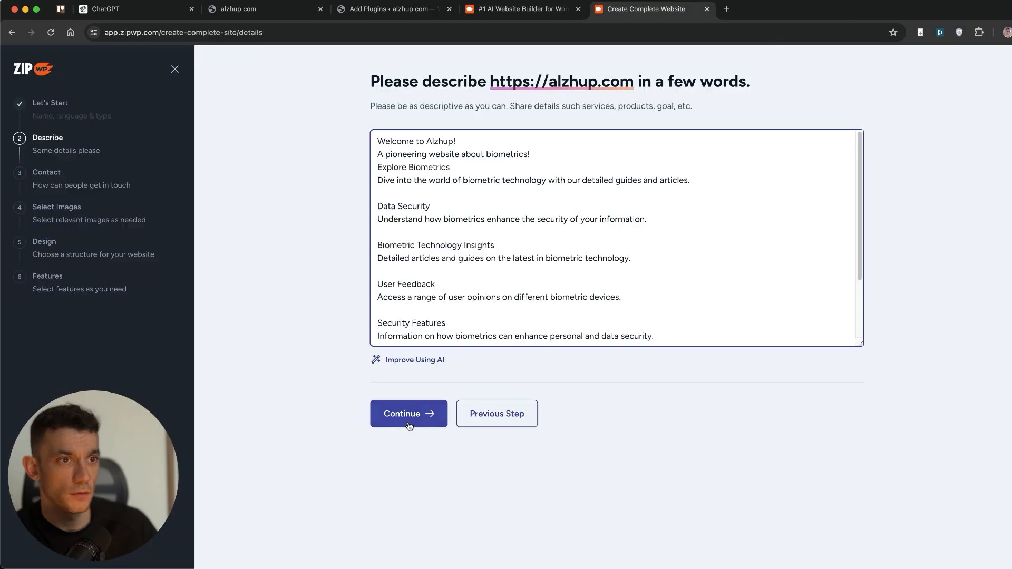
pyautogui.click(408, 414)
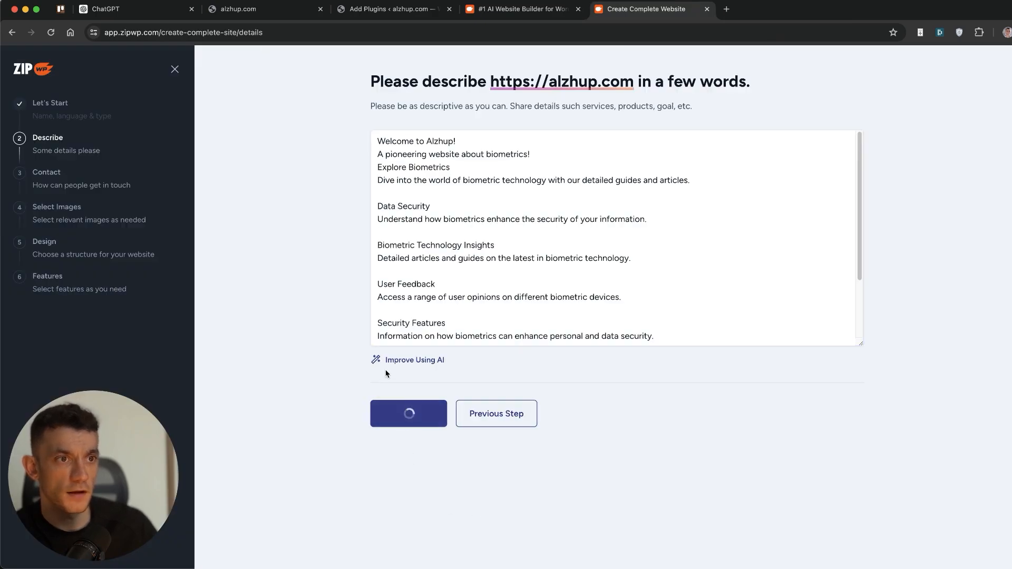
pyautogui.moveTo(440, 380)
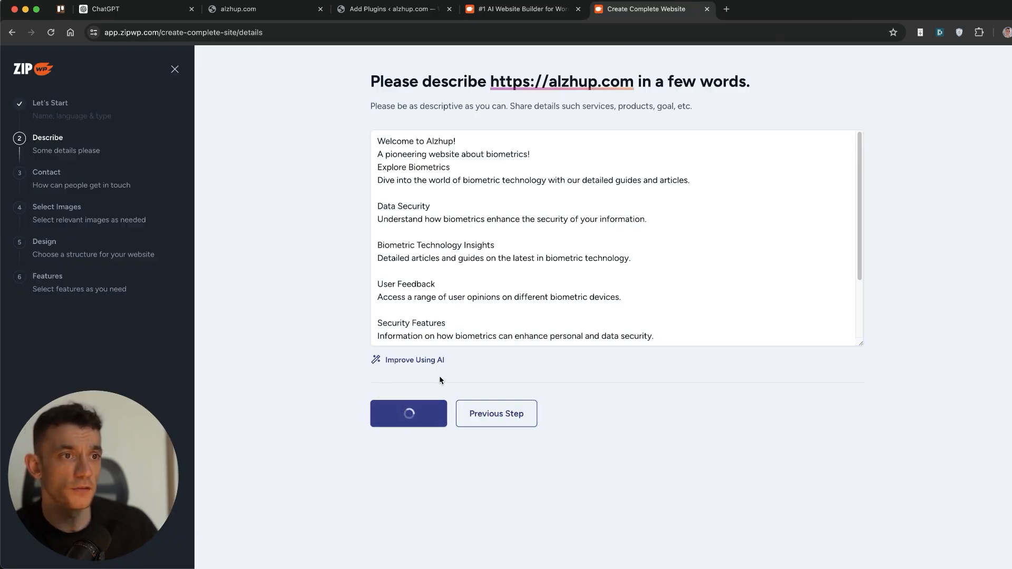
pyautogui.click(408, 413)
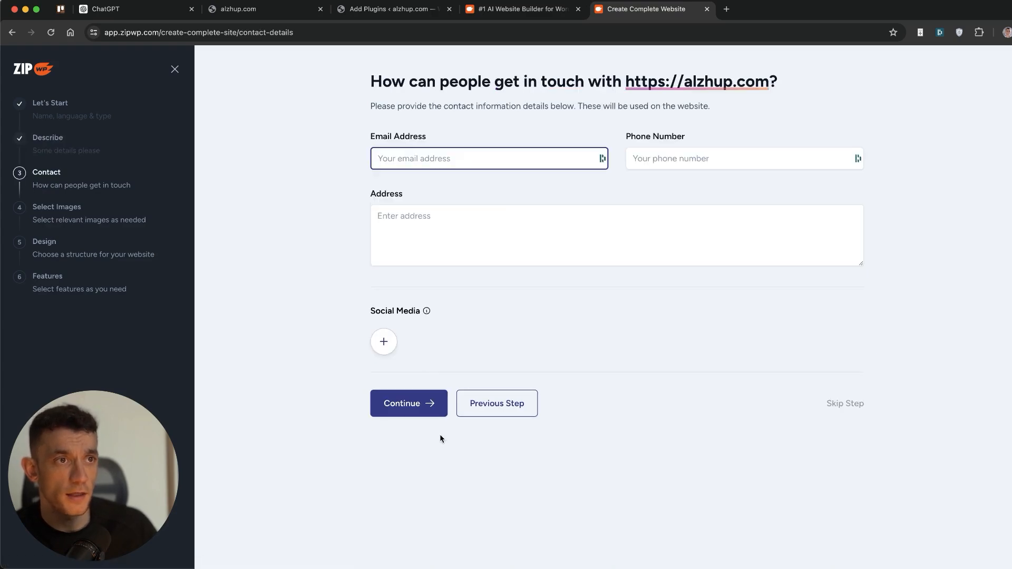
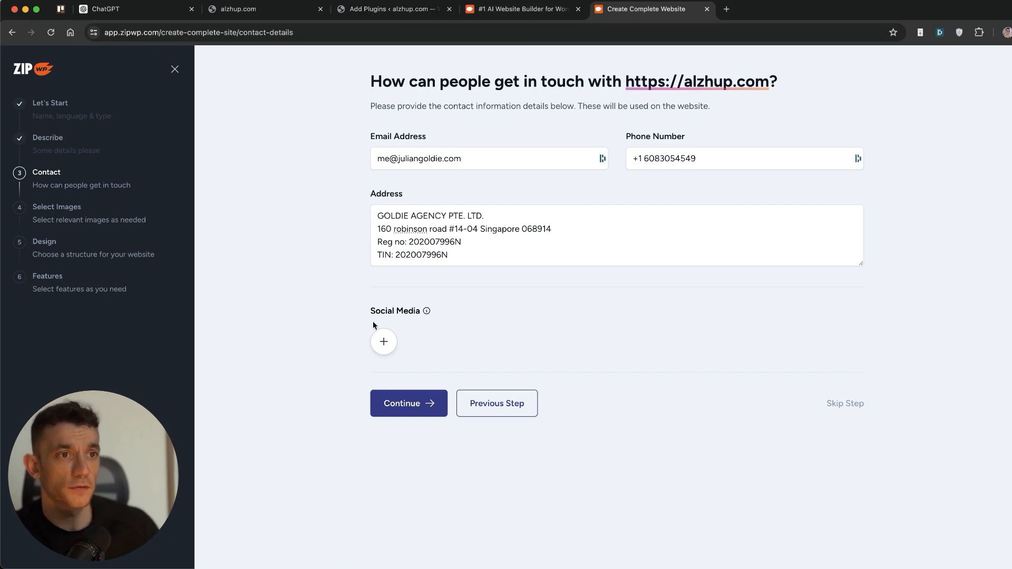
pyautogui.click(383, 342)
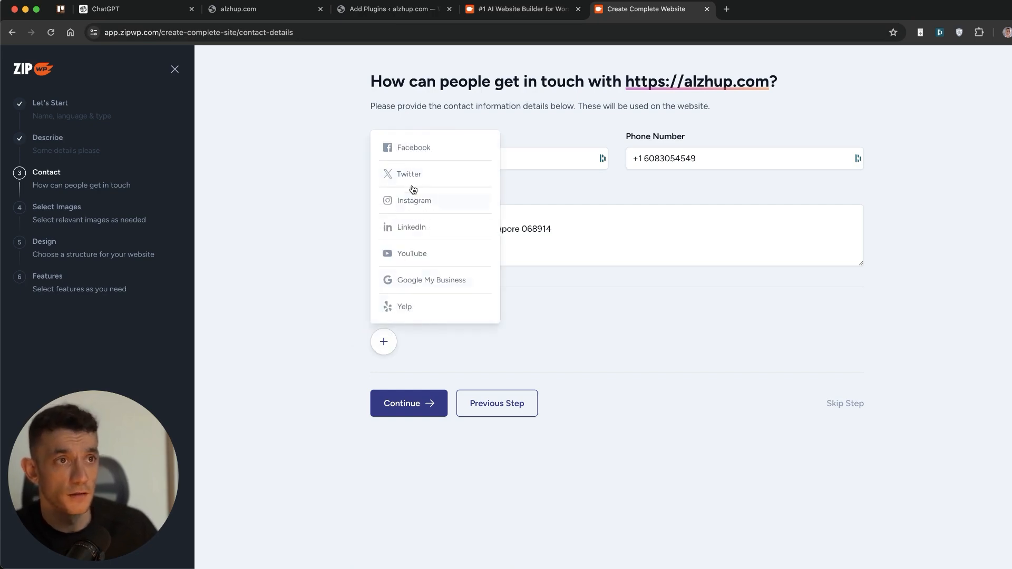
pyautogui.click(409, 173)
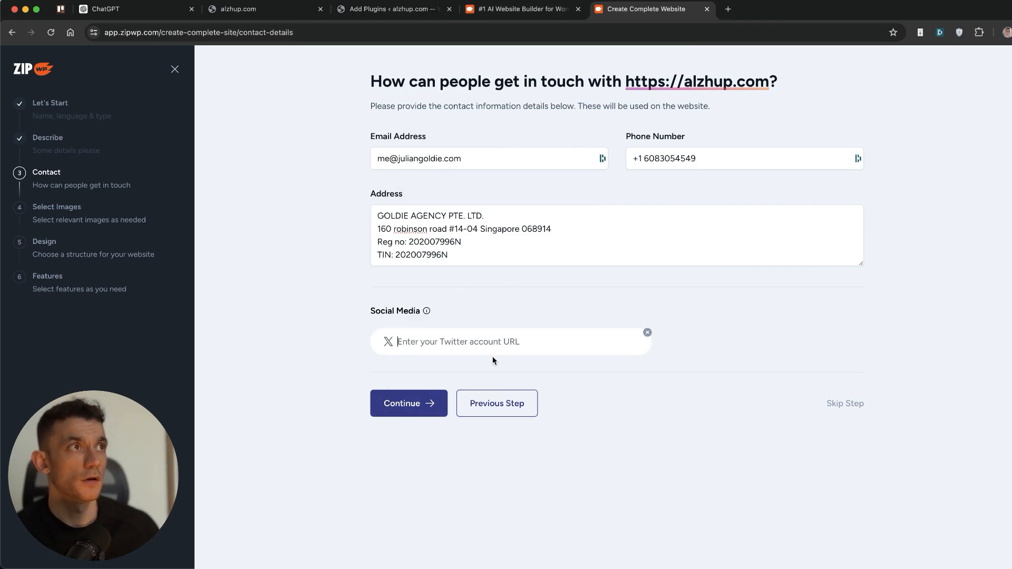
pyautogui.click(458, 341)
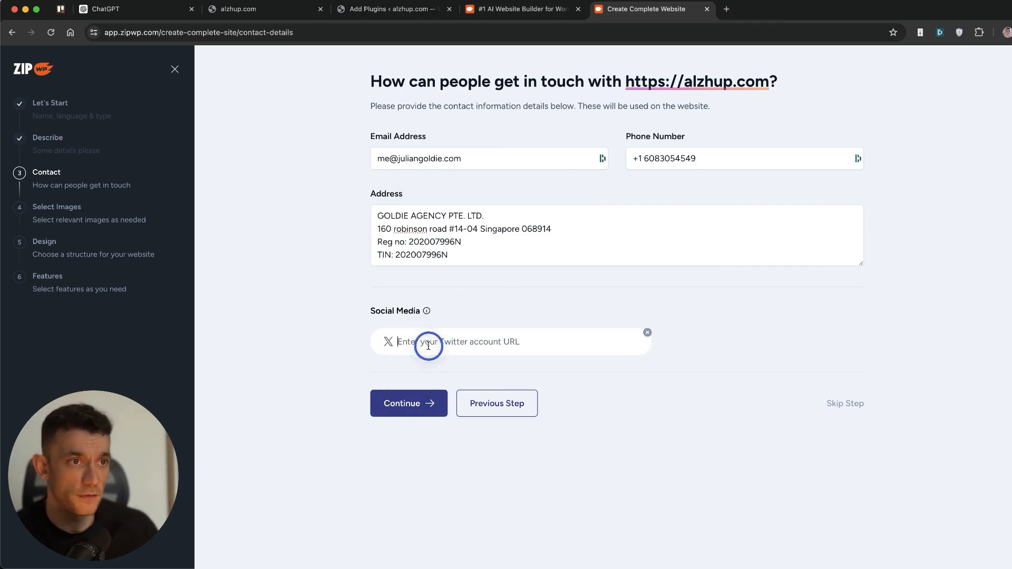
pyautogui.write('https://twitter.com/JulianGoldieSEO')
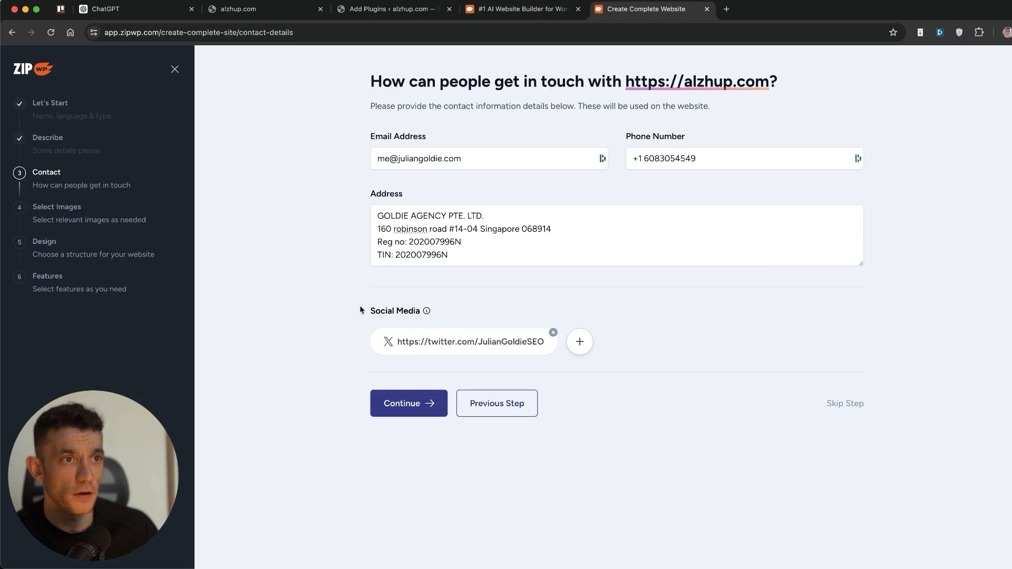
# - Add a Facebook profile link, enter phone 075382, and submit the contact details
pyautogui.click(579, 341)
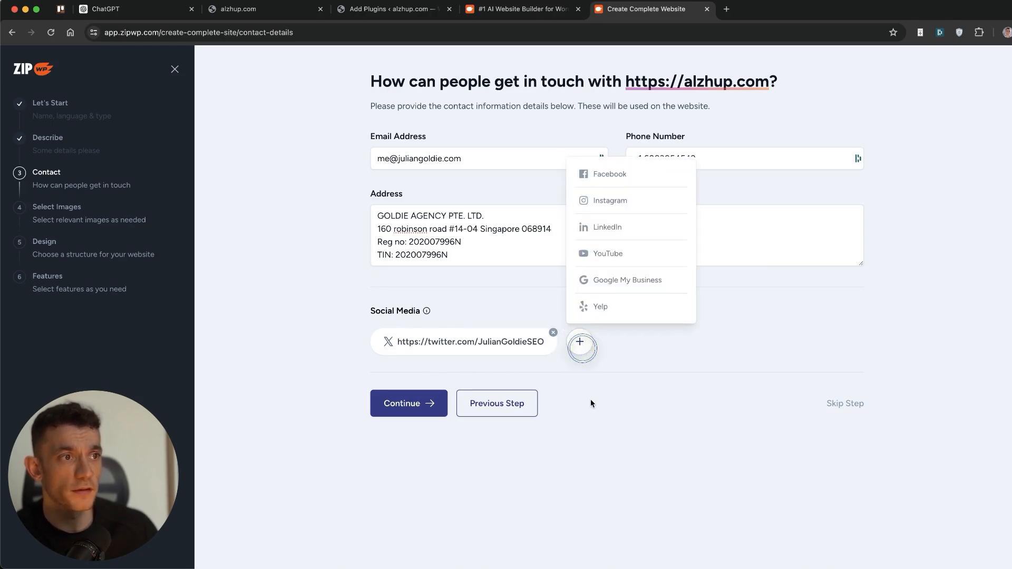
pyautogui.click(609, 173)
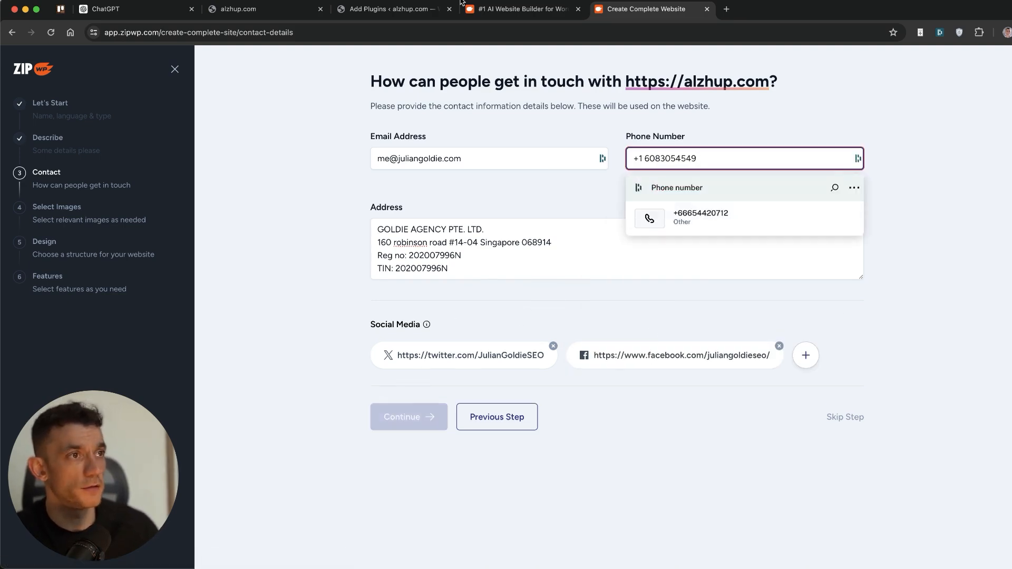
pyautogui.write('075382')
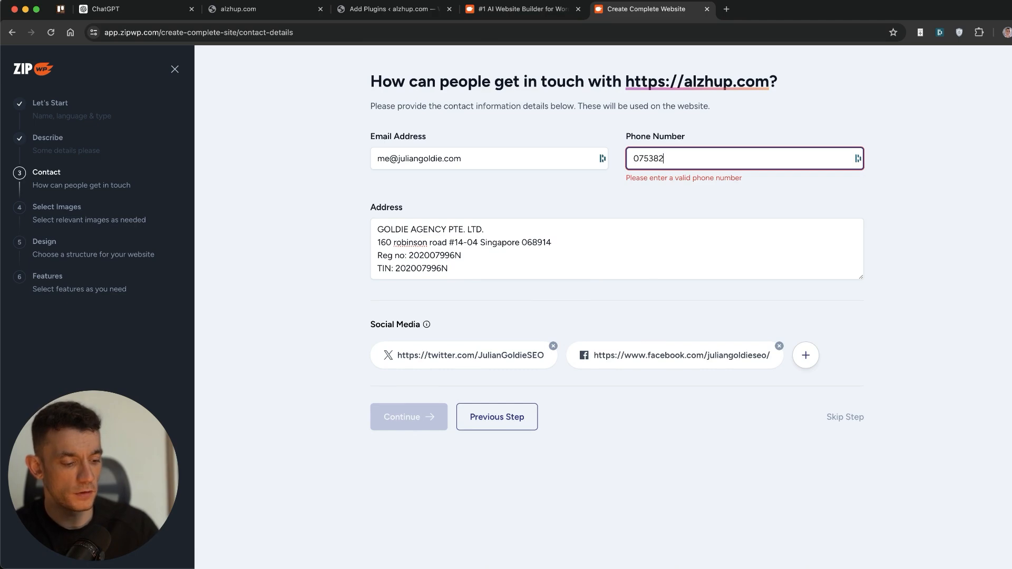
pyautogui.click(408, 417)
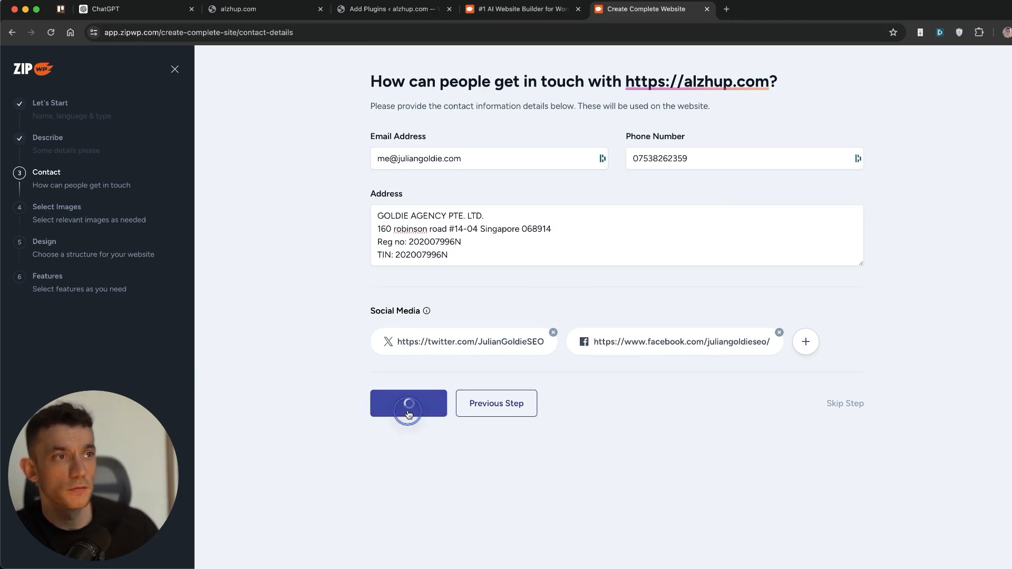
pyautogui.click(408, 403)
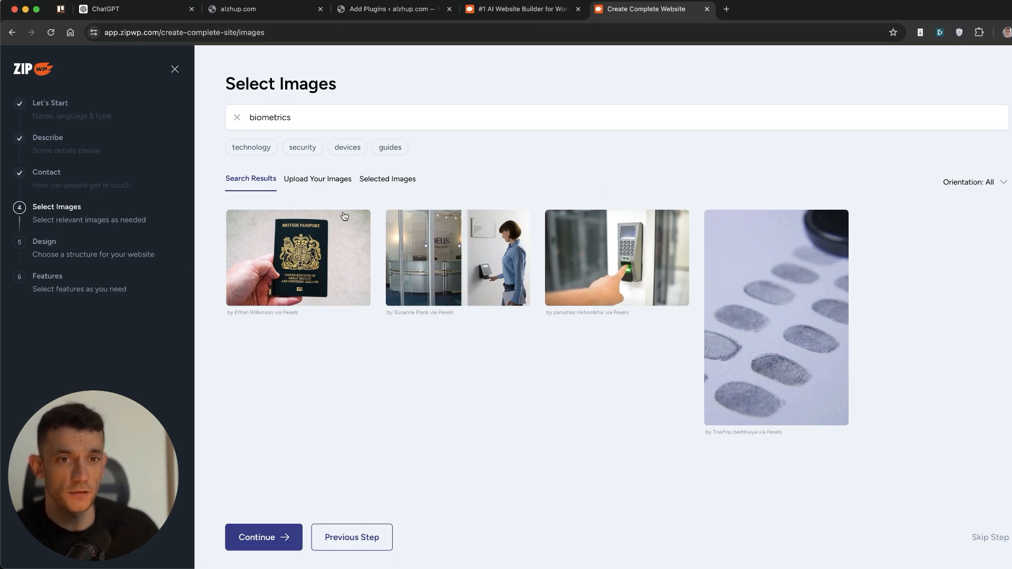
# - Select the biometric scanner and fingerprints photos, check Orientation options, and continue
pyautogui.click(615, 258)
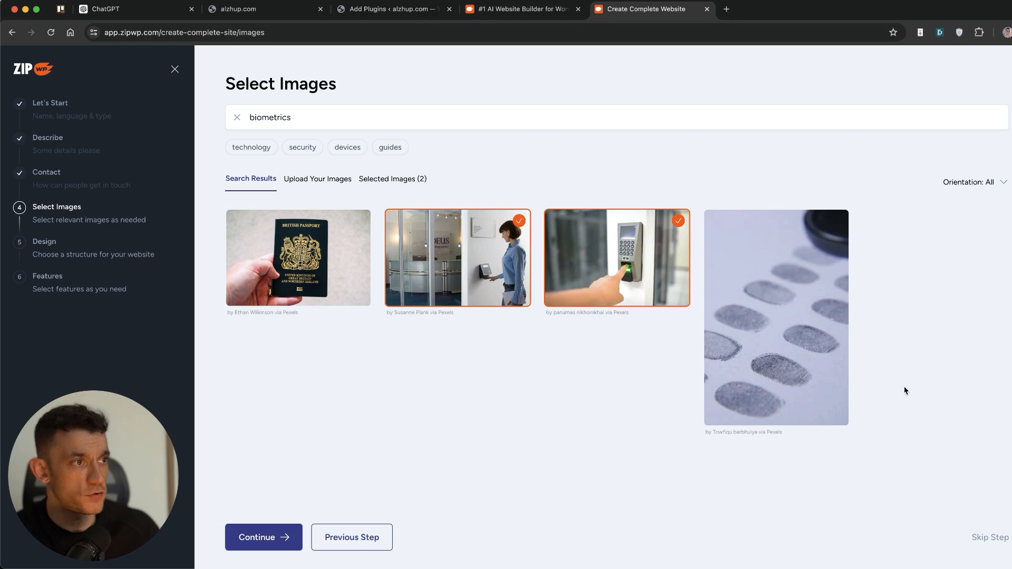
pyautogui.click(775, 316)
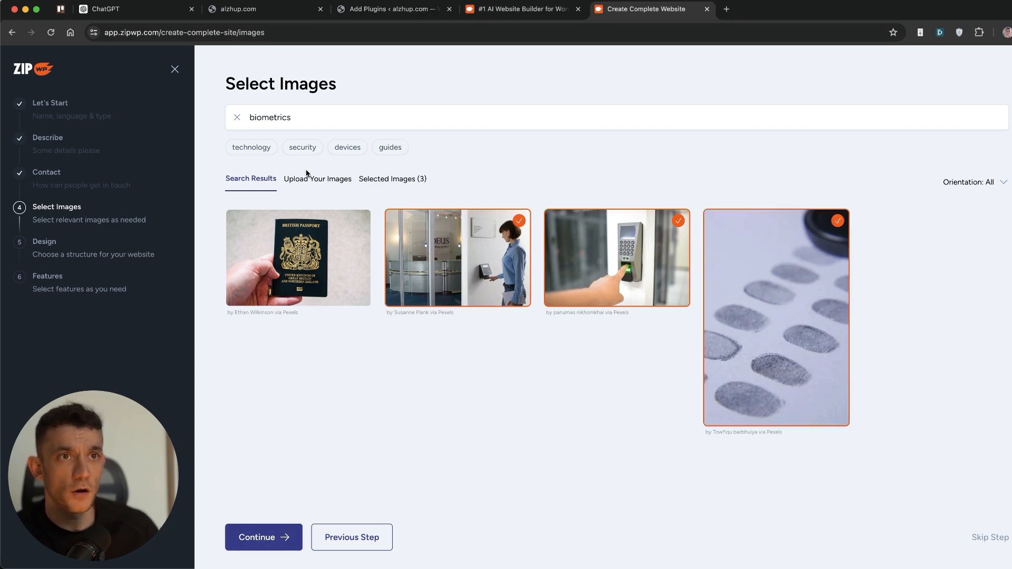
pyautogui.moveTo(414, 182)
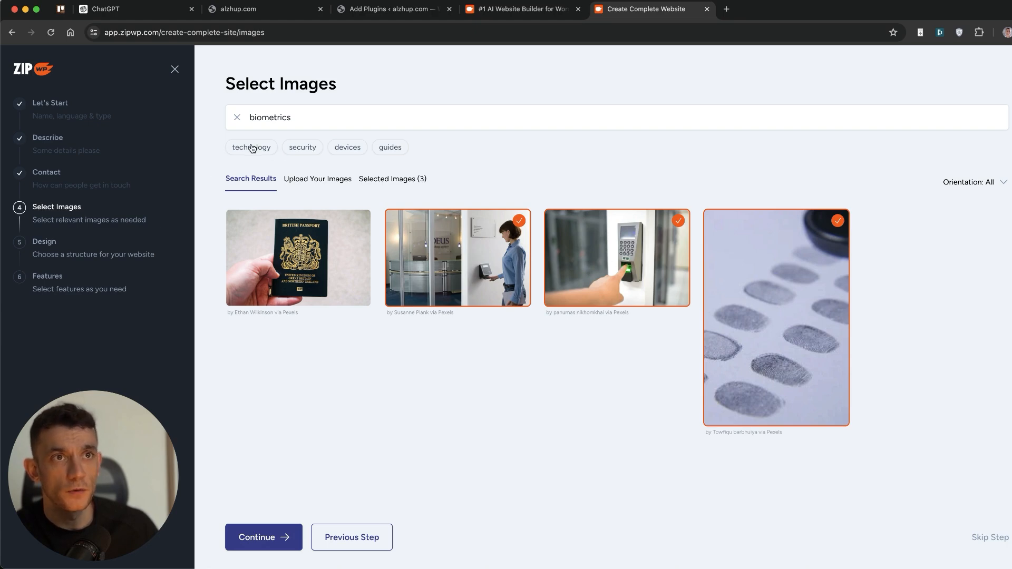
pyautogui.moveTo(218, 100)
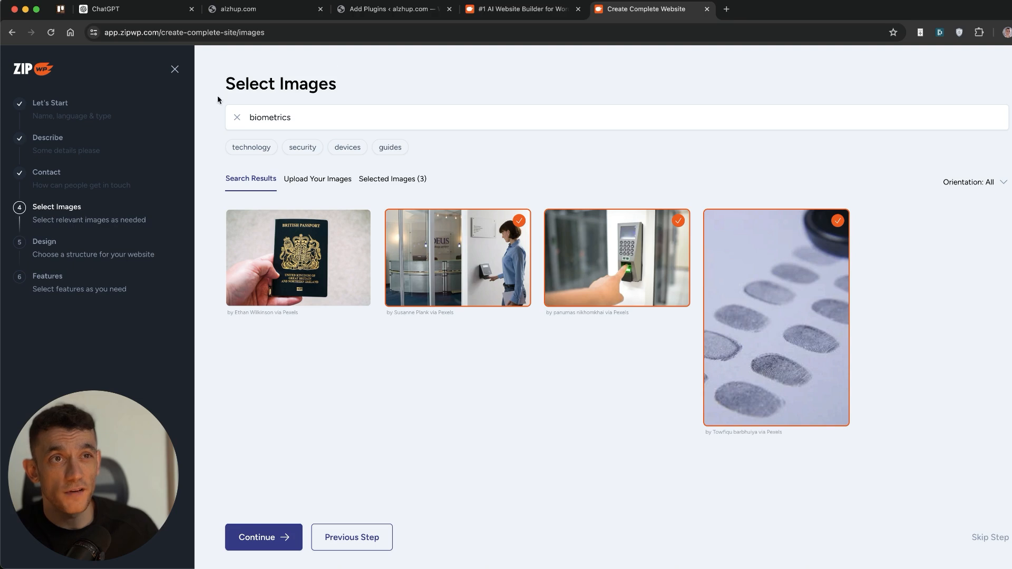
pyautogui.moveTo(242, 158)
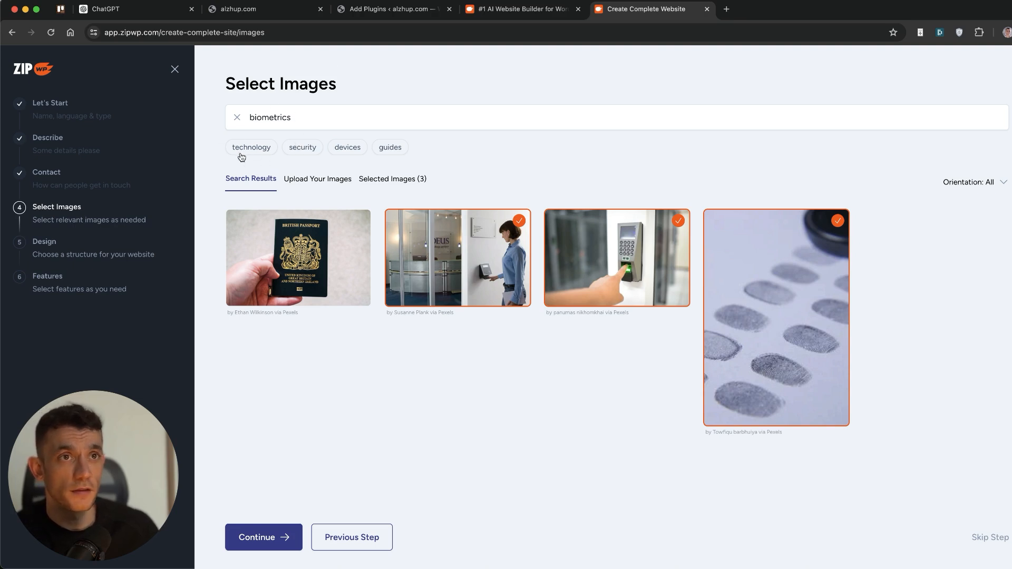
pyautogui.moveTo(190, 152)
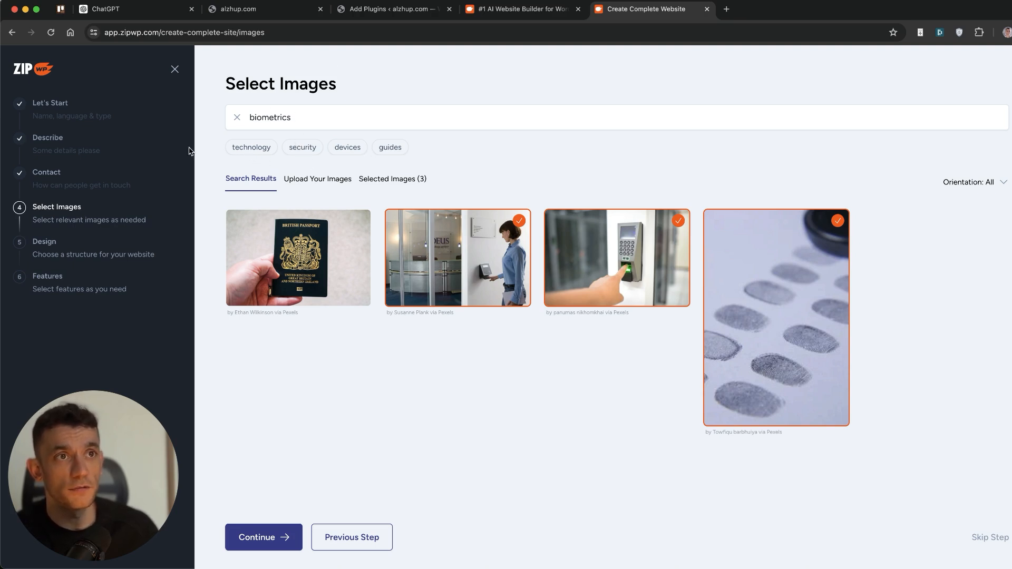
pyautogui.click(975, 181)
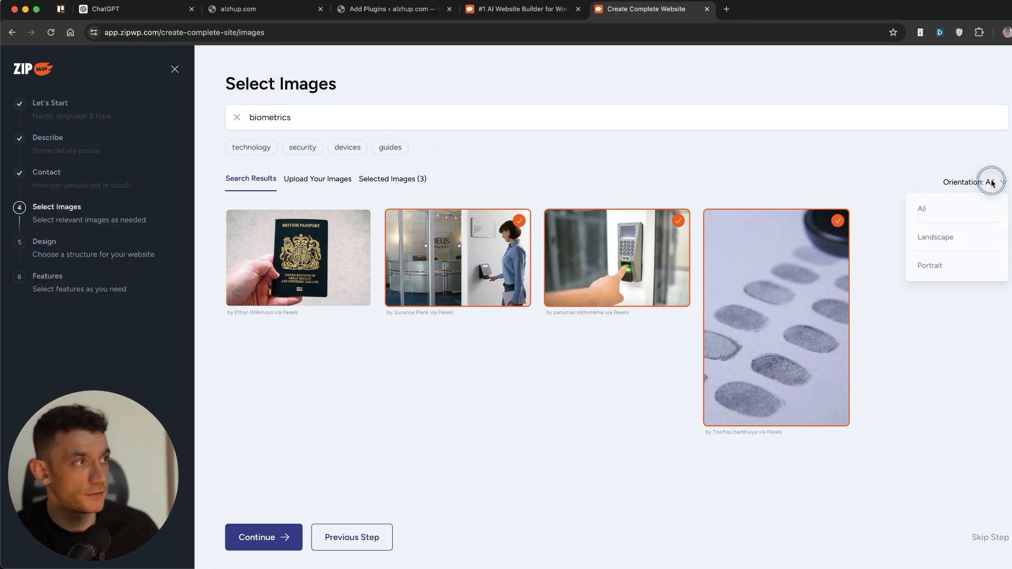
pyautogui.moveTo(935, 236)
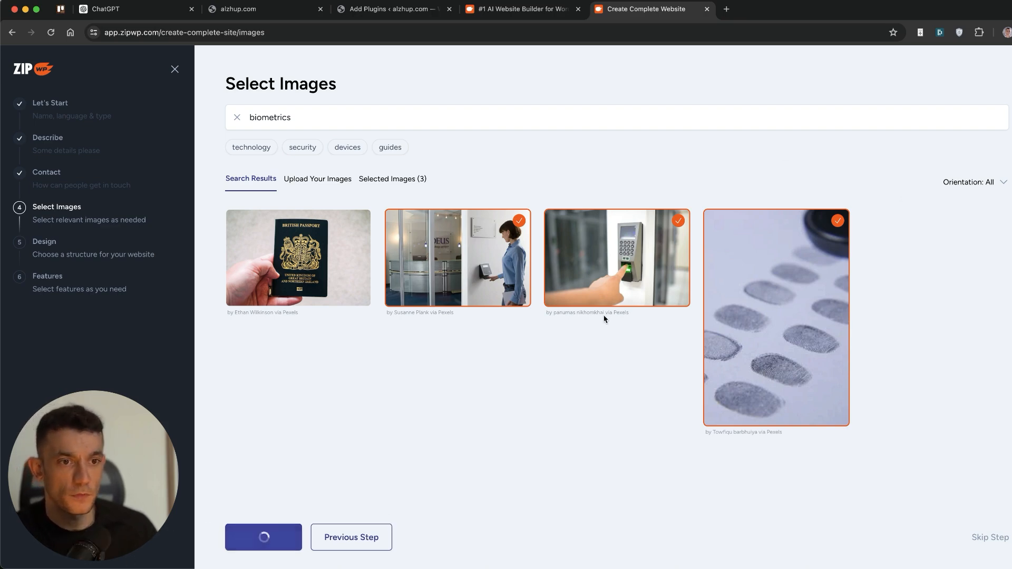
pyautogui.moveTo(32, 302)
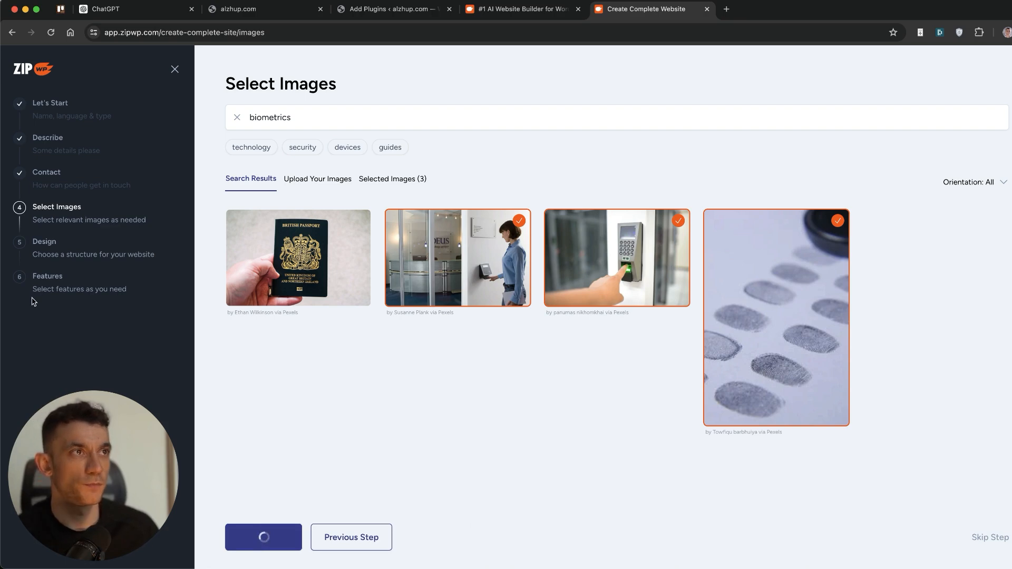
pyautogui.moveTo(366, 230)
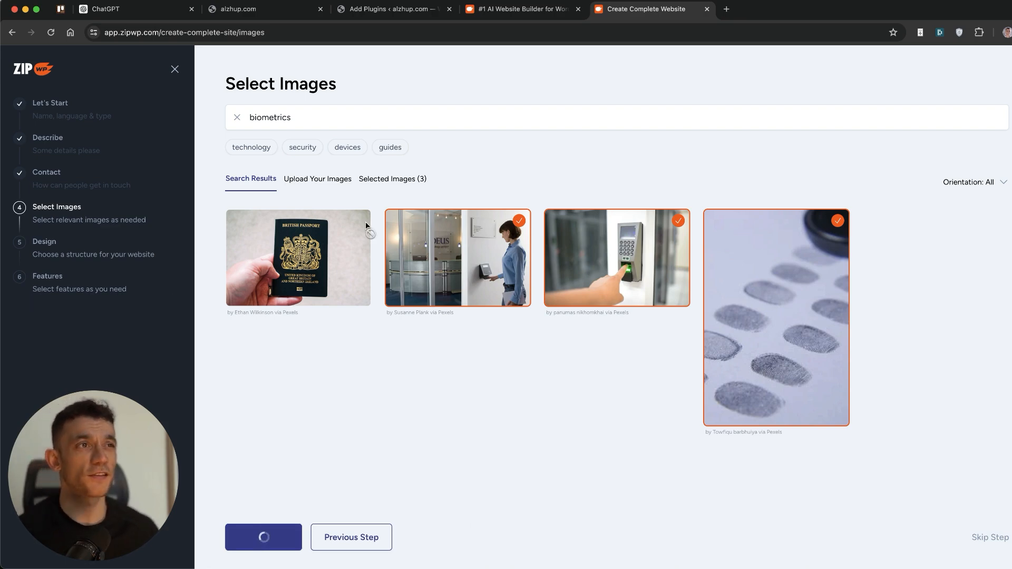
pyautogui.click(263, 537)
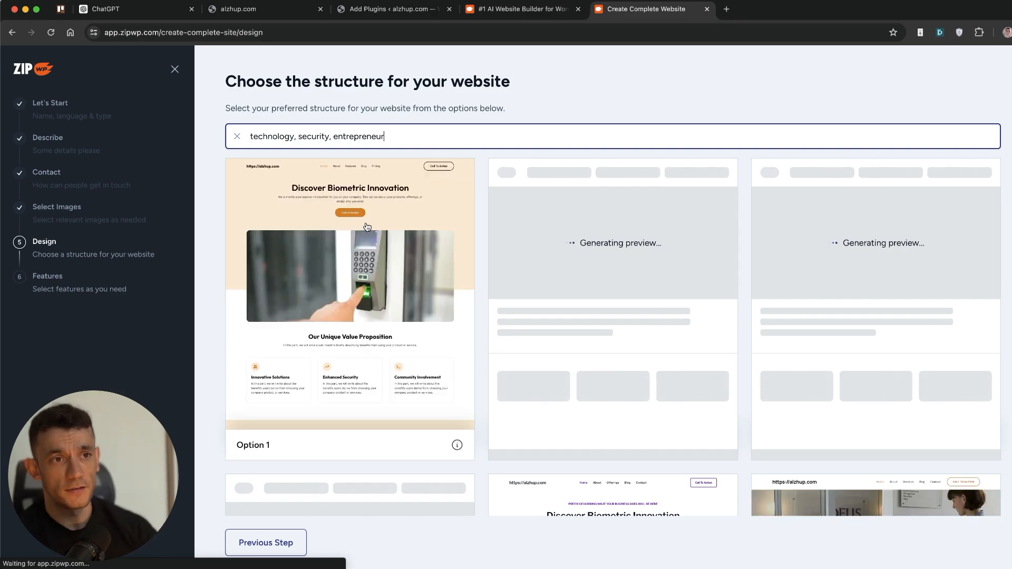
# - Scroll up and down through the 48 generated biometric site structures to compare layouts
pyautogui.scroll(-3)
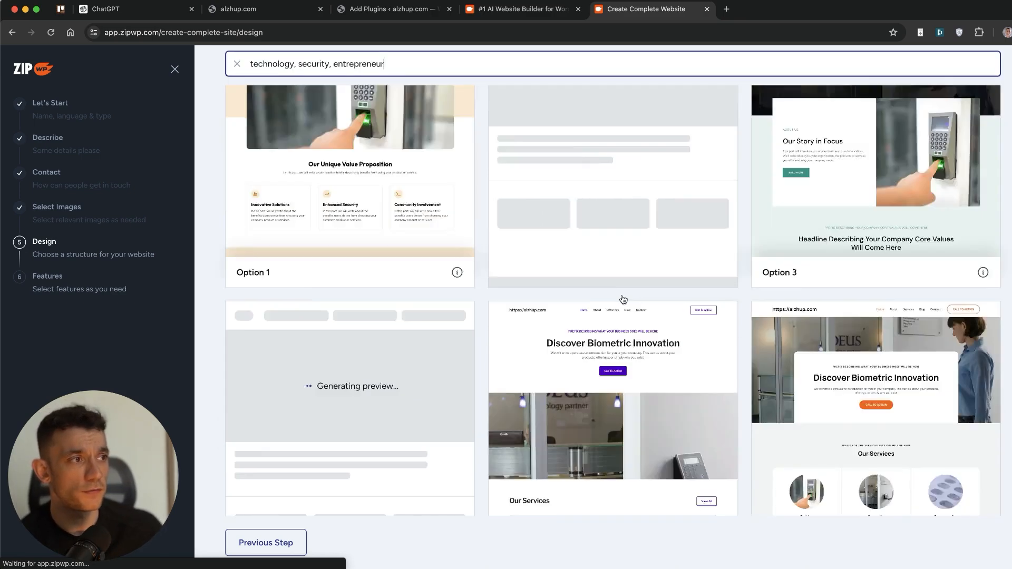
pyautogui.scroll(-3)
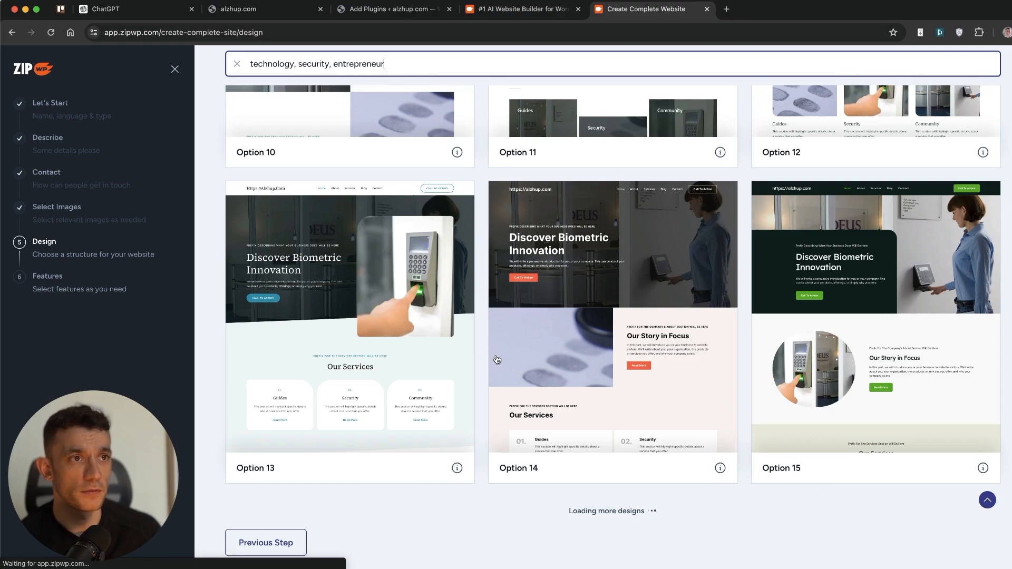
pyautogui.scroll(3)
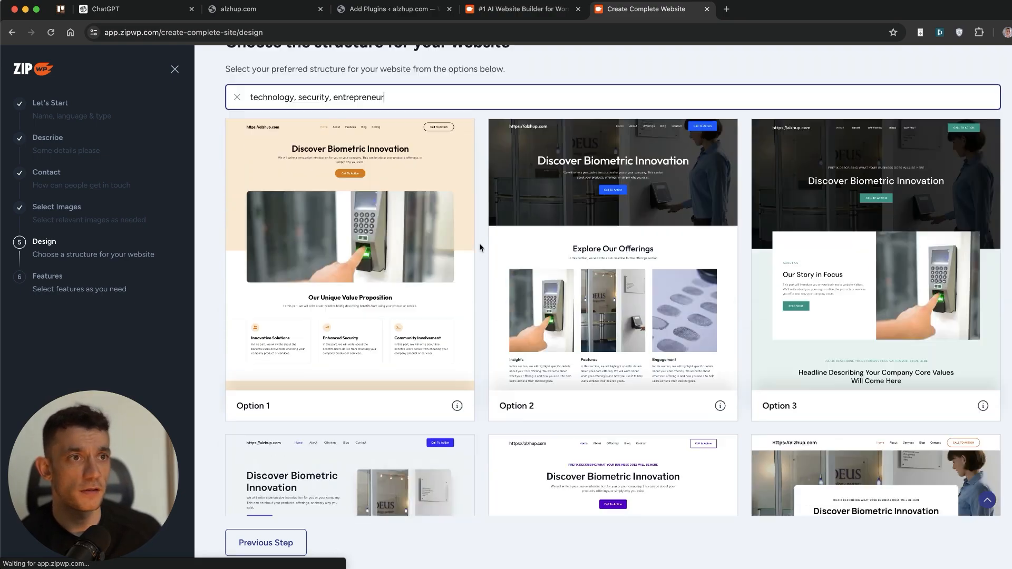
pyautogui.scroll(-3)
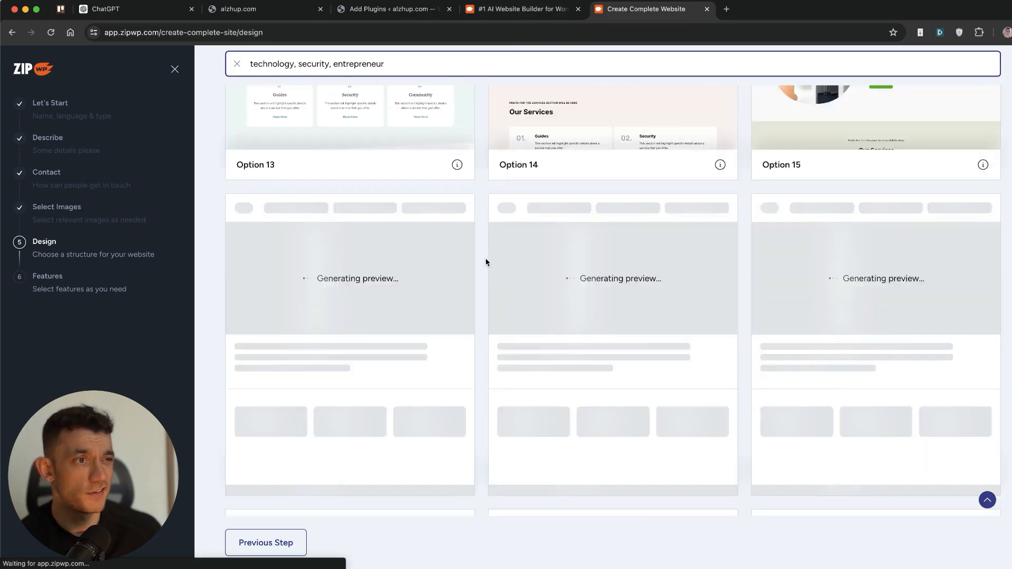
pyautogui.scroll(-3)
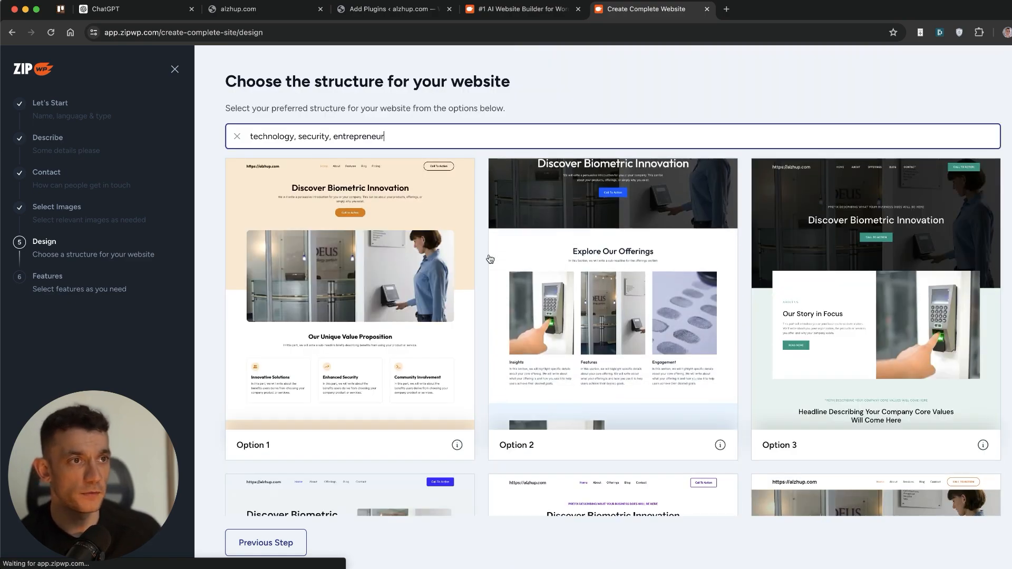
pyautogui.scroll(-3)
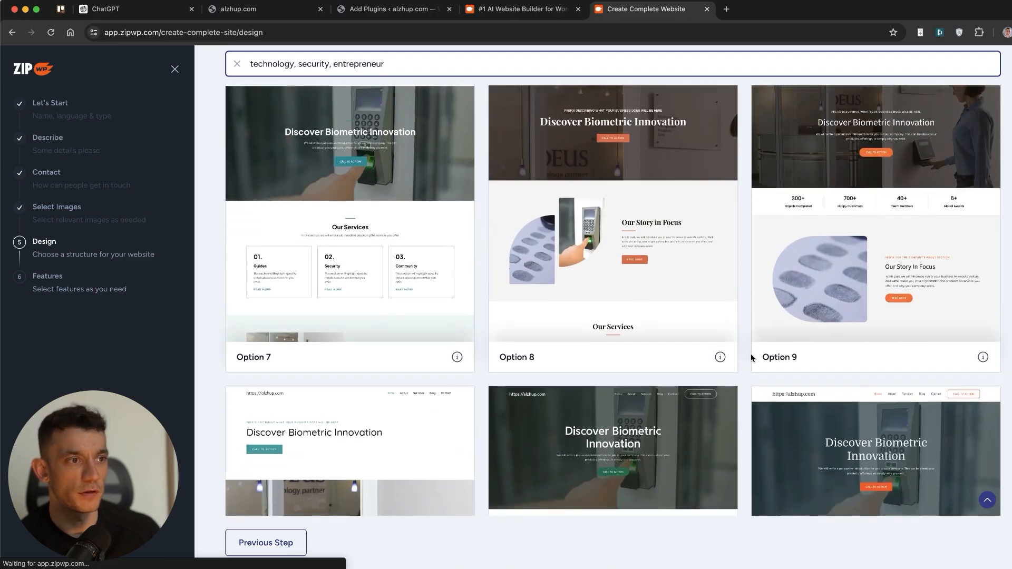
pyautogui.scroll(-3)
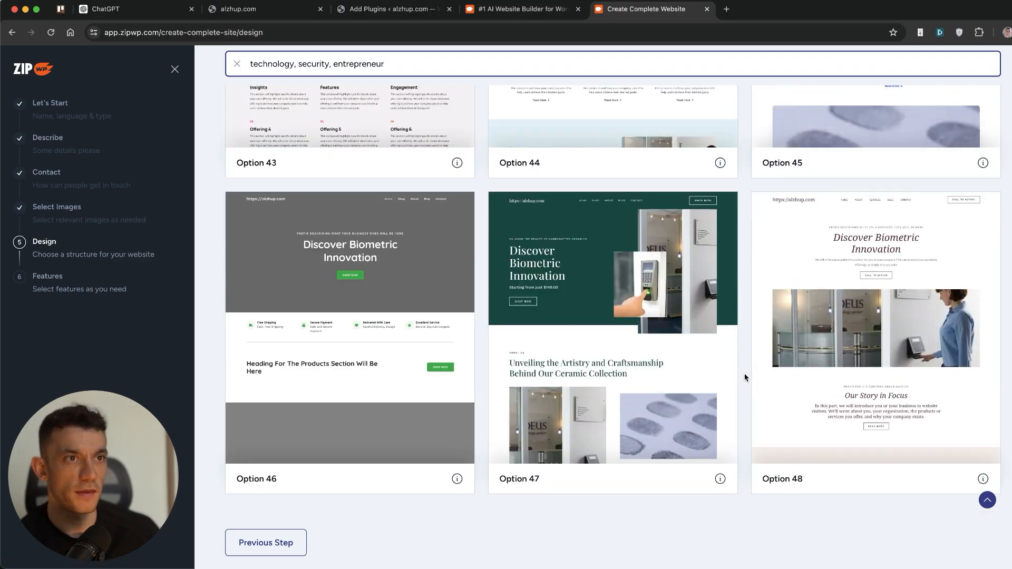
pyautogui.scroll(3)
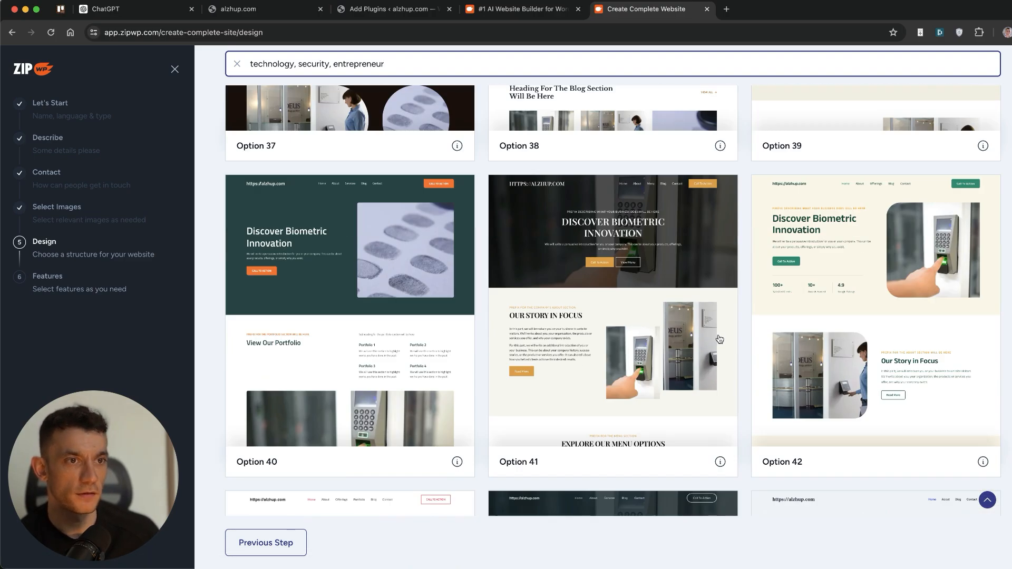
pyautogui.scroll(3)
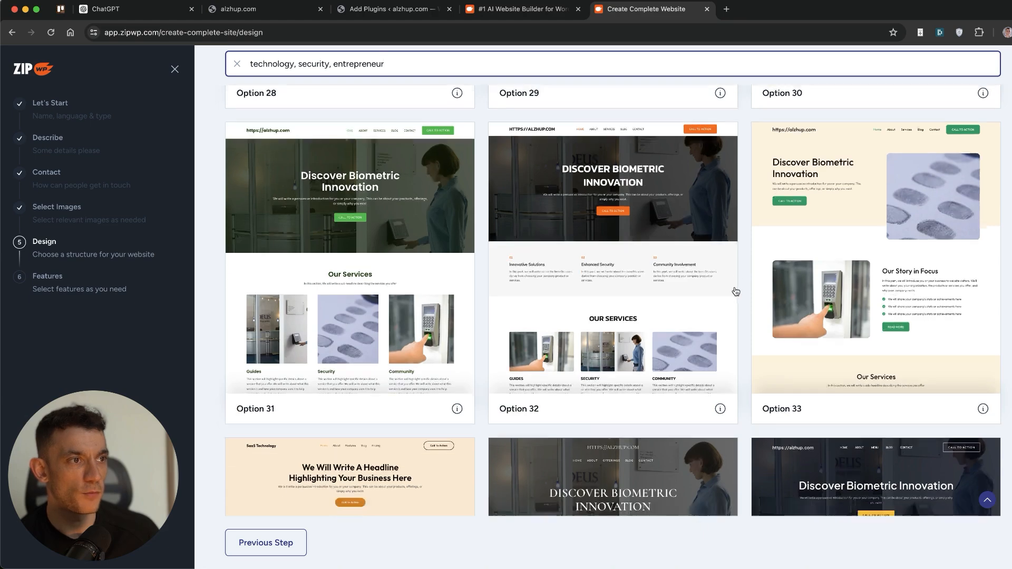
pyautogui.scroll(-3)
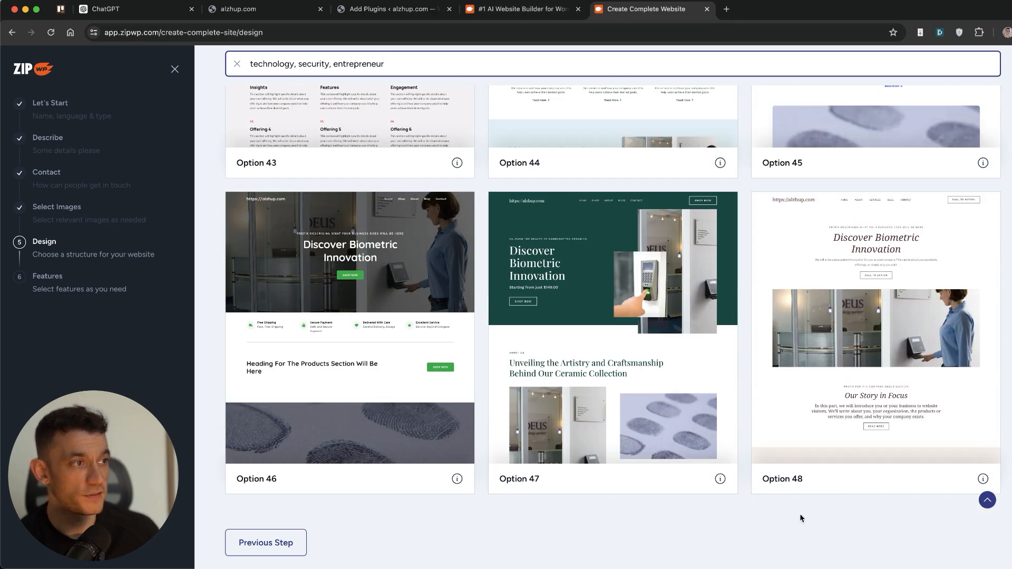
pyautogui.scroll(3)
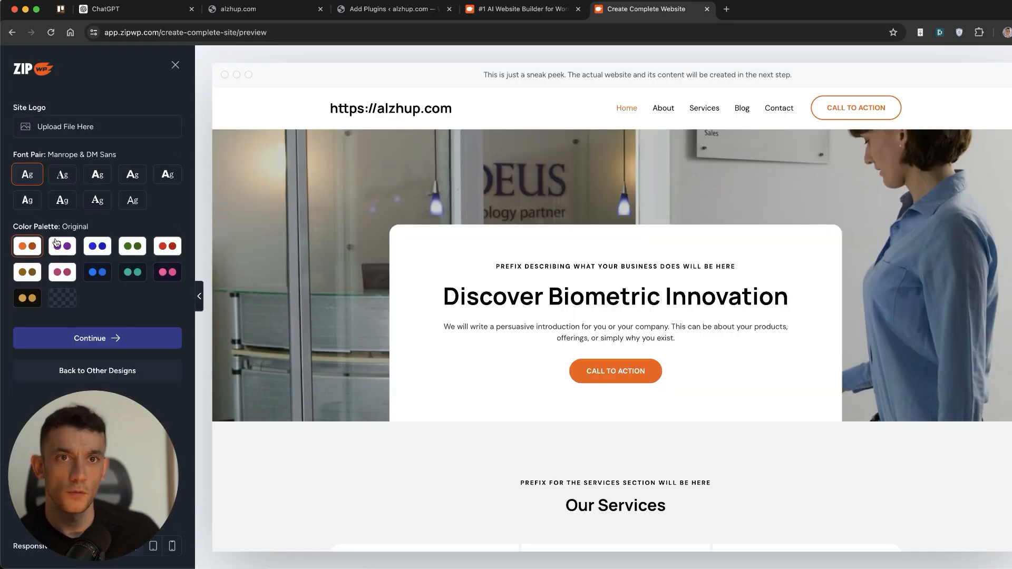
# - Try the Style 3 and dark Style 7 palettes, then open live alzhup.com in a new tab
pyautogui.click(132, 247)
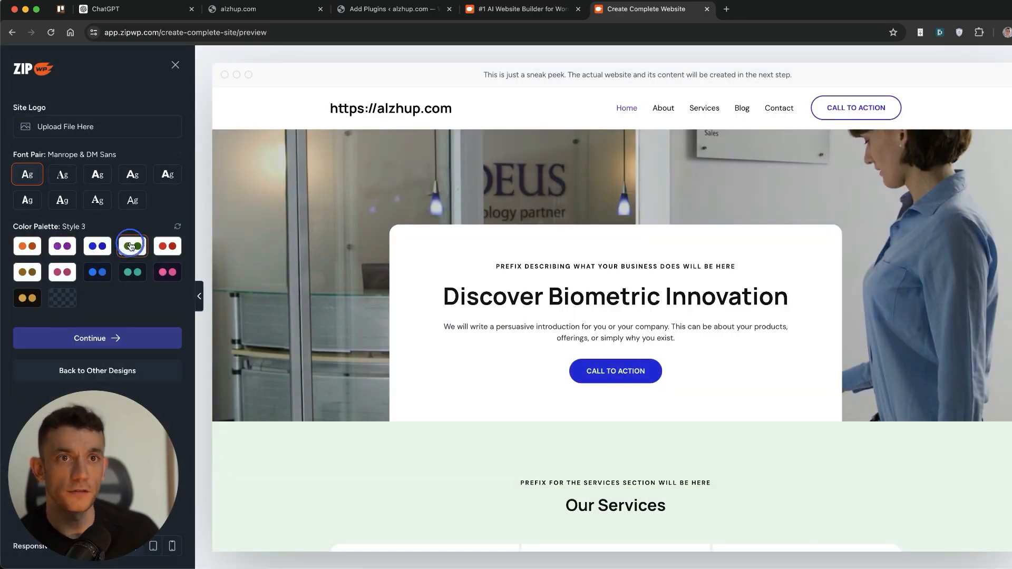
pyautogui.click(166, 271)
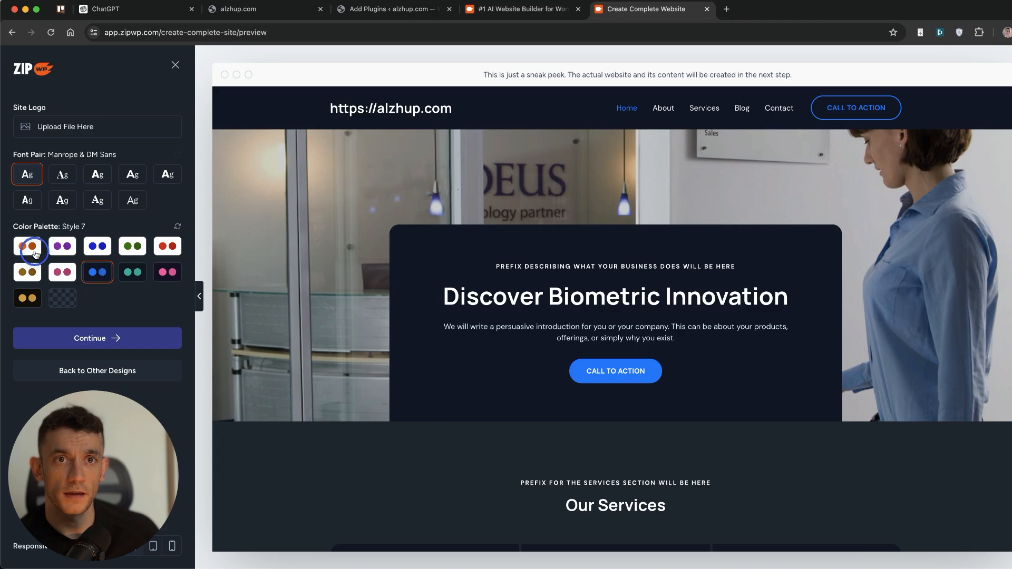
pyautogui.click(167, 247)
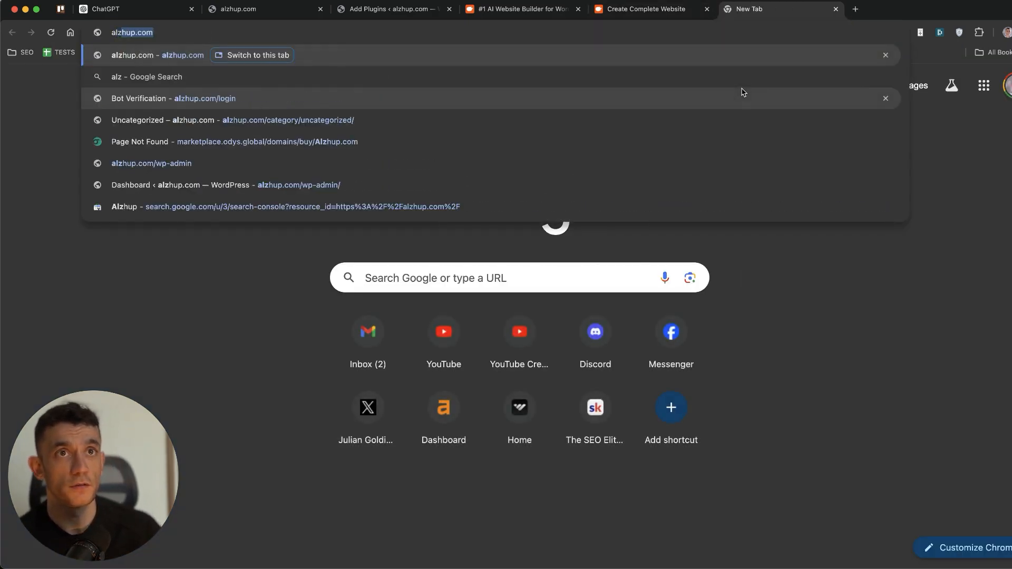
pyautogui.click(157, 55)
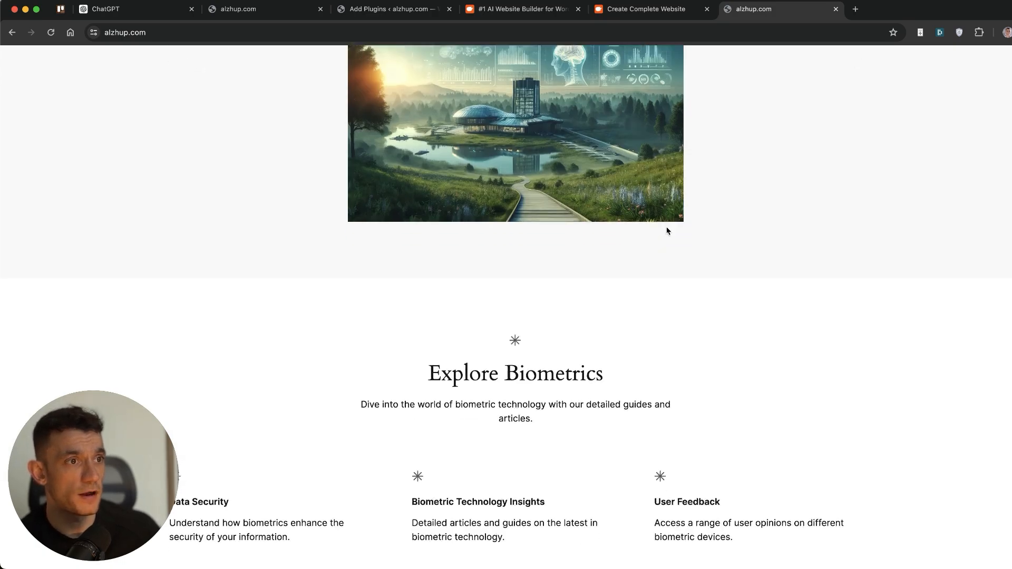
# - Compare the preview against alzhup.com and apply the Playfair Display & Source Sans Pro font pair
pyautogui.scroll(3)
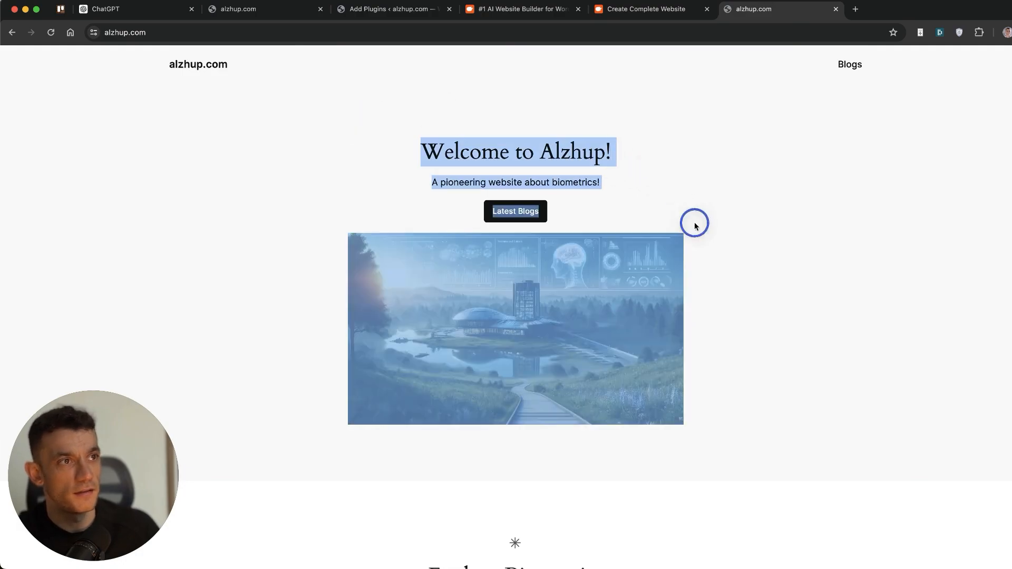
pyautogui.click(650, 9)
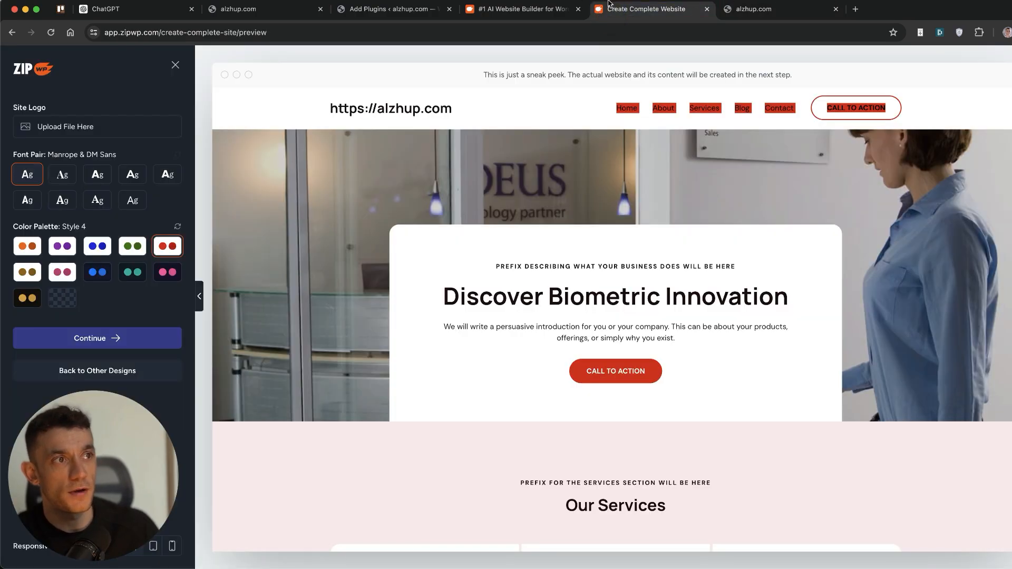
pyautogui.click(762, 9)
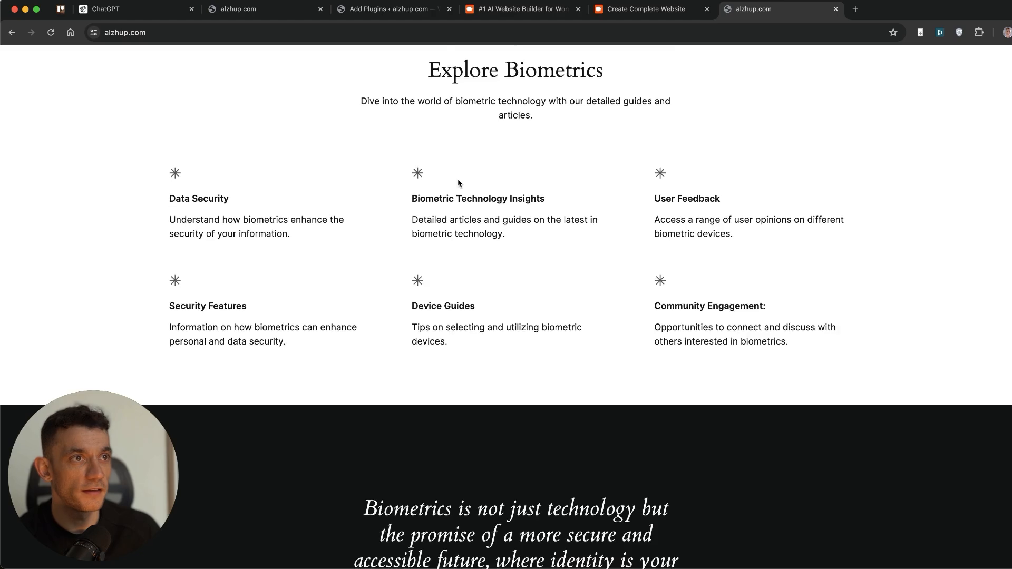
pyautogui.click(646, 9)
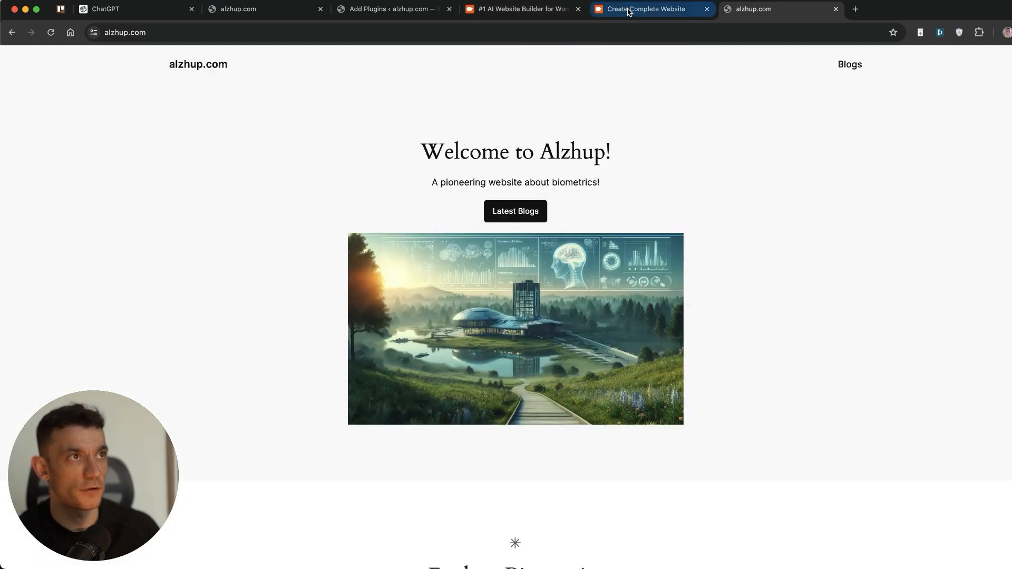
pyautogui.click(646, 9)
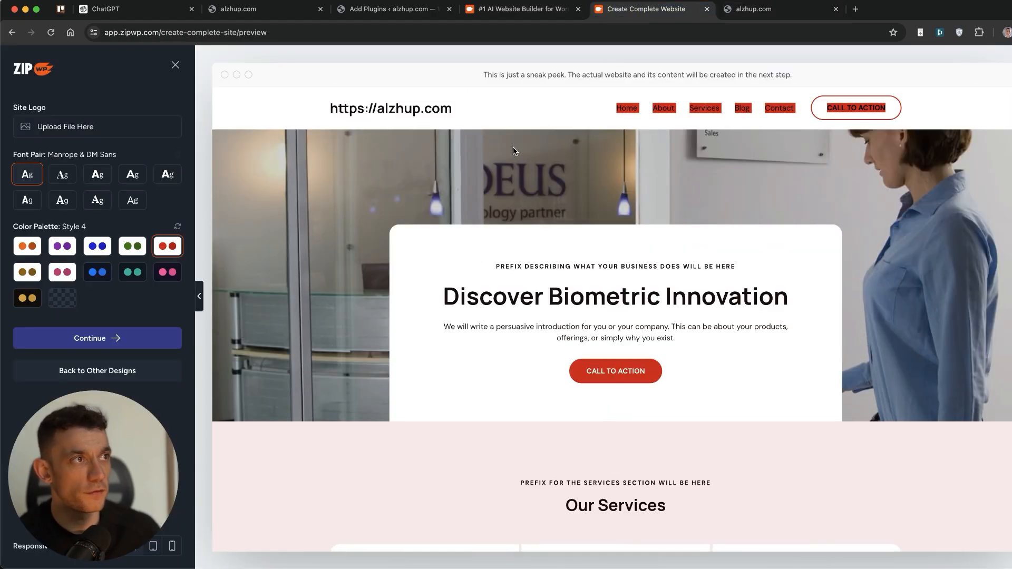
pyautogui.scroll(-3)
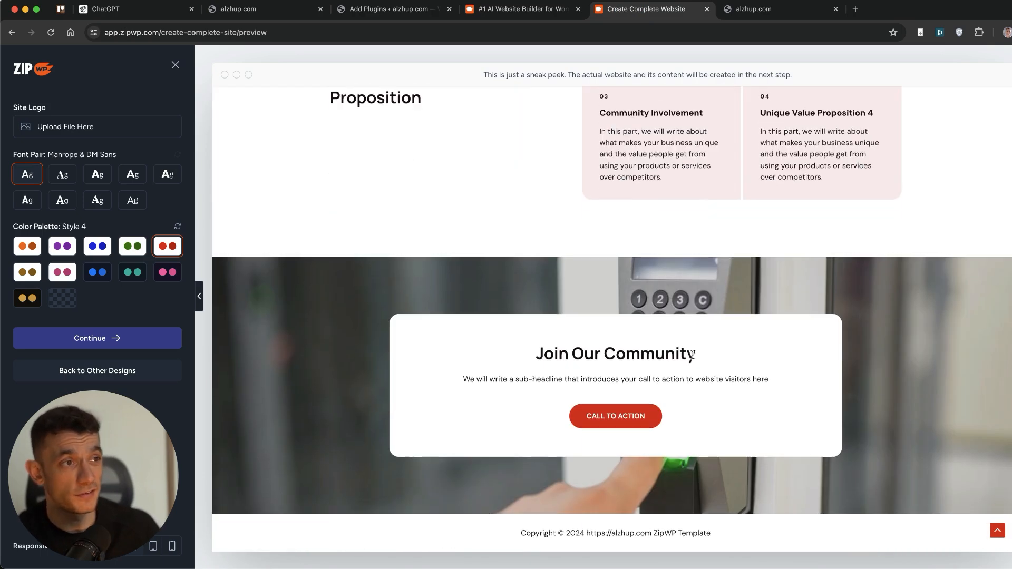
pyautogui.scroll(3)
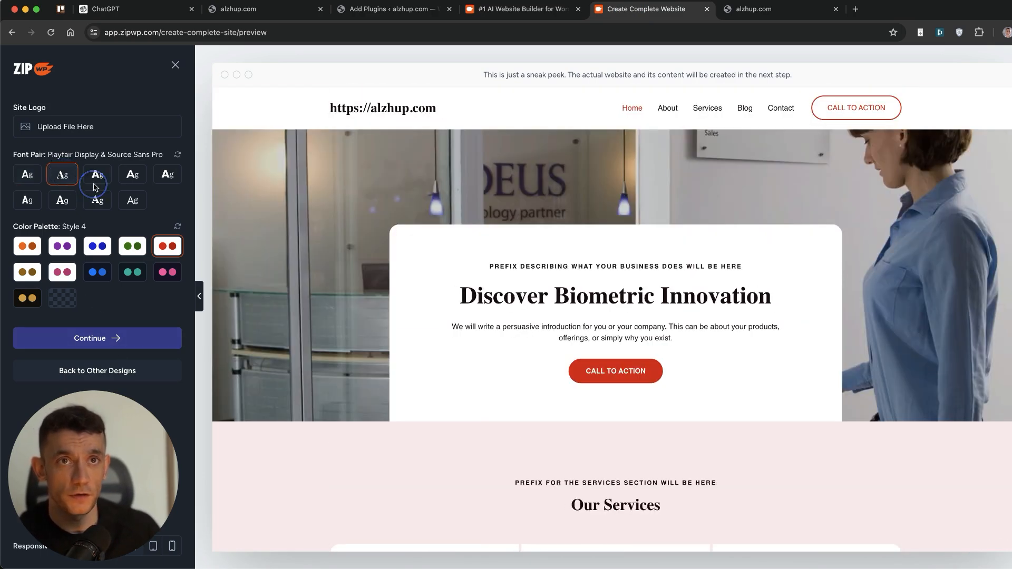
pyautogui.click(97, 338)
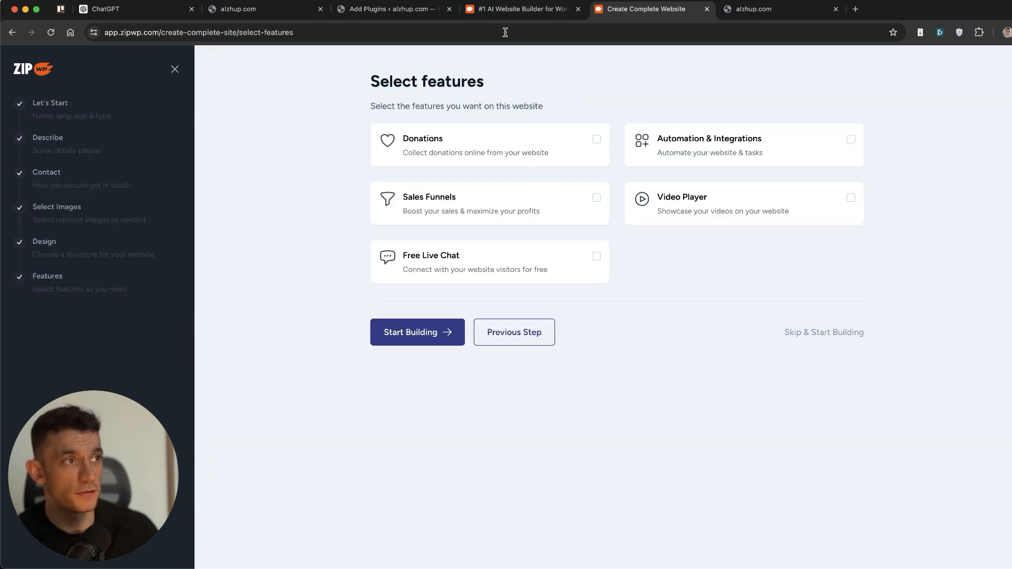
pyautogui.moveTo(722, 210)
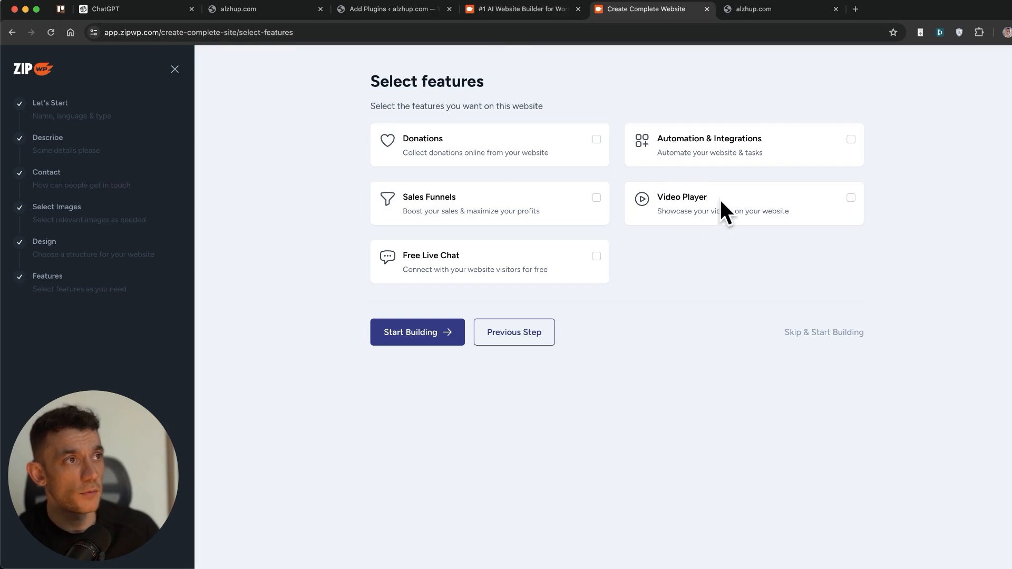
pyautogui.moveTo(466, 106)
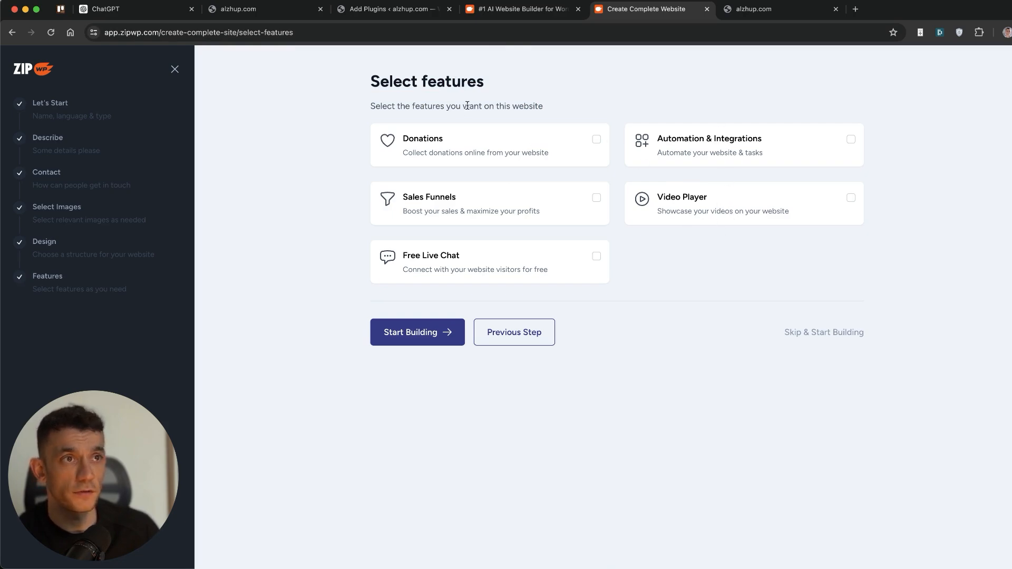
pyautogui.moveTo(468, 239)
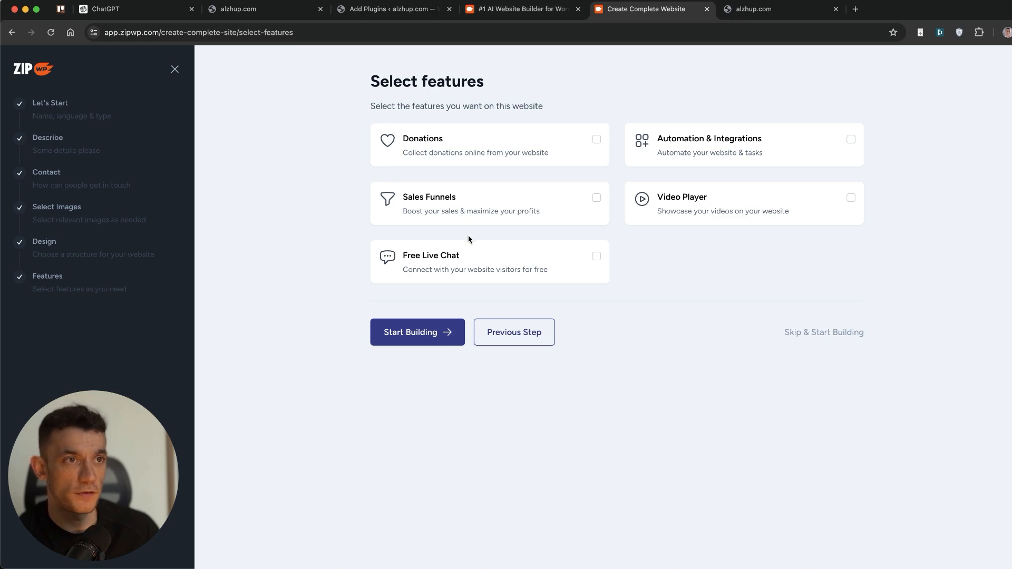
pyautogui.moveTo(614, 294)
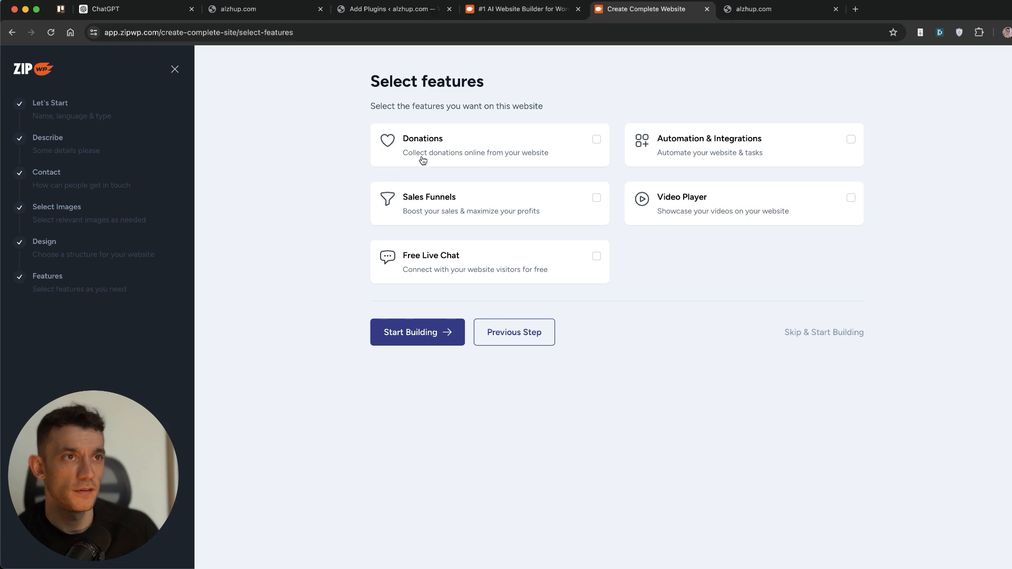
pyautogui.moveTo(414, 144)
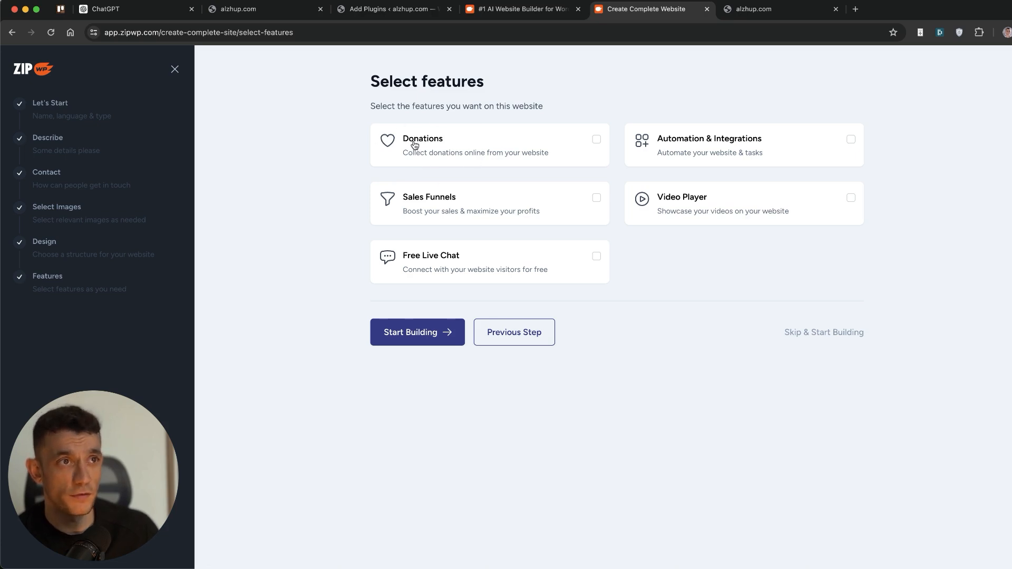
pyautogui.moveTo(573, 181)
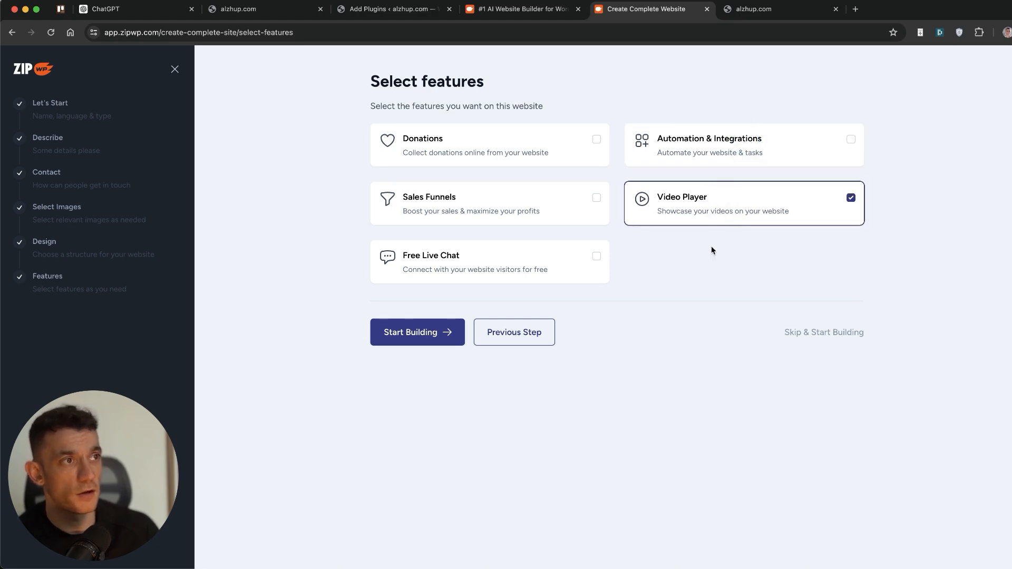
# - Untick Video Player so all five optional features stay unselected
pyautogui.click(851, 198)
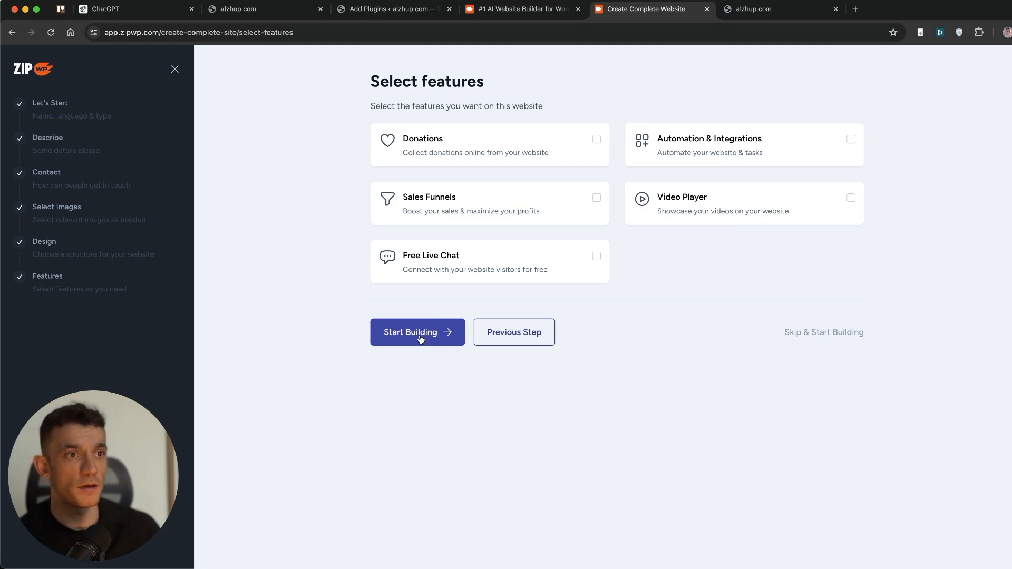
# - Build the complete site while timing it with a stopwatch, then open the finished site
pyautogui.click(416, 331)
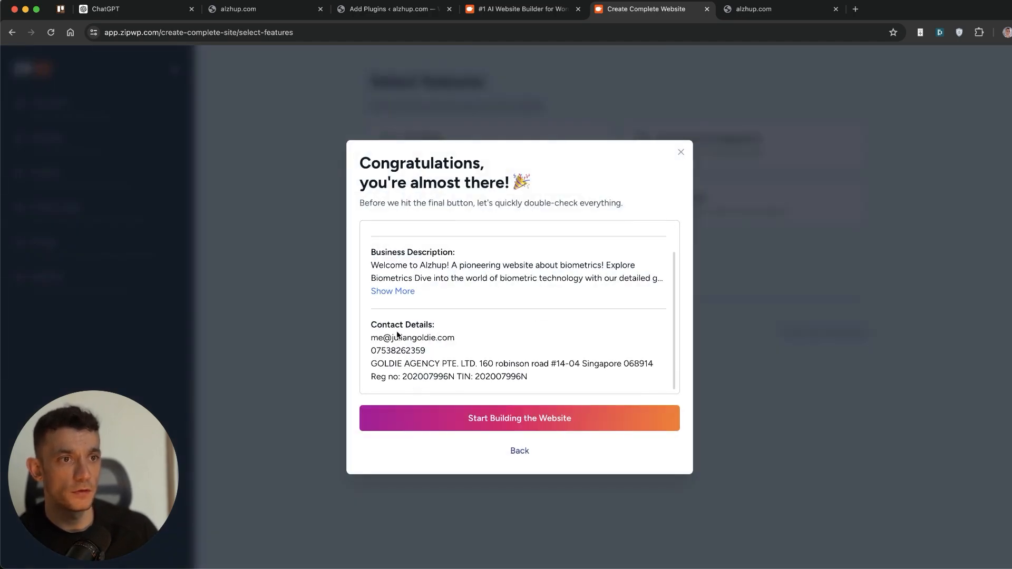
pyautogui.click(519, 418)
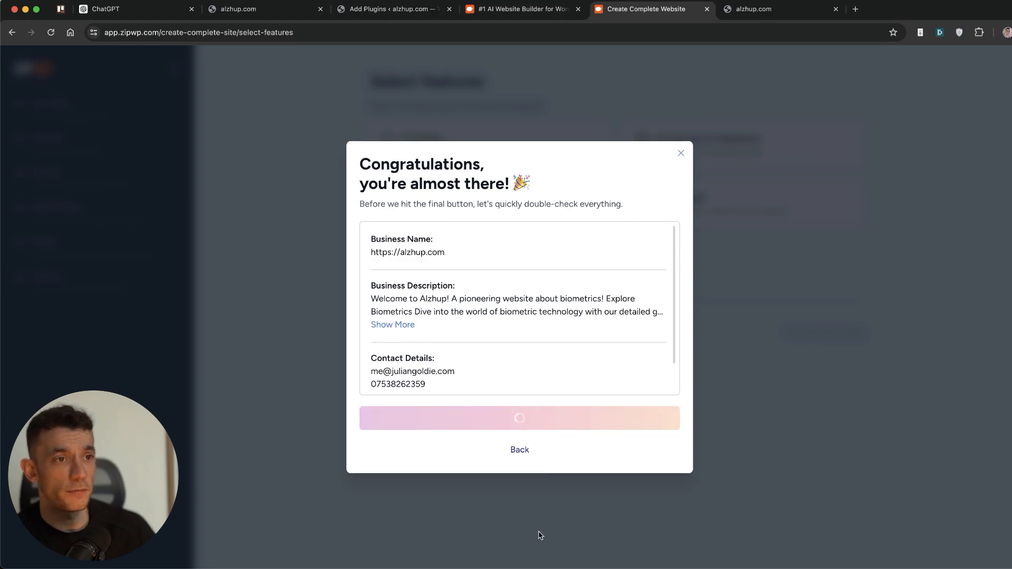
pyautogui.click(518, 417)
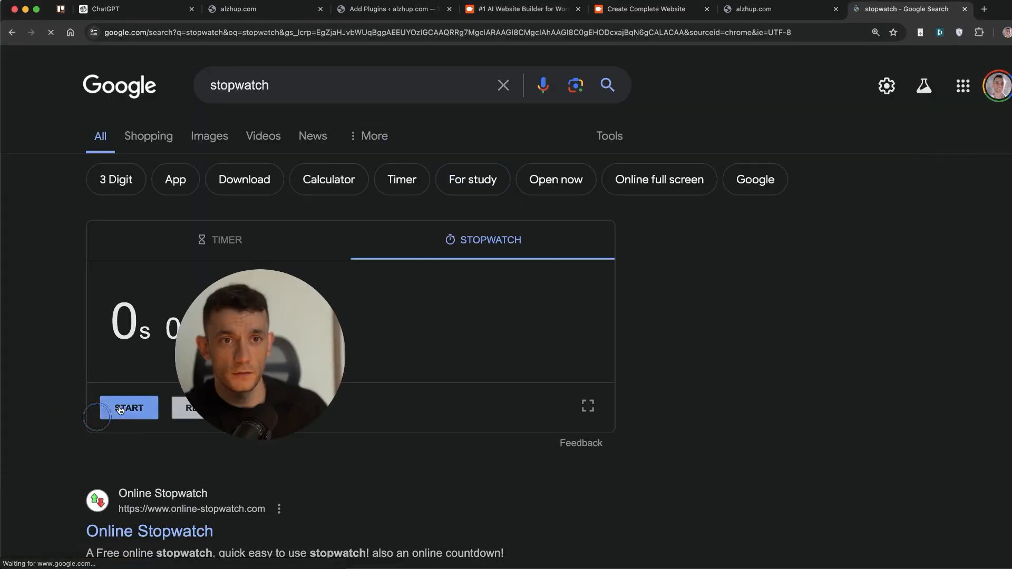
pyautogui.click(771, 9)
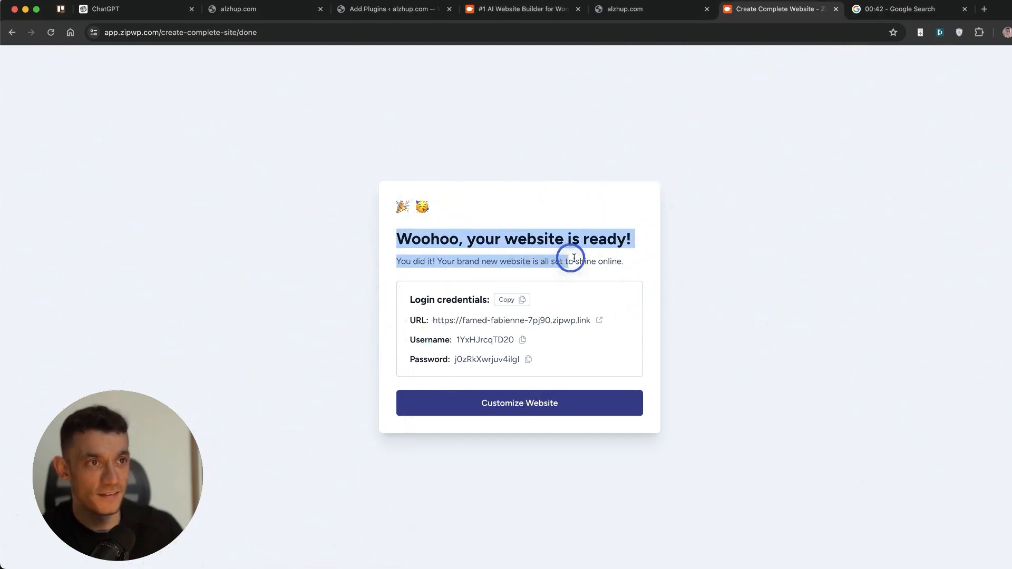
pyautogui.click(912, 9)
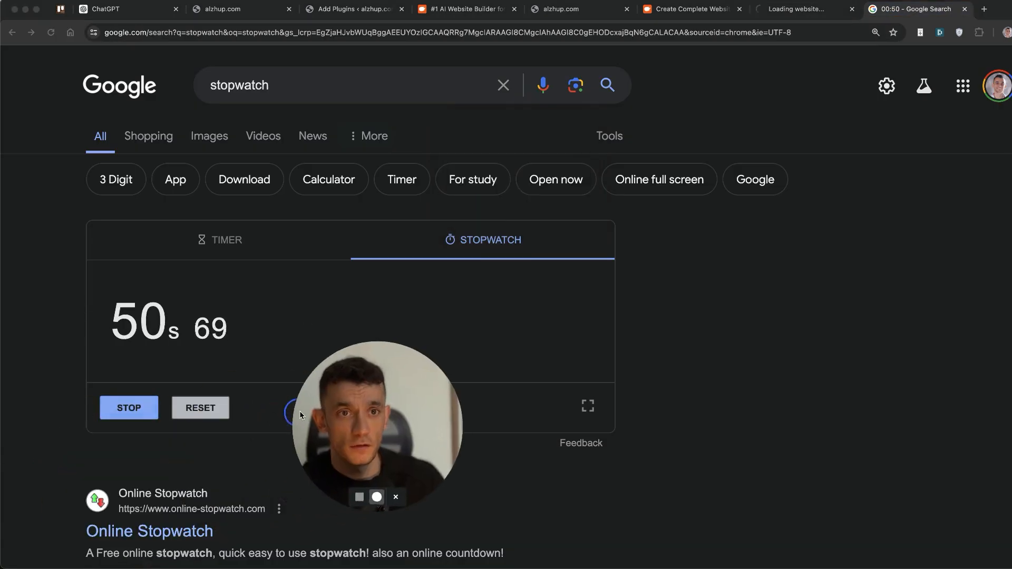
pyautogui.click(129, 408)
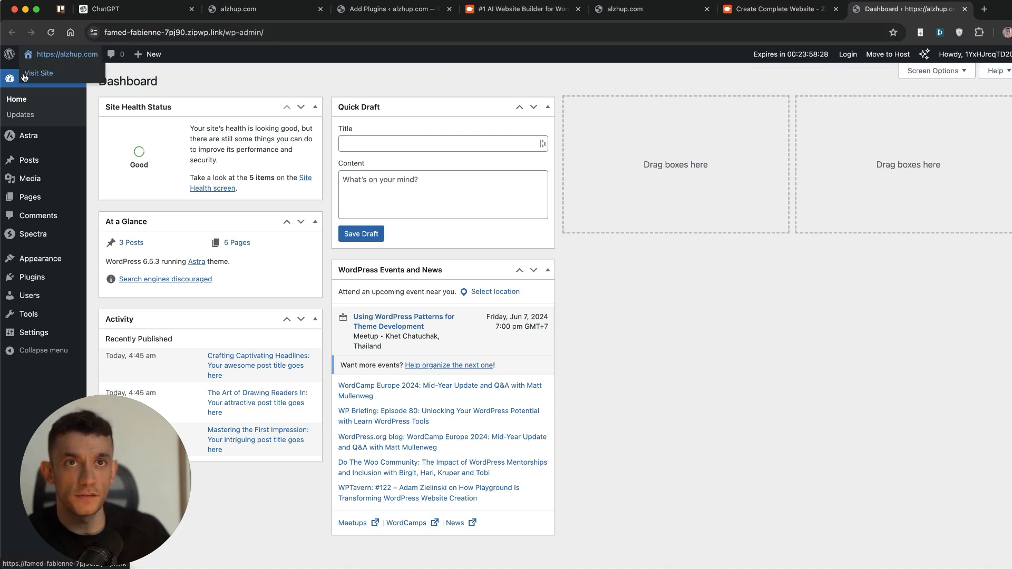
# - Visit the new site's home page and review its hero, services, gallery and testimonials
pyautogui.click(38, 73)
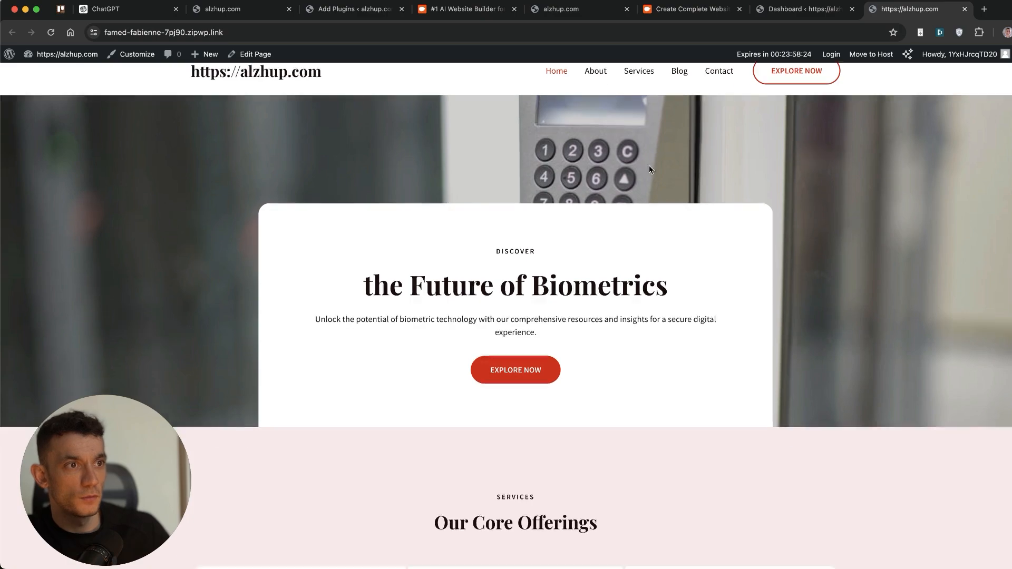
pyautogui.scroll(3)
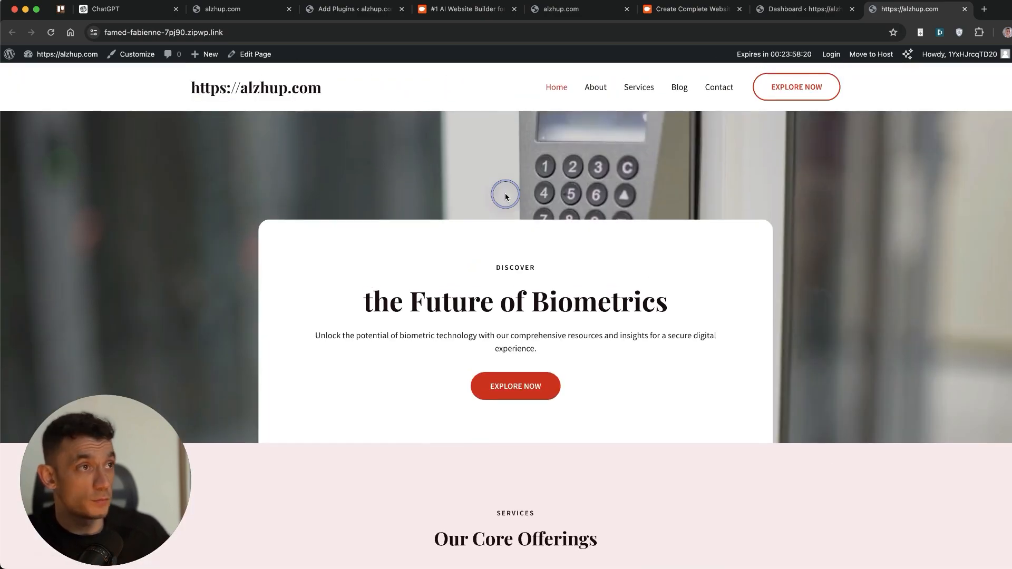
pyautogui.moveTo(837, 110)
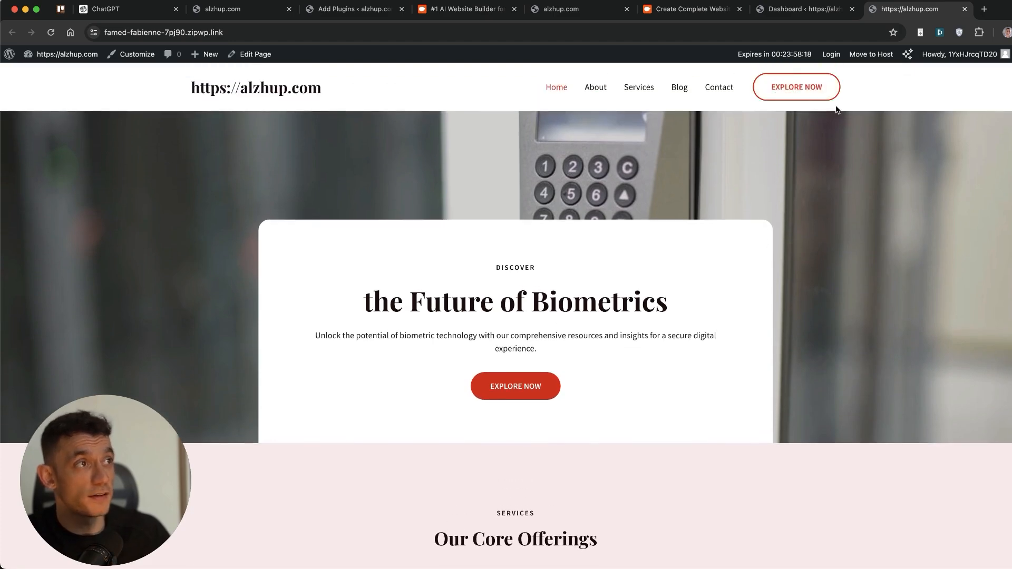
pyautogui.moveTo(797, 87)
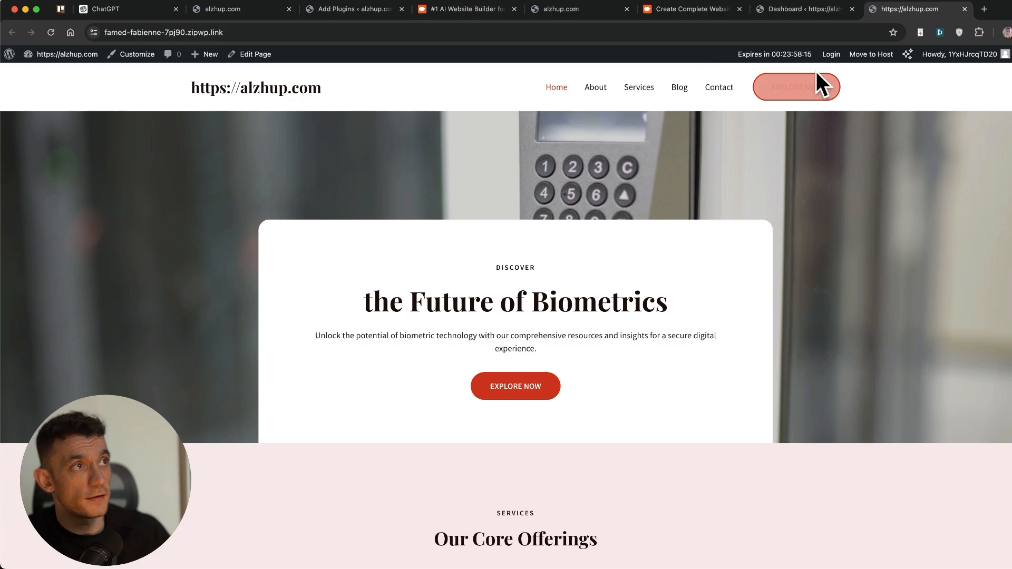
pyautogui.moveTo(662, 205)
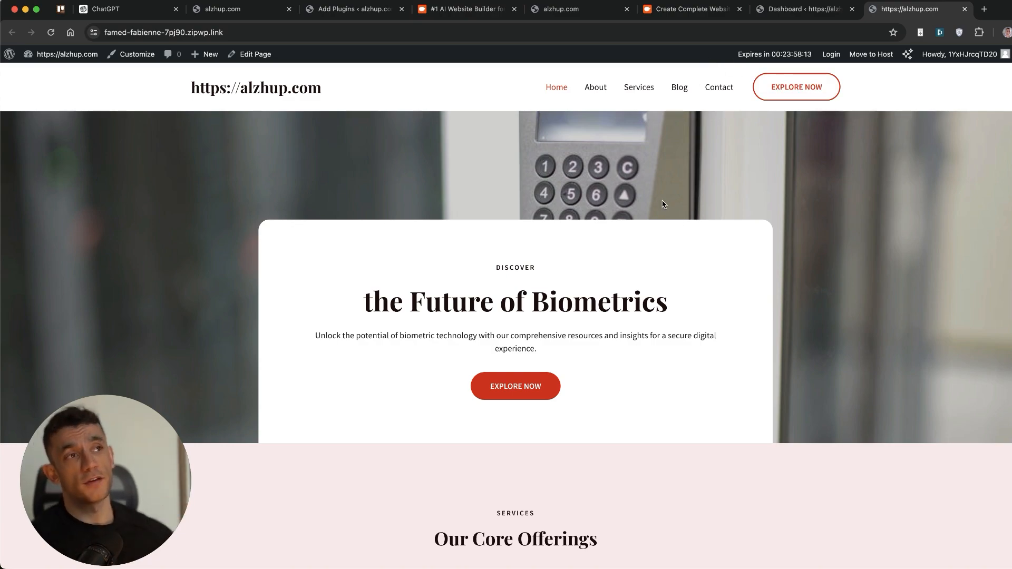
pyautogui.scroll(-3)
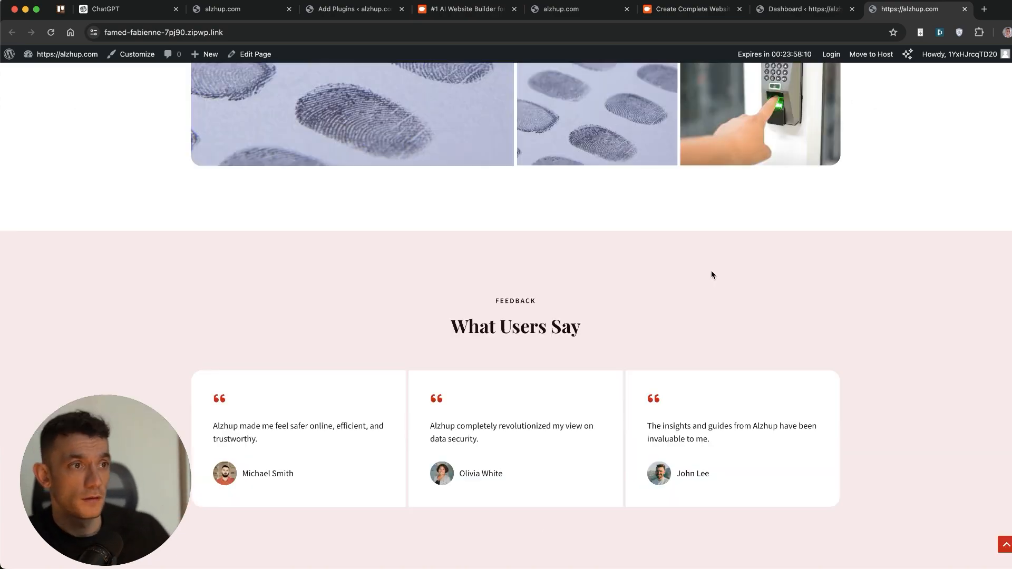
pyautogui.click(555, 9)
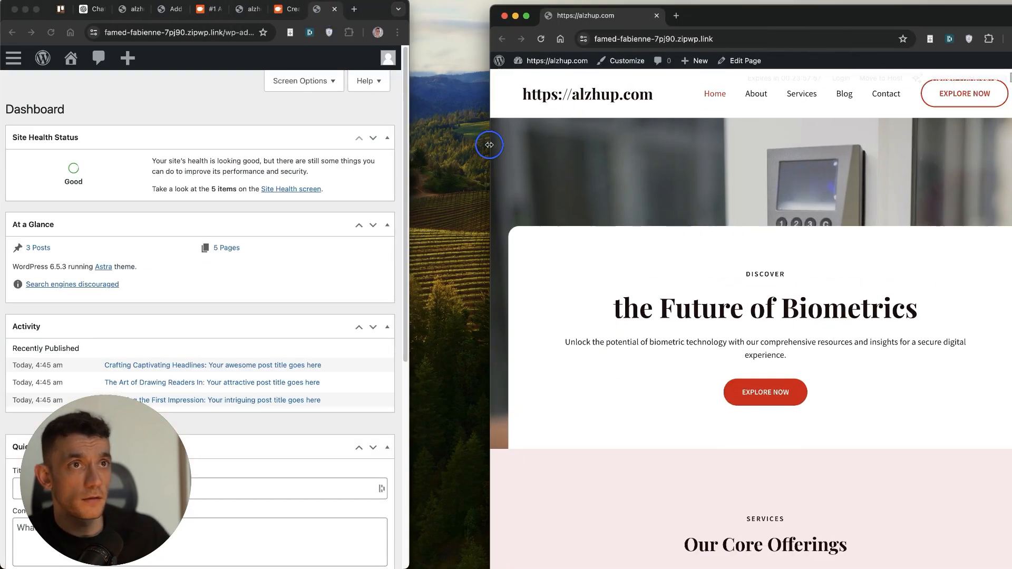
# - Show live alzhup.com beside the new site and open its About page in a new tab
pyautogui.click(244, 9)
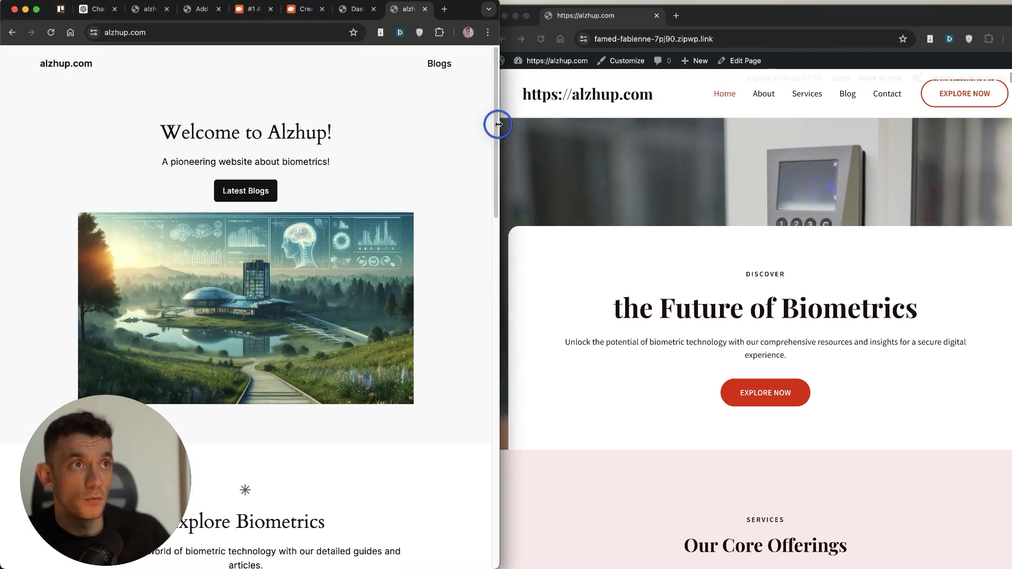
pyautogui.scroll(-3)
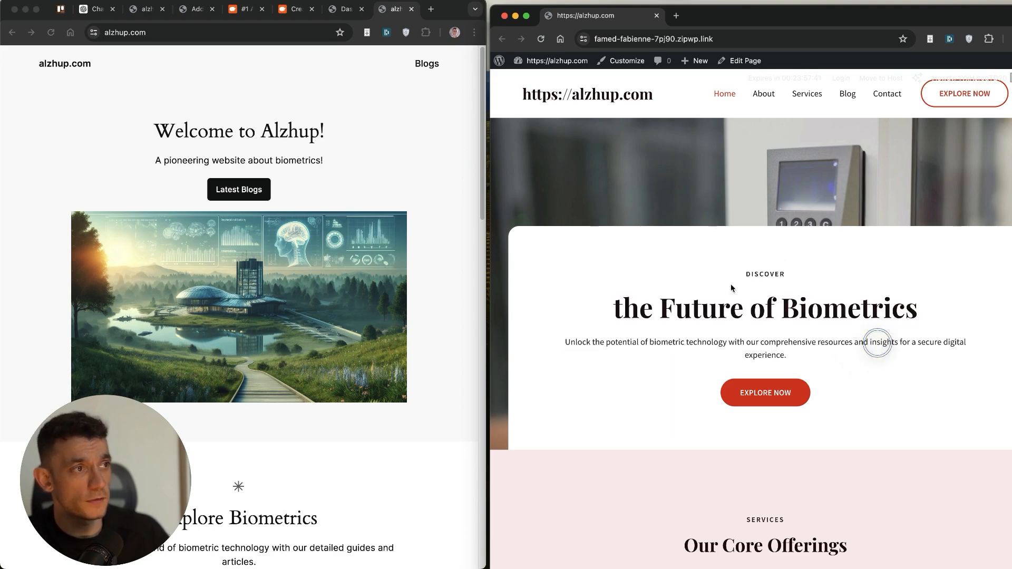
pyautogui.click(804, 16)
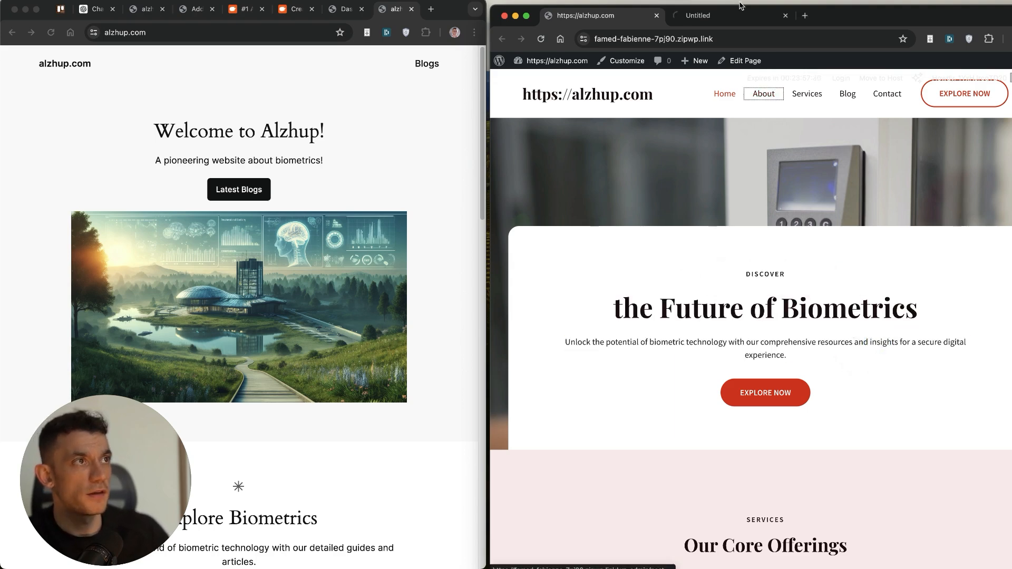
pyautogui.click(763, 94)
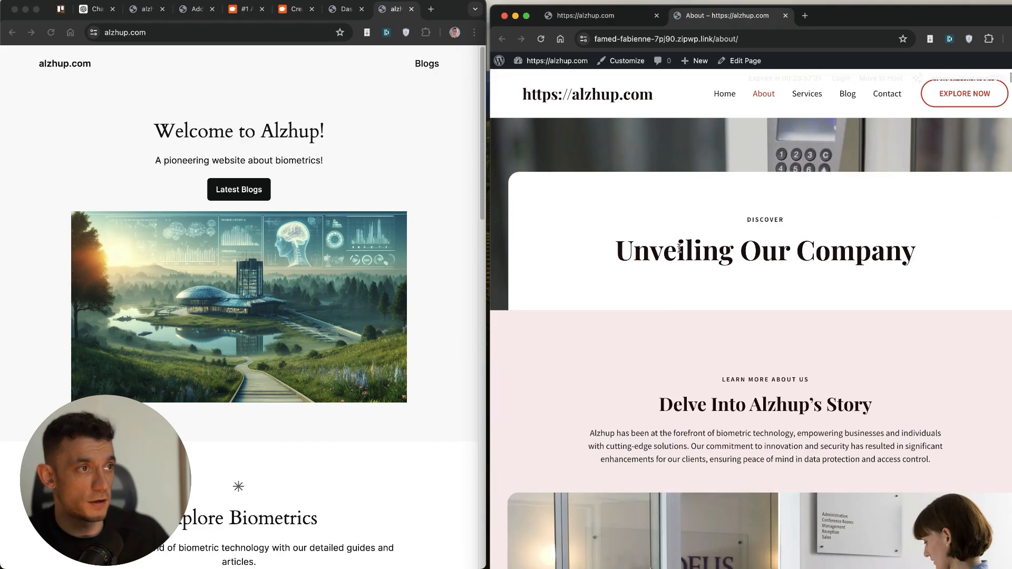
# - Scroll the About page from the story through the commitments to the footer
pyautogui.scroll(-3)
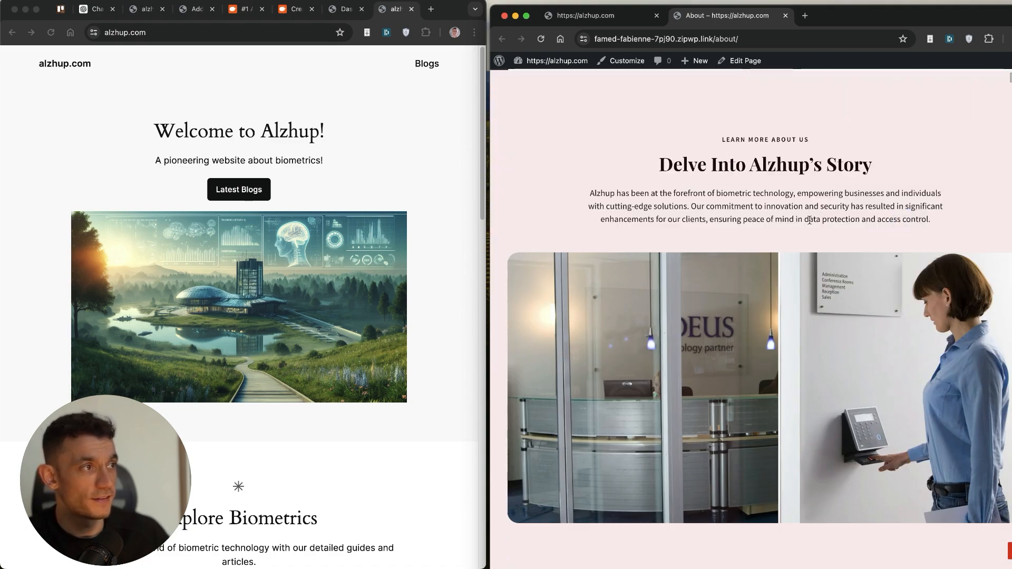
pyautogui.scroll(-3)
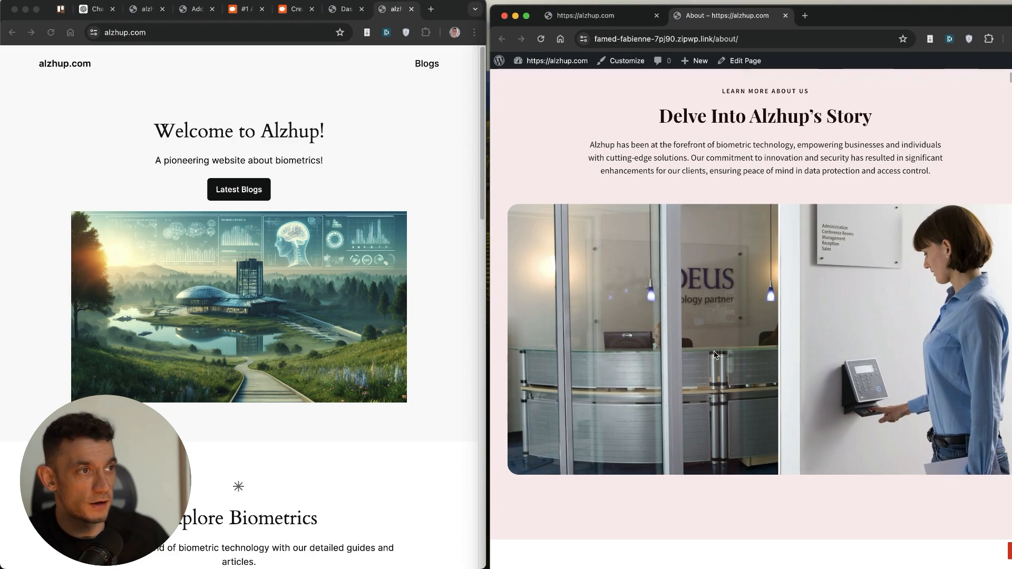
pyautogui.scroll(-3)
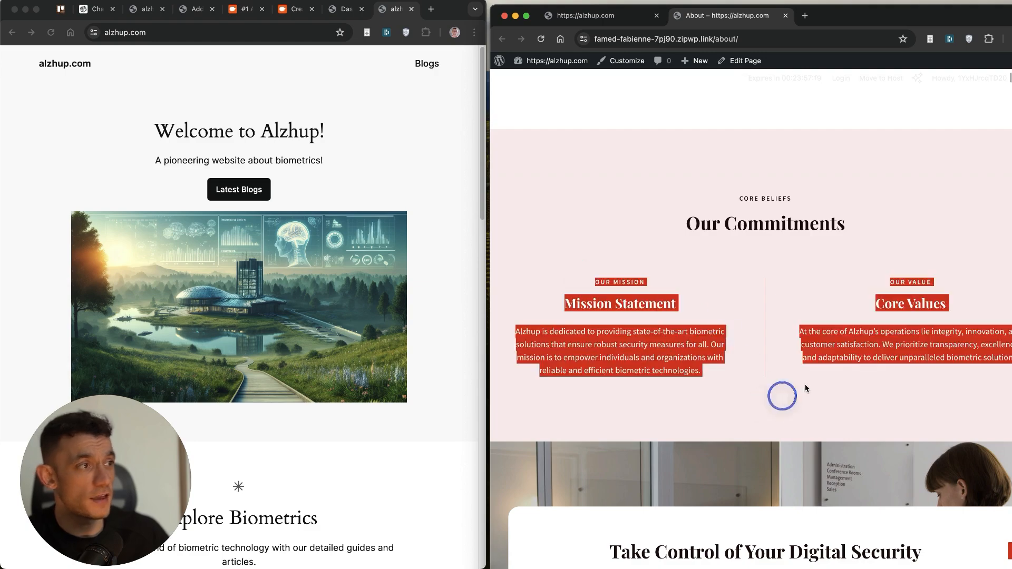
pyautogui.scroll(-3)
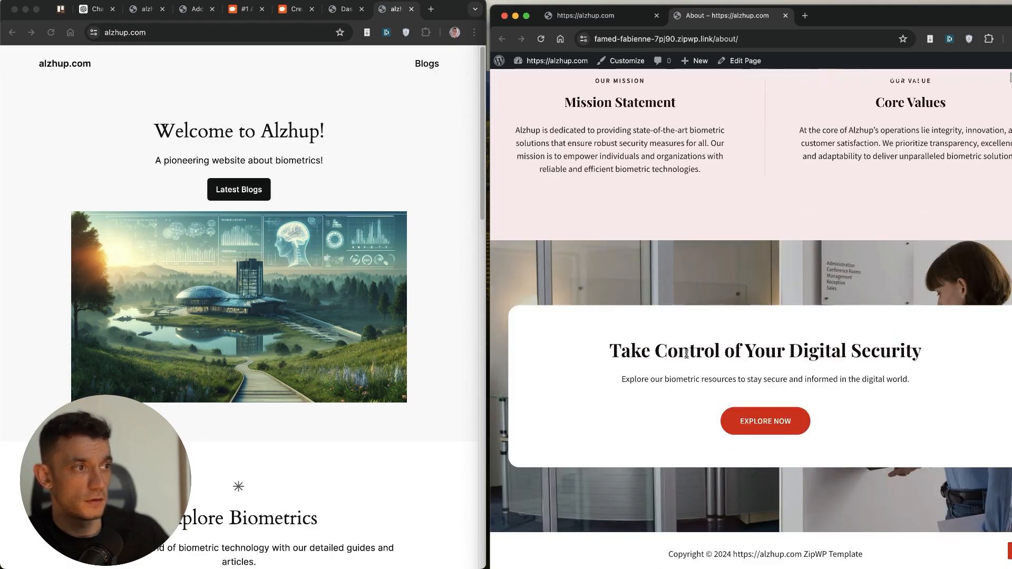
pyautogui.scroll(3)
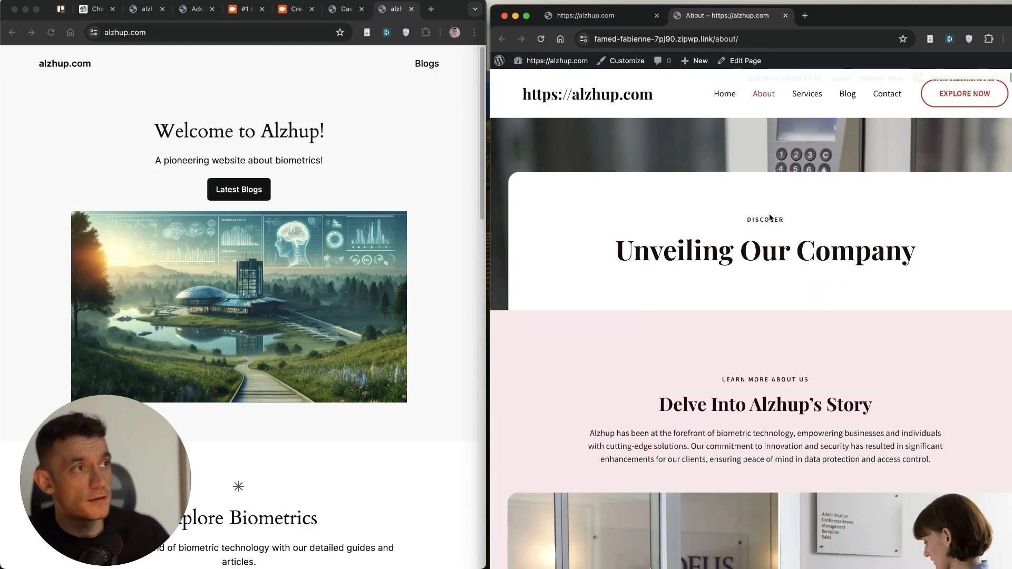
pyautogui.scroll(-3)
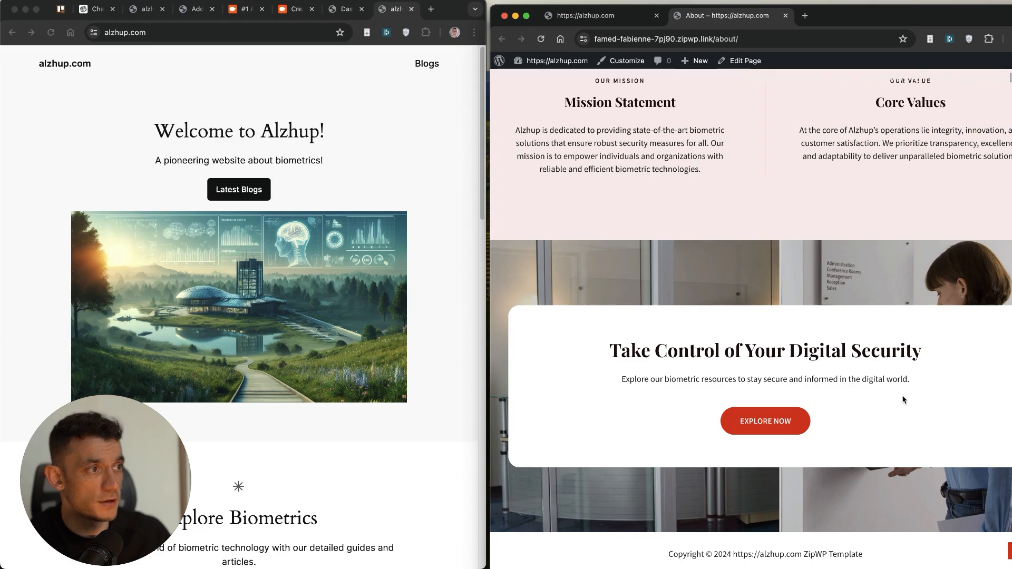
pyautogui.click(803, 16)
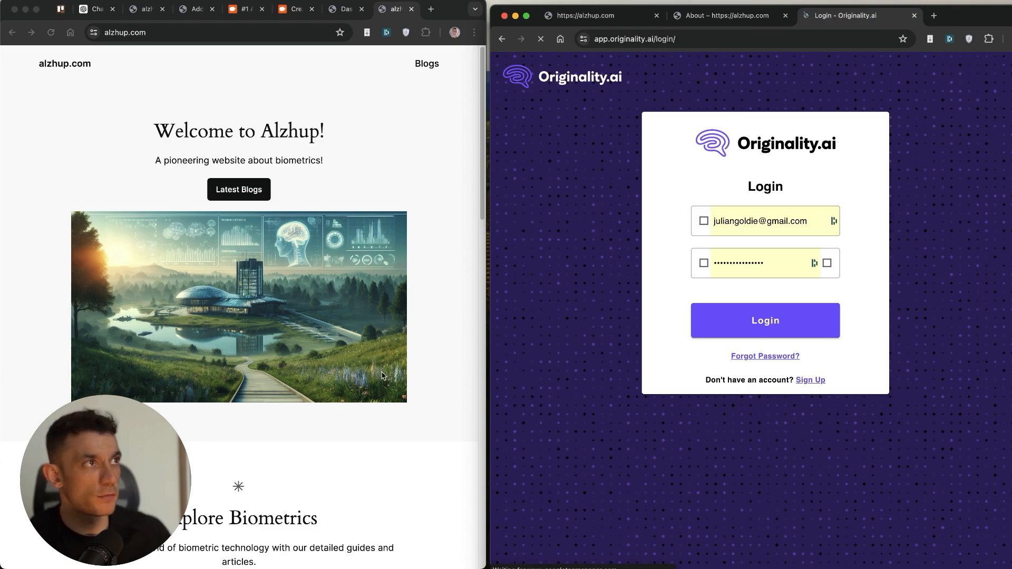
# - Log in to Originality.ai and scan the 170-word About text, getting 0% plagiarism
pyautogui.click(765, 321)
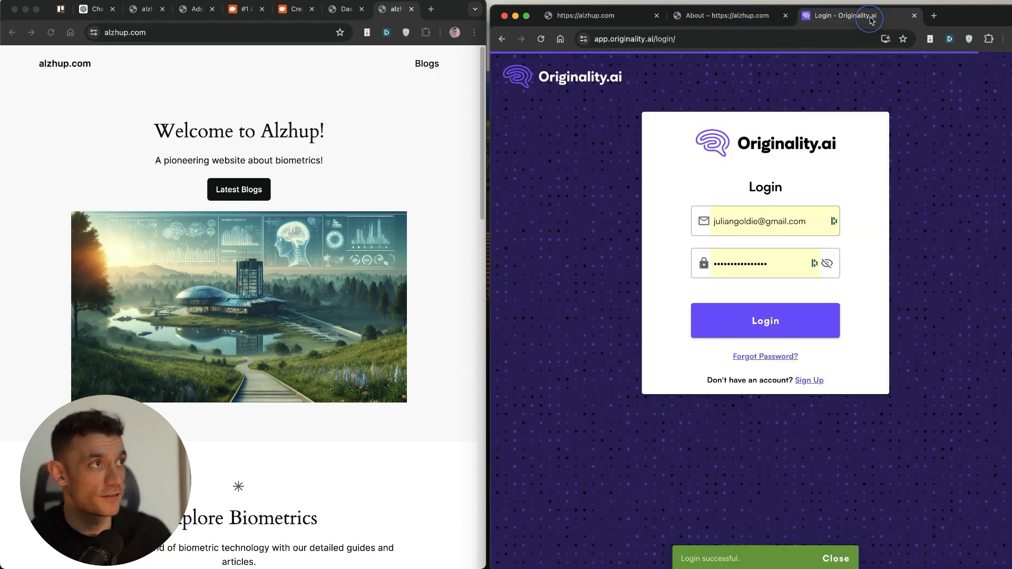
pyautogui.click(765, 321)
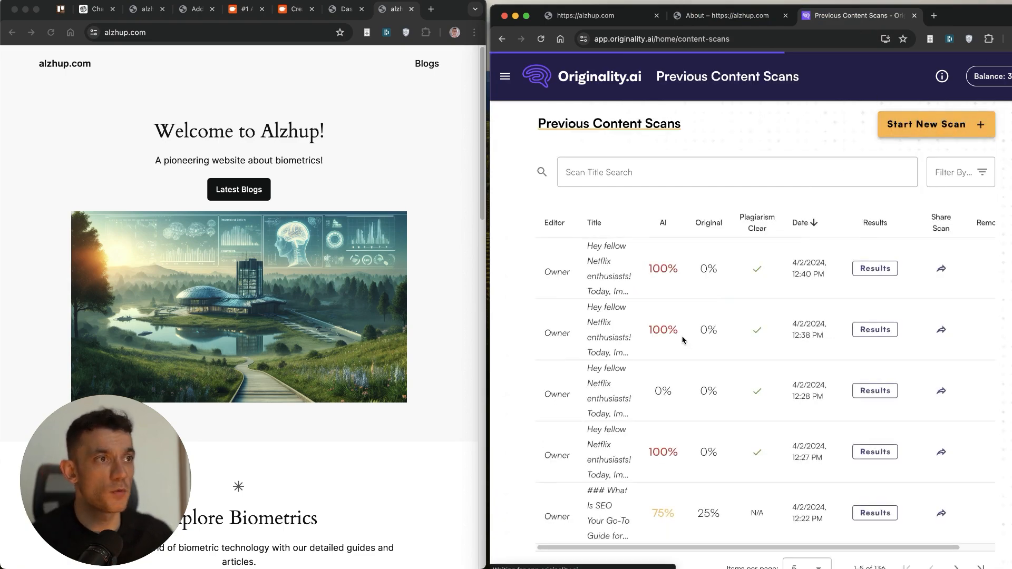
pyautogui.click(935, 124)
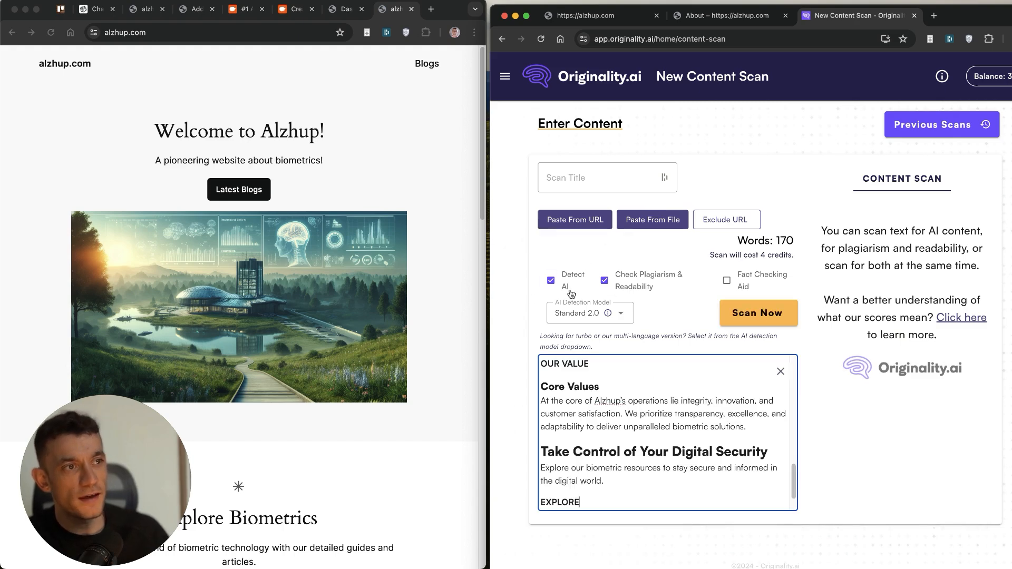
pyautogui.moveTo(655, 259)
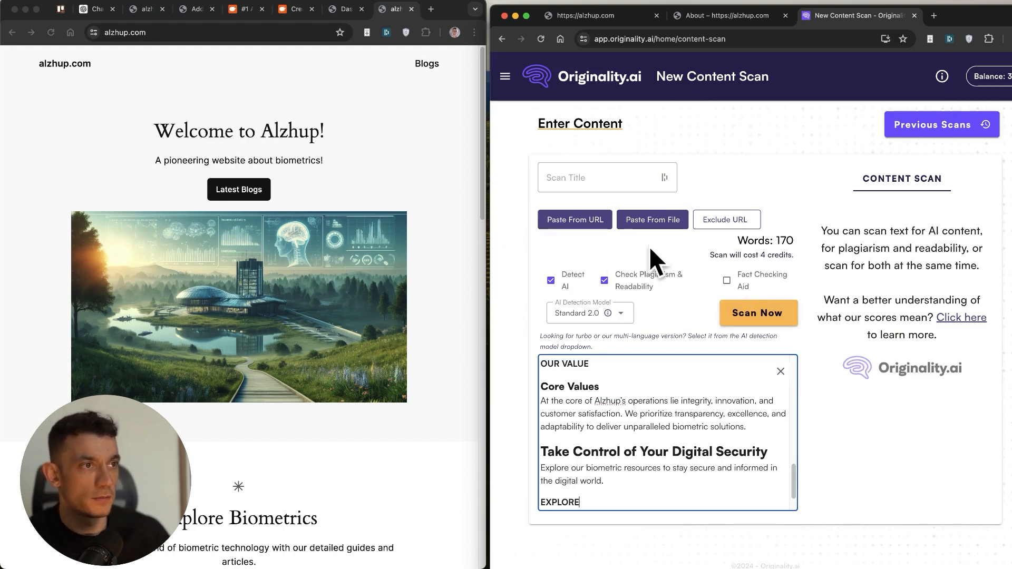
pyautogui.click(758, 313)
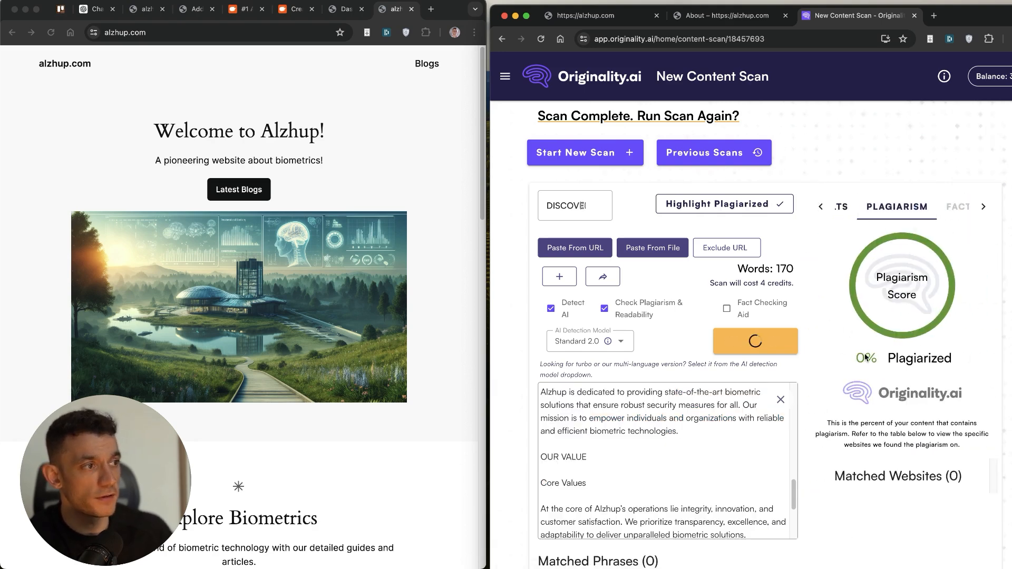
pyautogui.click(723, 15)
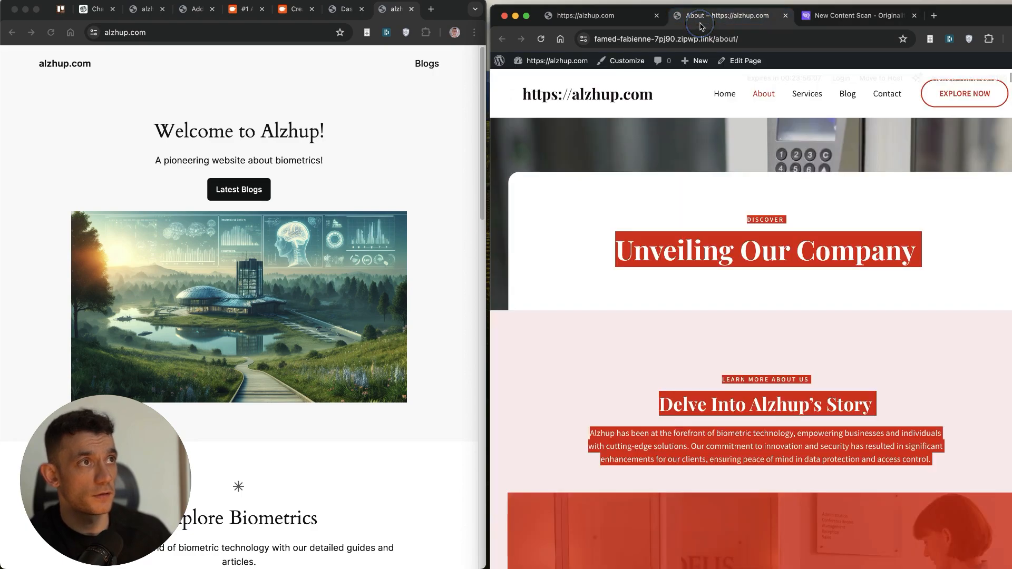
pyautogui.scroll(-3)
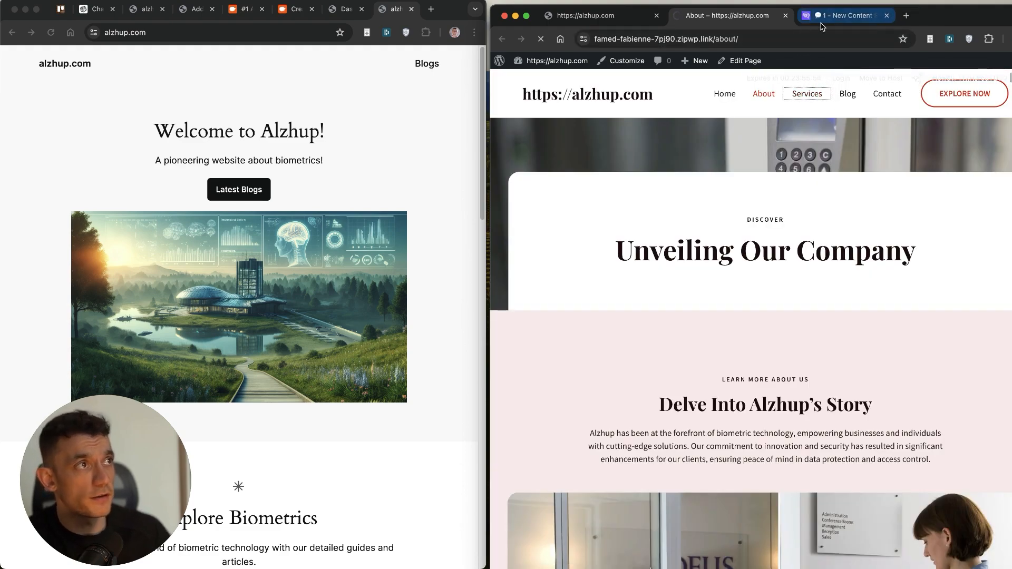
# - Look over the test site's Services page, then open its Blog listing
pyautogui.click(806, 94)
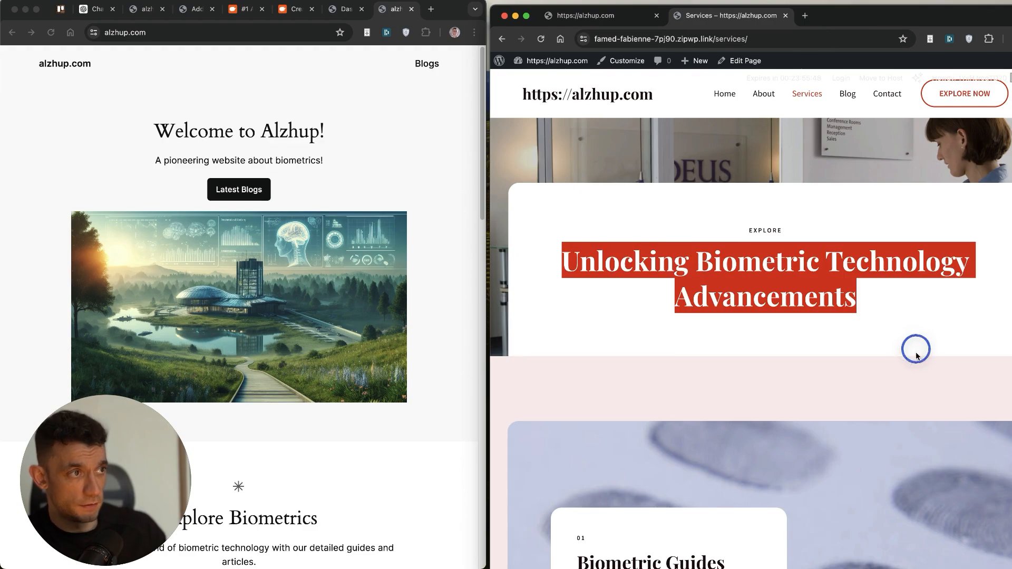
pyautogui.scroll(-3)
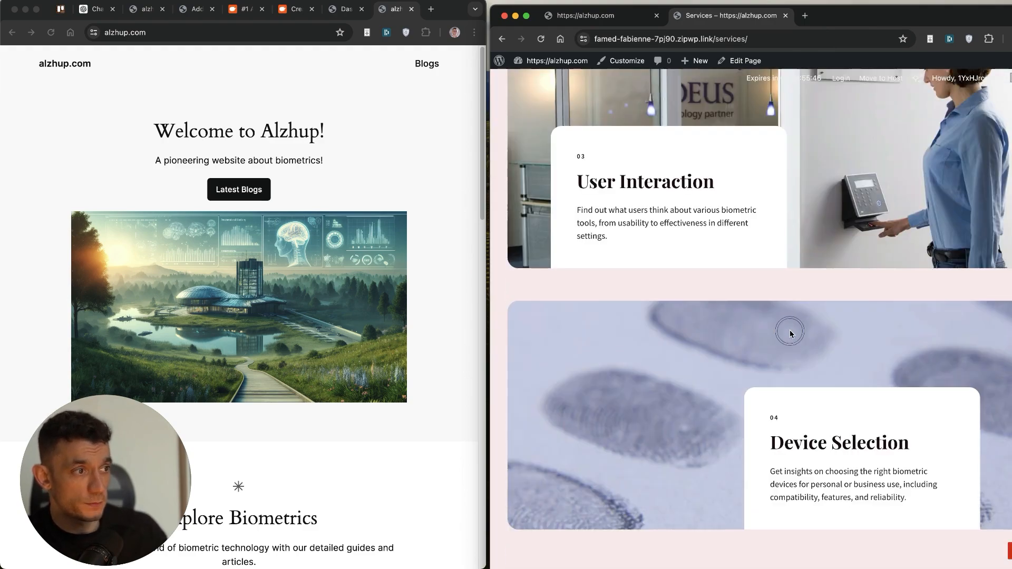
pyautogui.scroll(3)
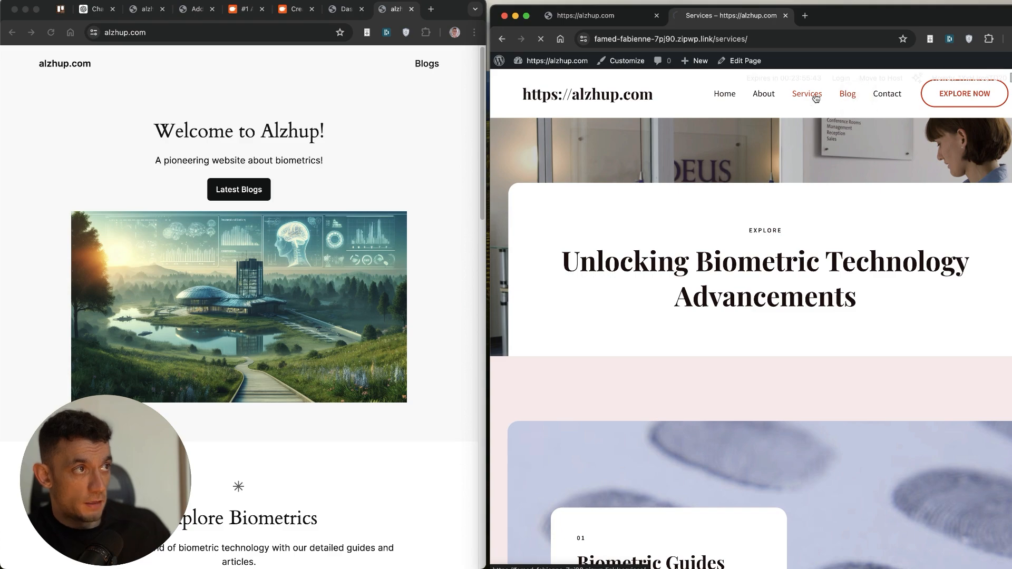
pyautogui.click(847, 94)
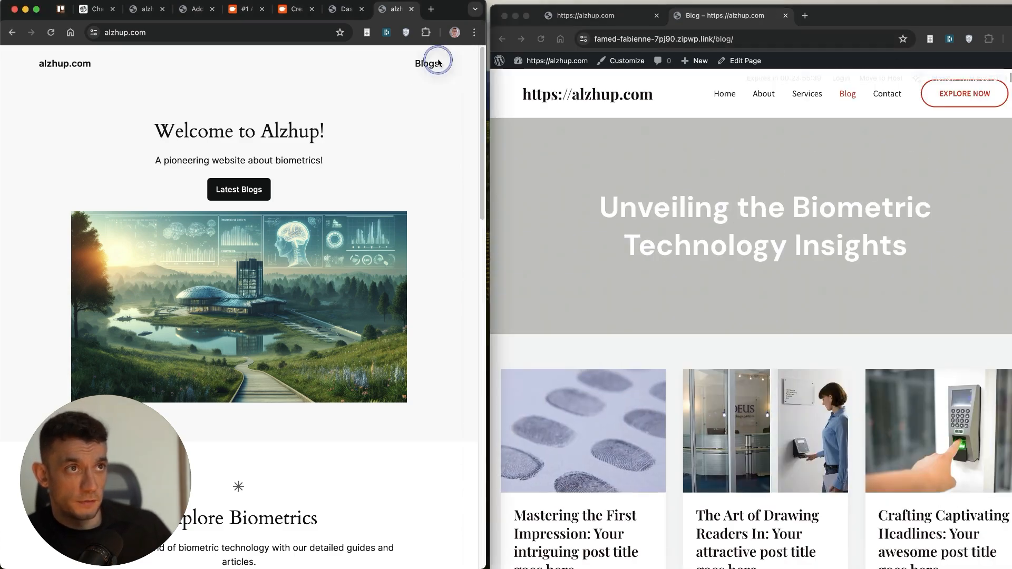
# - Open alzhup.com's biometric time clock post and compare it with the test site's first post
pyautogui.click(427, 64)
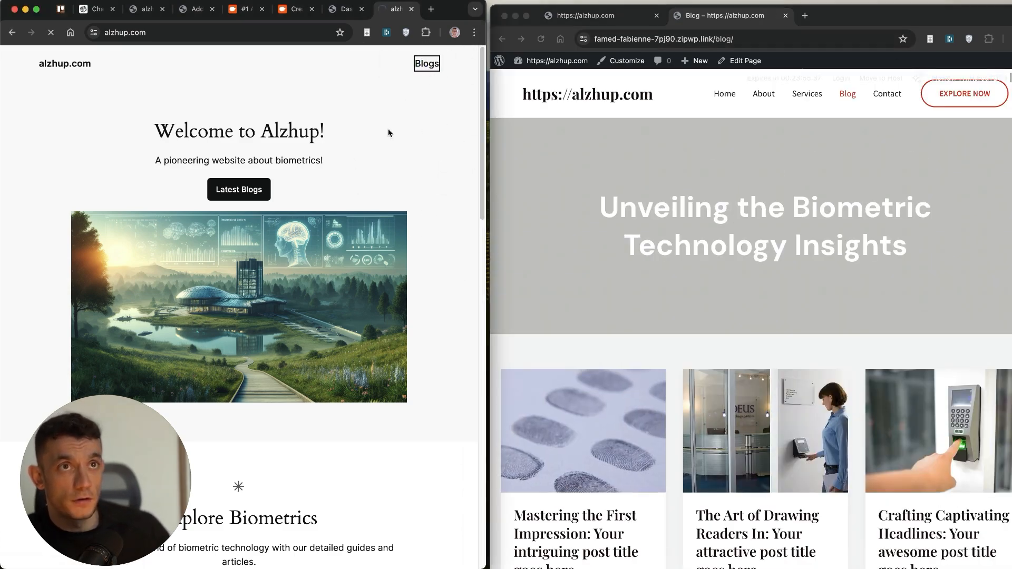
pyautogui.click(426, 63)
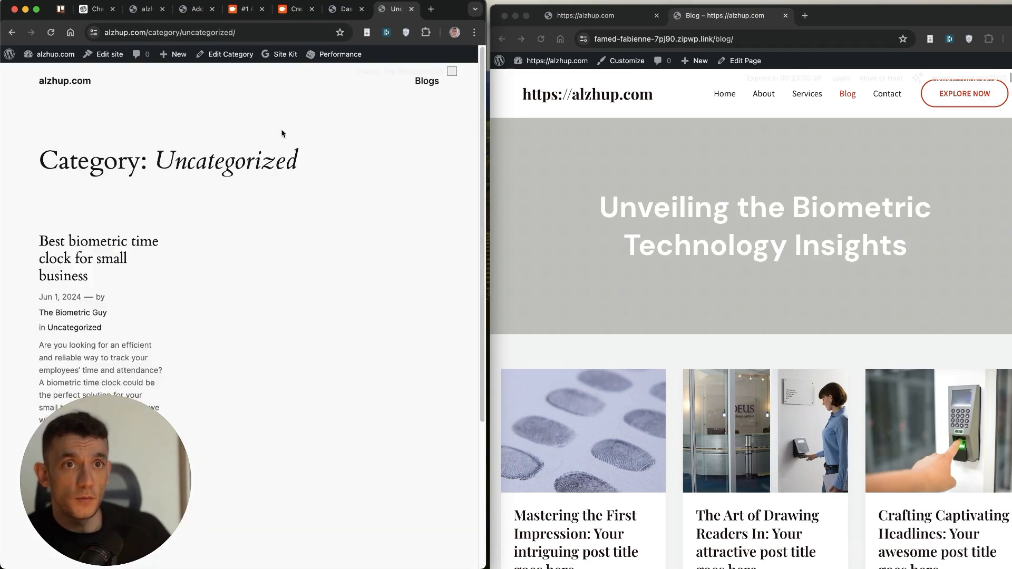
pyautogui.scroll(-3)
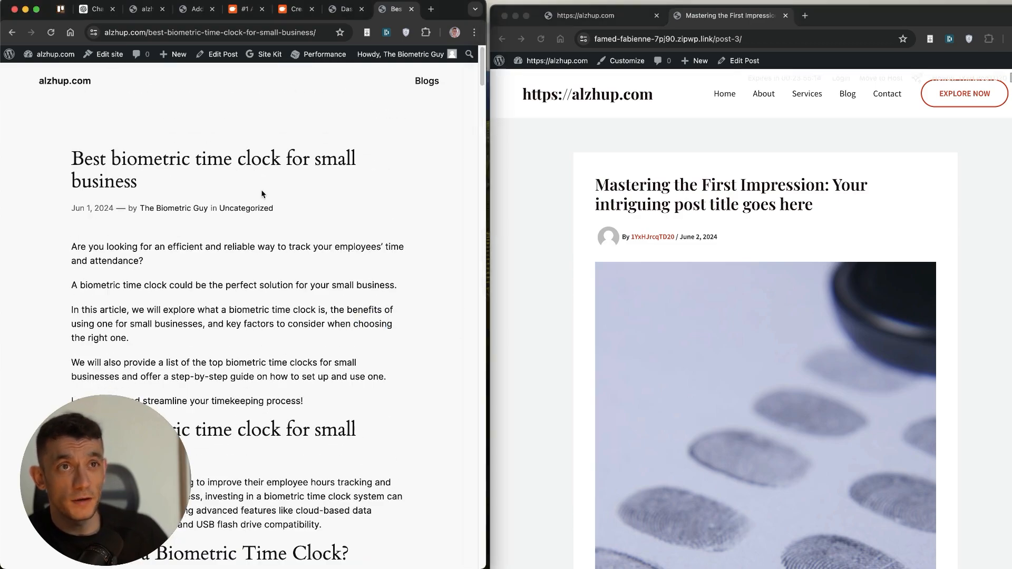
pyautogui.scroll(-3)
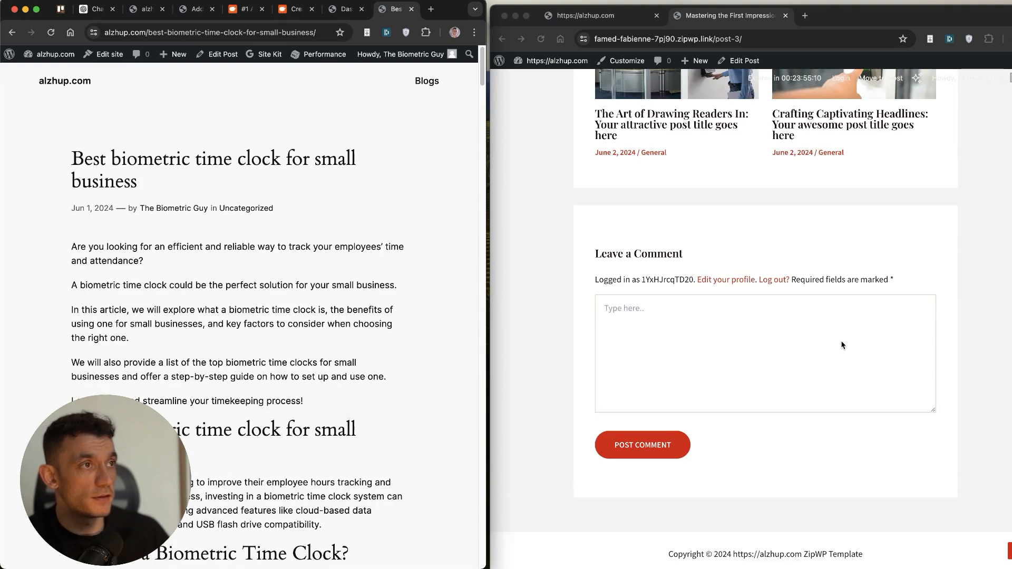
pyautogui.scroll(3)
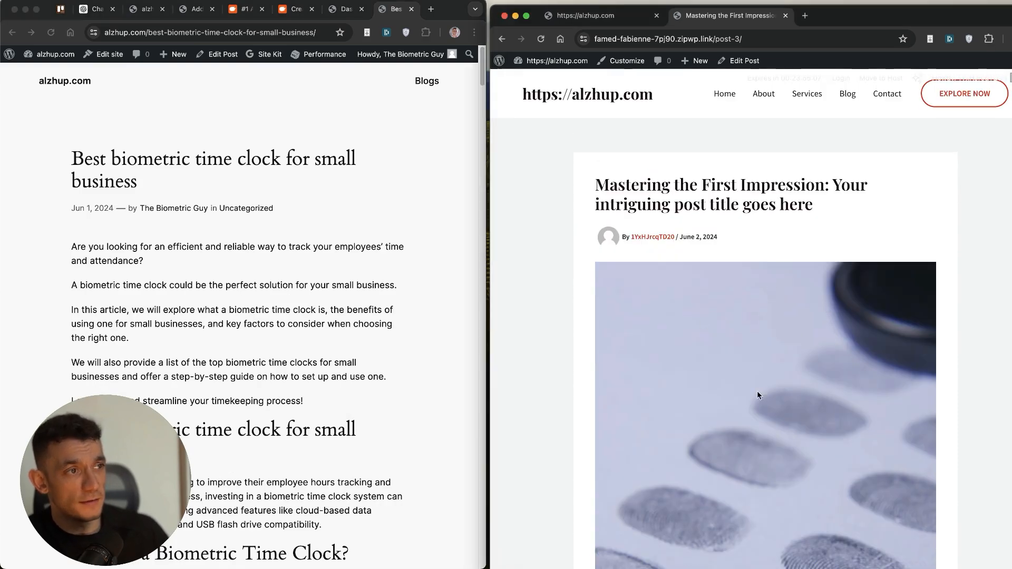
pyautogui.moveTo(801, 354)
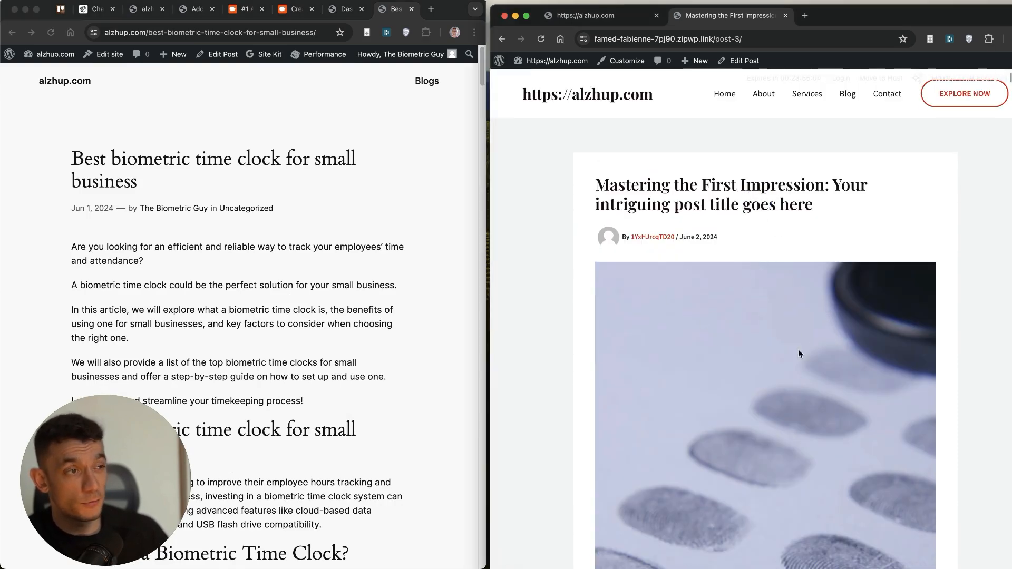
pyautogui.scroll(-3)
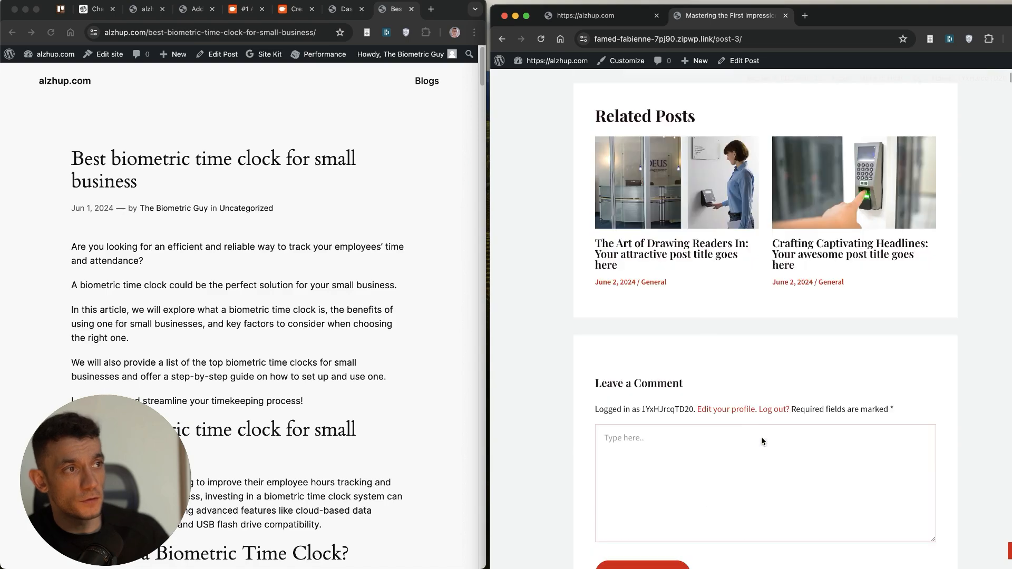
pyautogui.scroll(3)
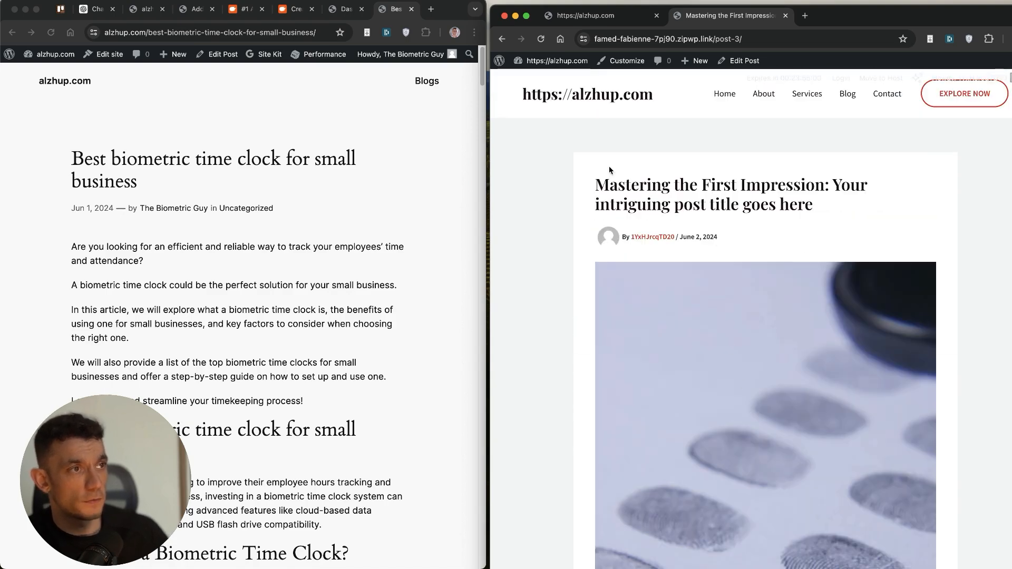
pyautogui.moveTo(625, 281)
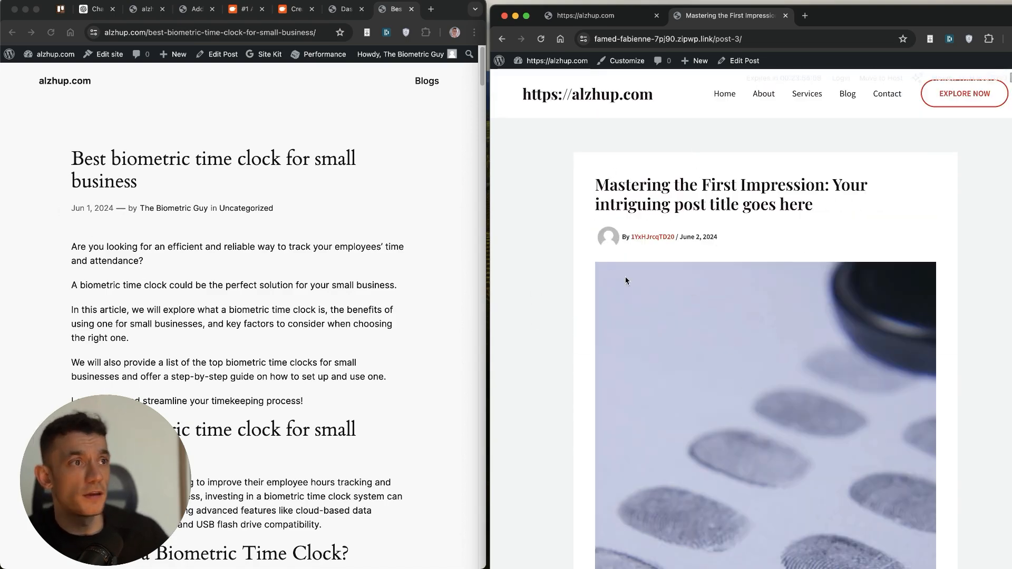
pyautogui.moveTo(584, 245)
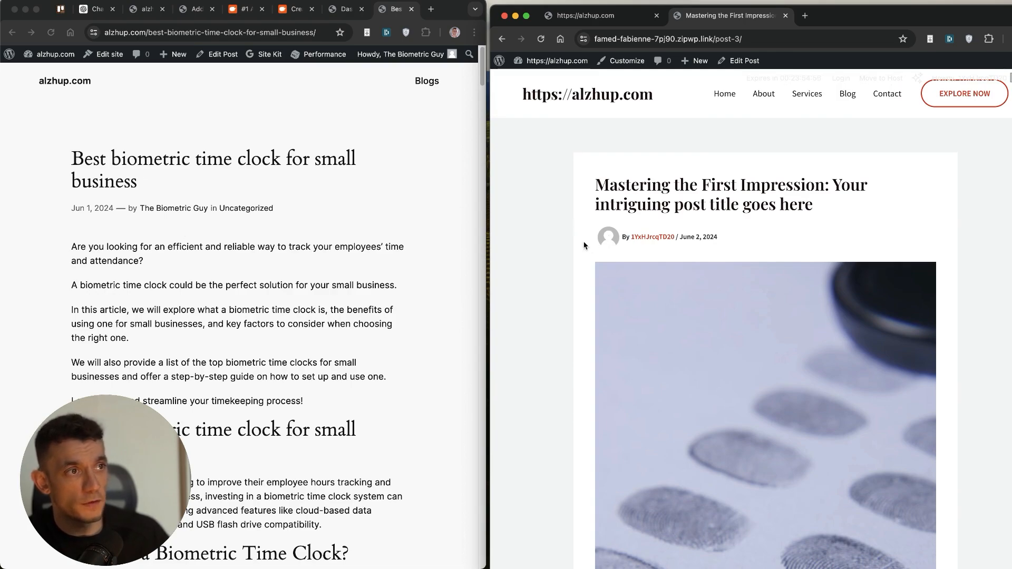
pyautogui.scroll(-3)
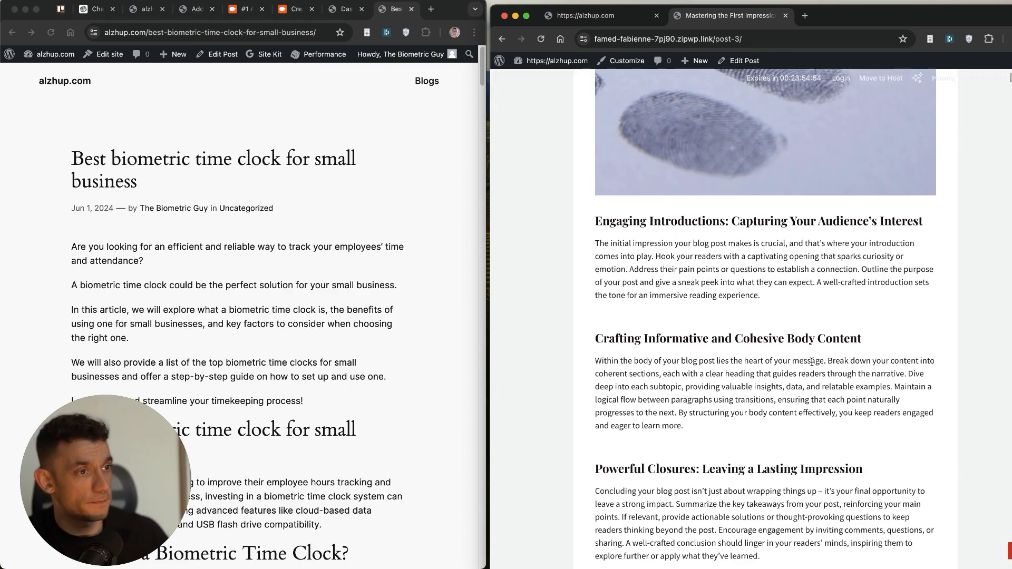
pyautogui.scroll(-3)
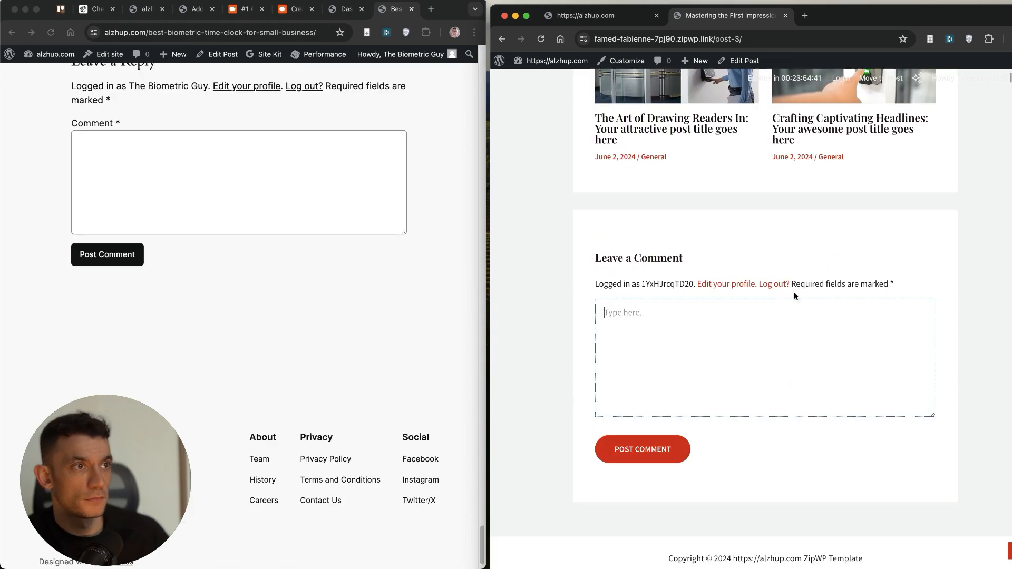
pyautogui.scroll(3)
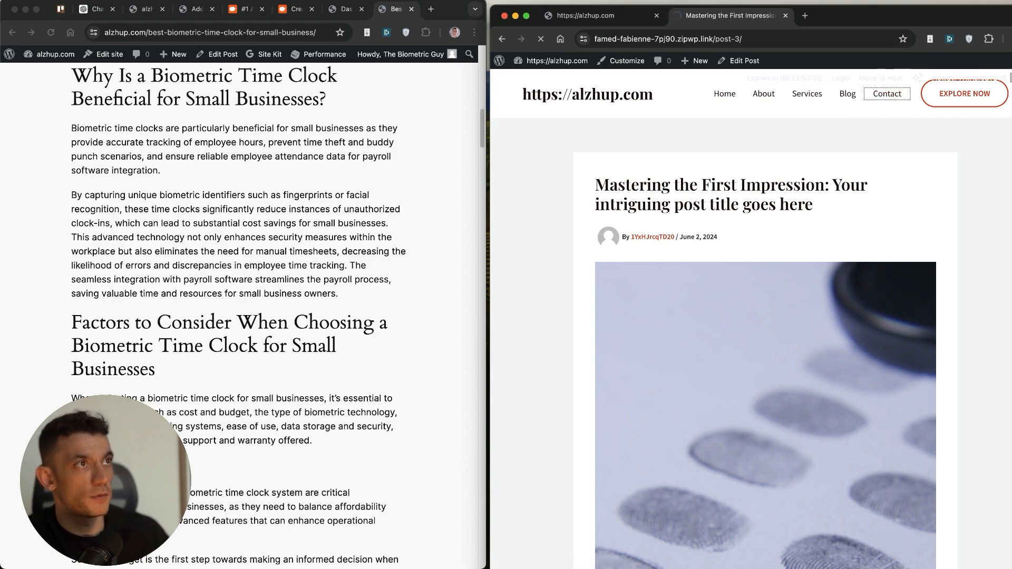
# - Review the test site's Contact page, then return to the home page
pyautogui.click(886, 94)
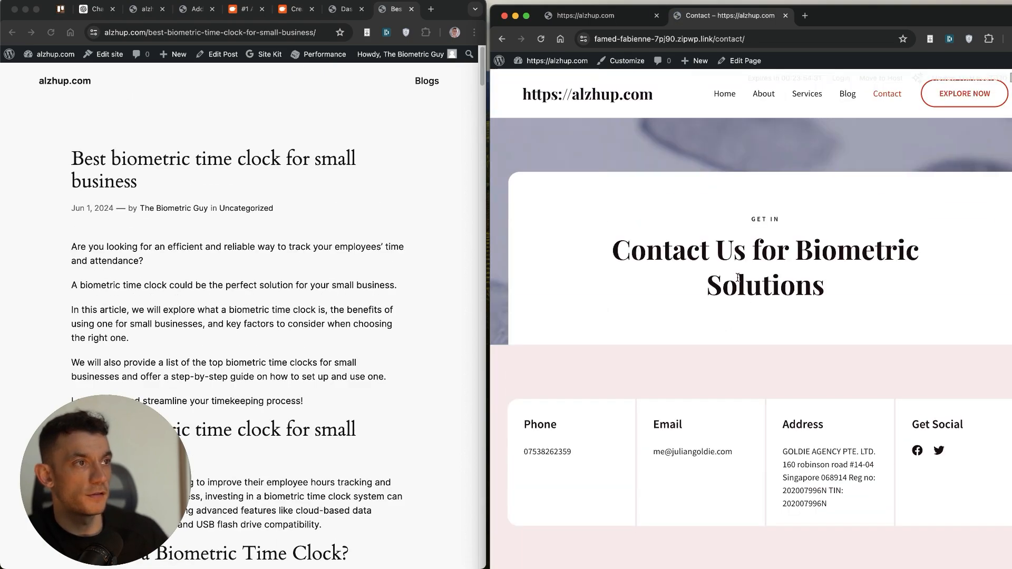
pyautogui.scroll(-3)
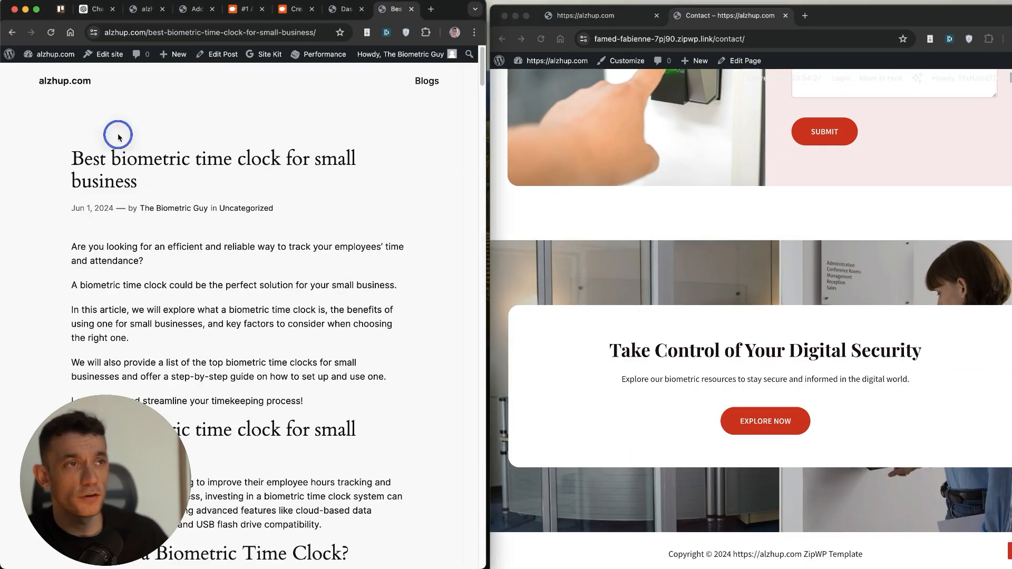
pyautogui.click(594, 15)
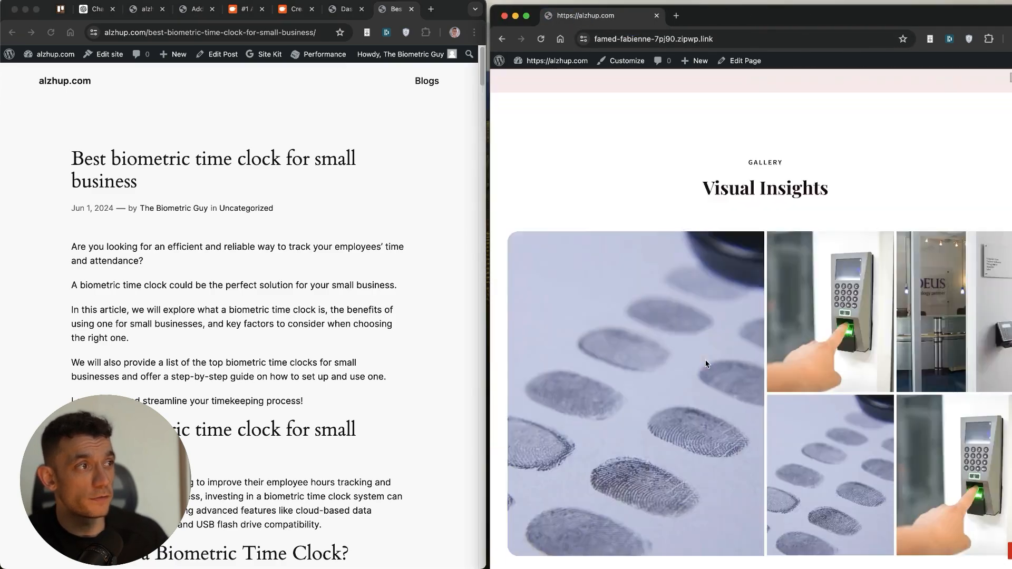
# - Scroll through the home page's gallery, testimonials and value sections and follow Explore Now
pyautogui.scroll(3)
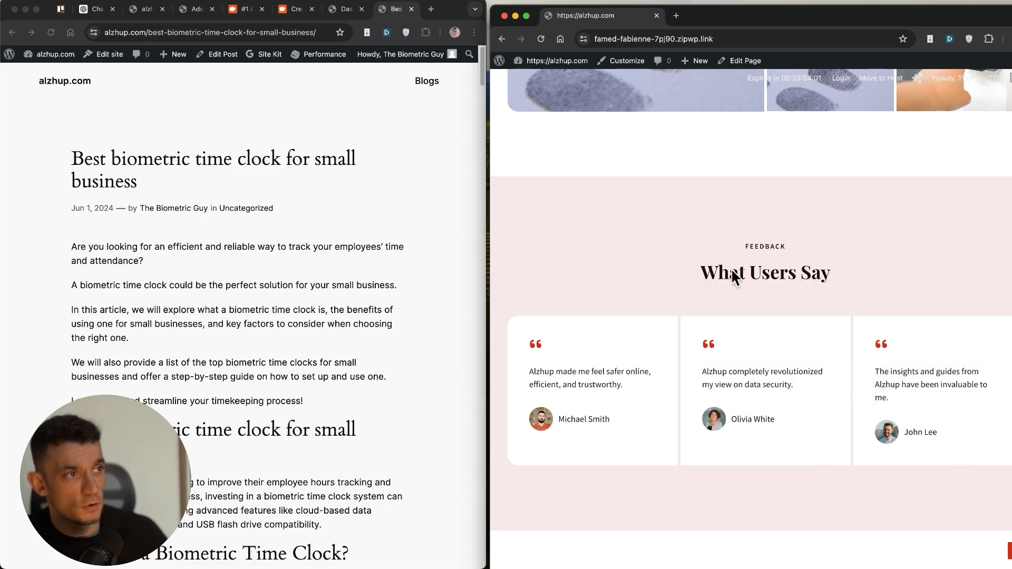
pyautogui.scroll(-3)
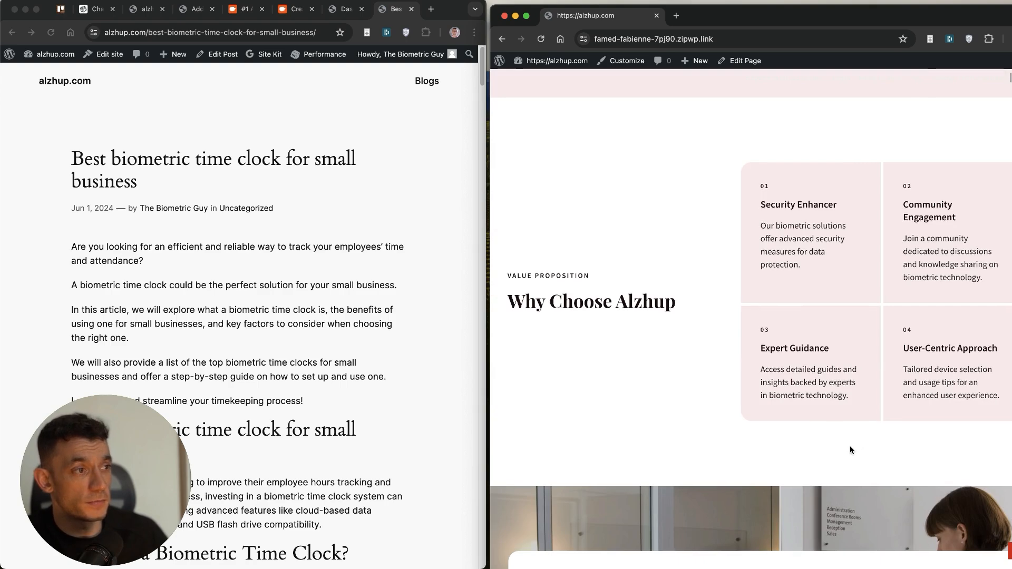
pyautogui.scroll(3)
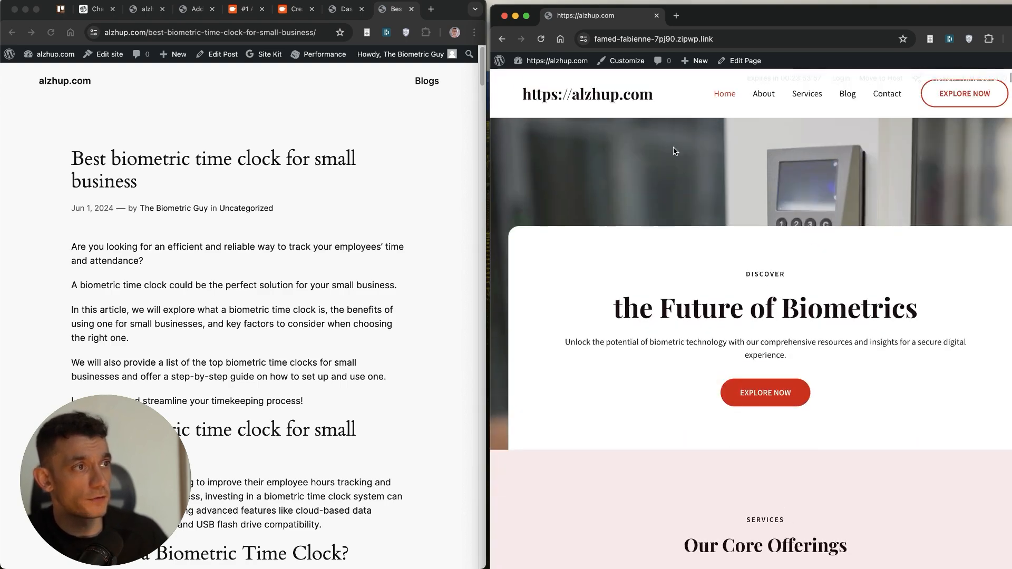
pyautogui.click(964, 92)
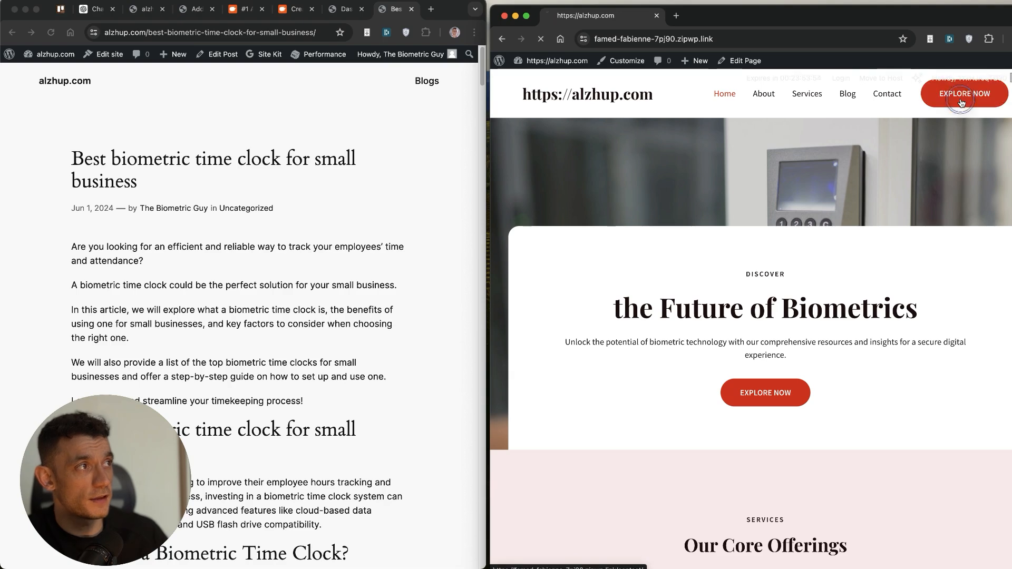
pyautogui.click(886, 93)
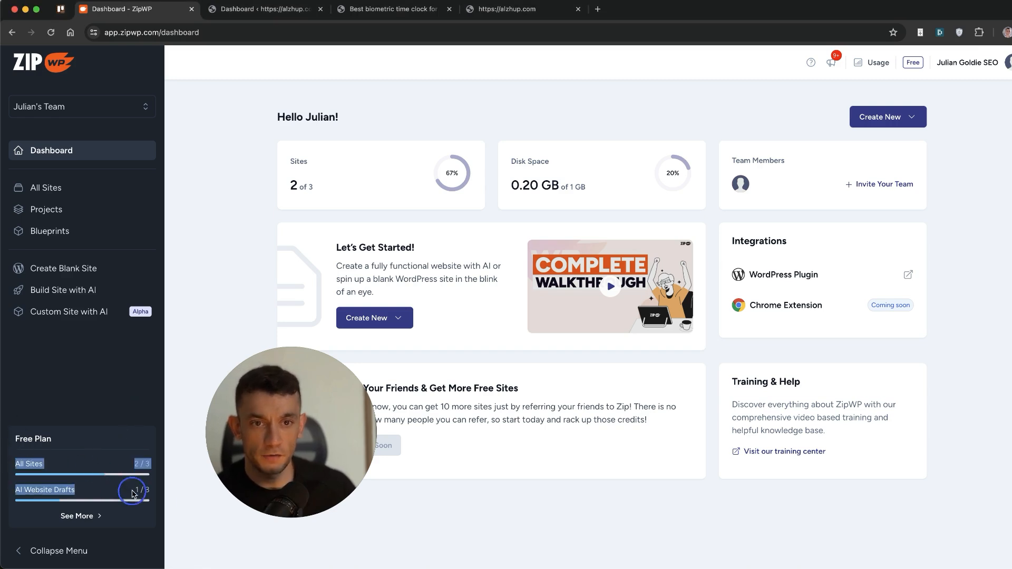
pyautogui.moveTo(69, 312)
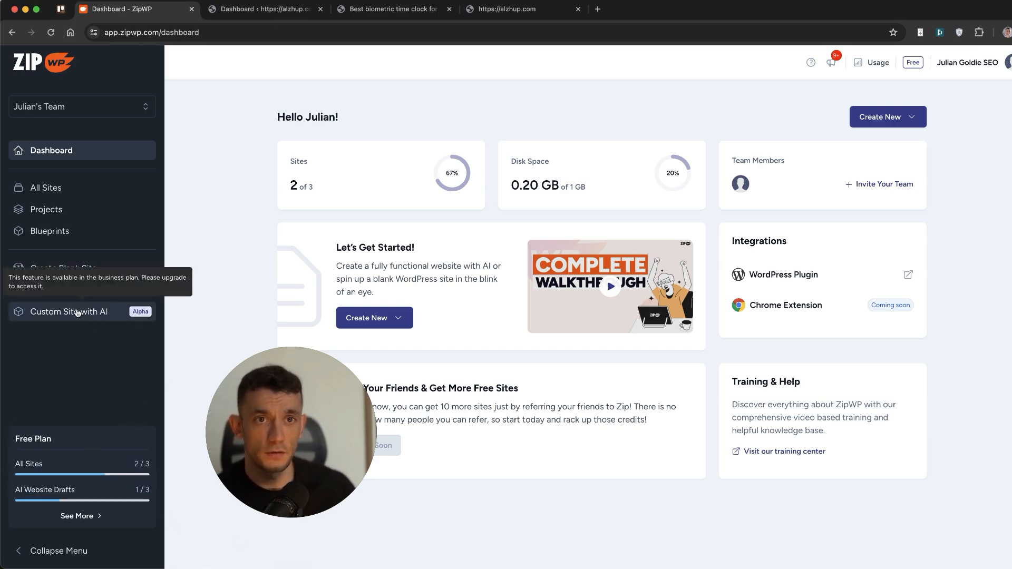
# - Read ZipWP's All-in-One WP Migration guide, then open alzhup.com's WordPress login page
pyautogui.click(46, 188)
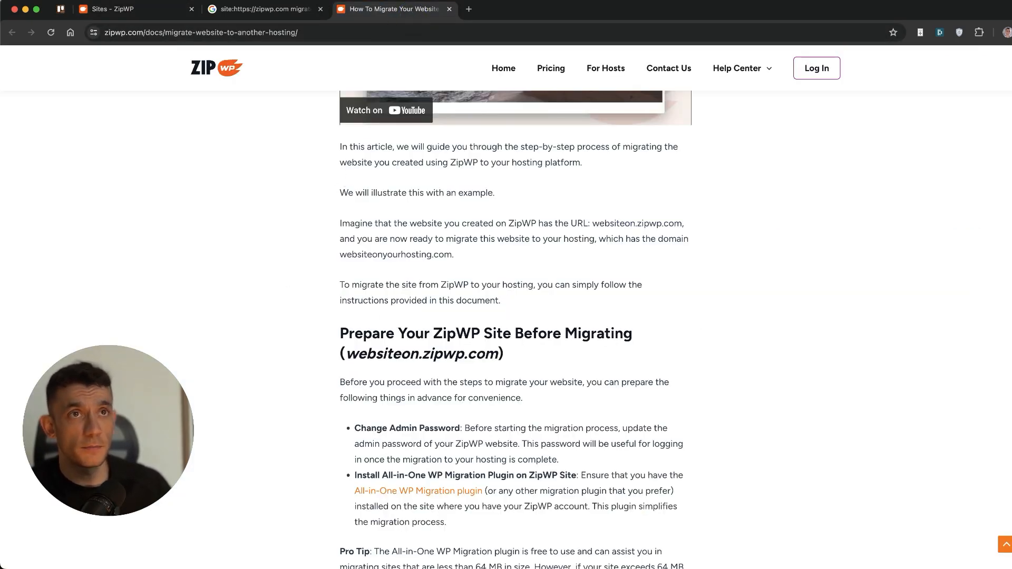
pyautogui.click(129, 9)
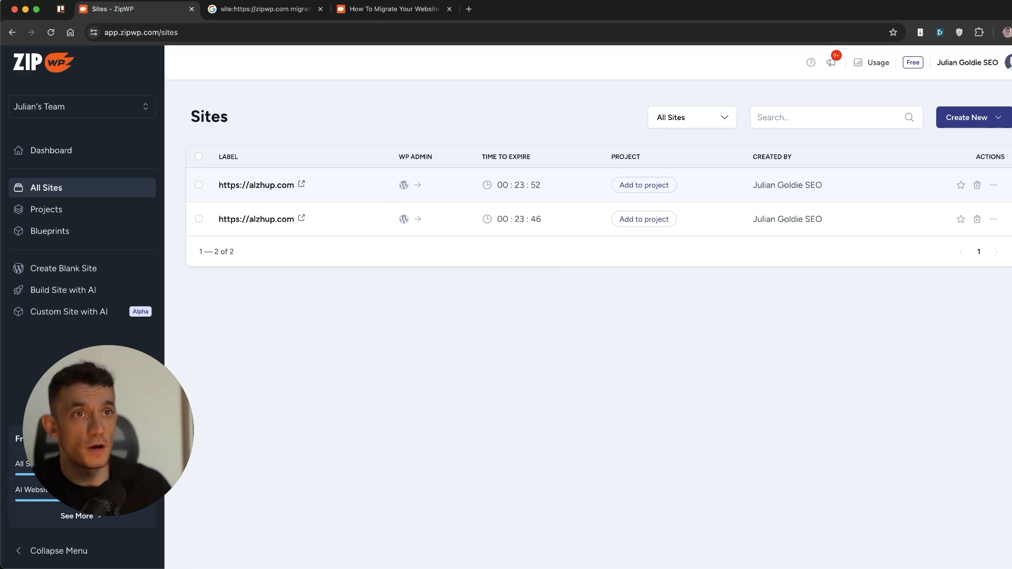
pyautogui.click(387, 9)
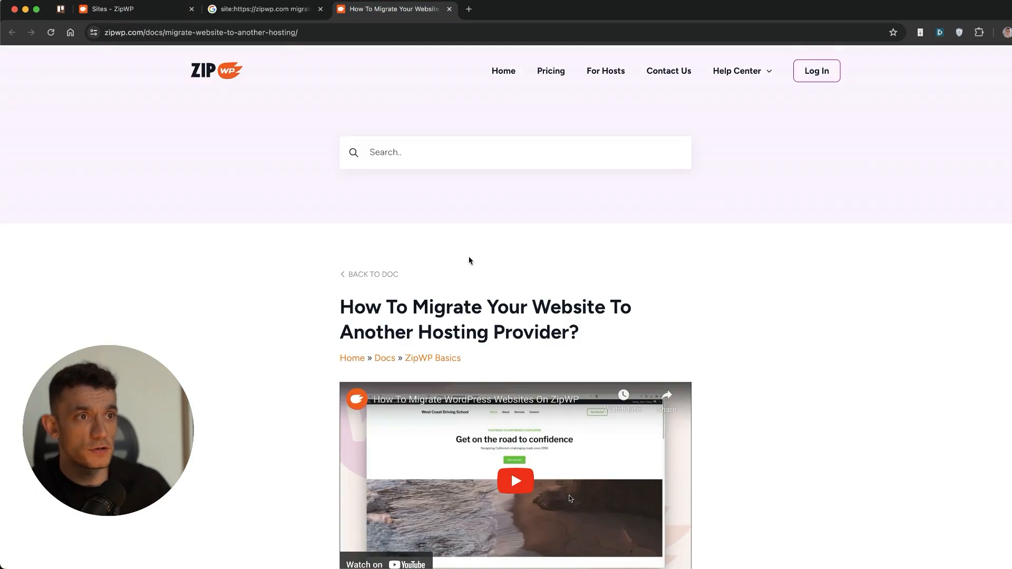
pyautogui.scroll(-3)
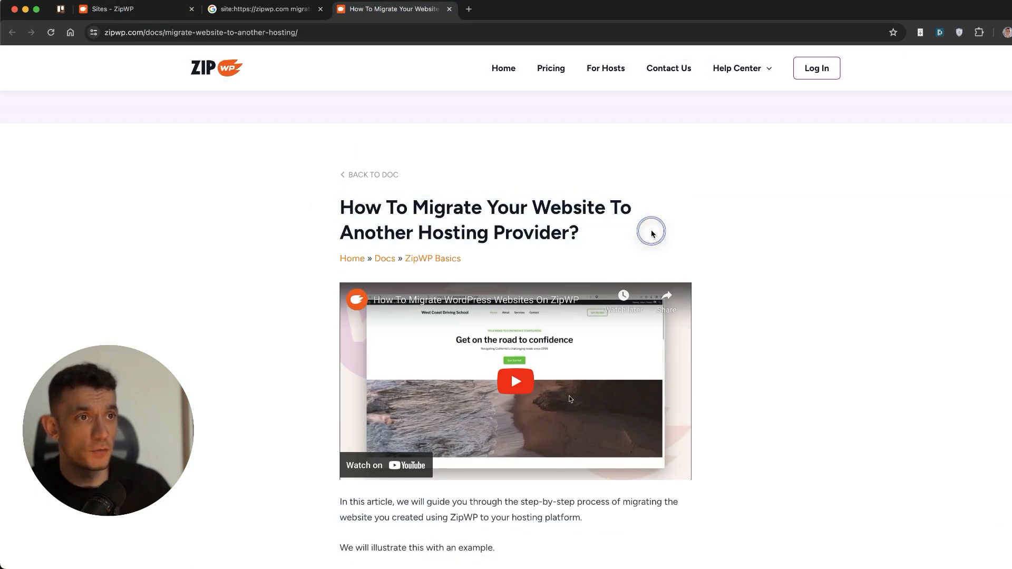
pyautogui.scroll(-3)
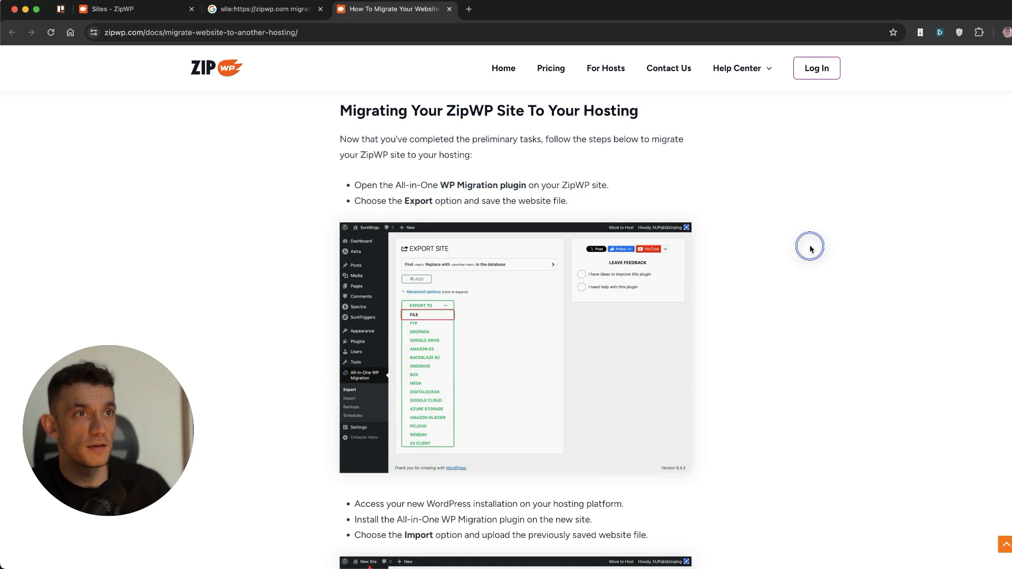
pyautogui.scroll(-3)
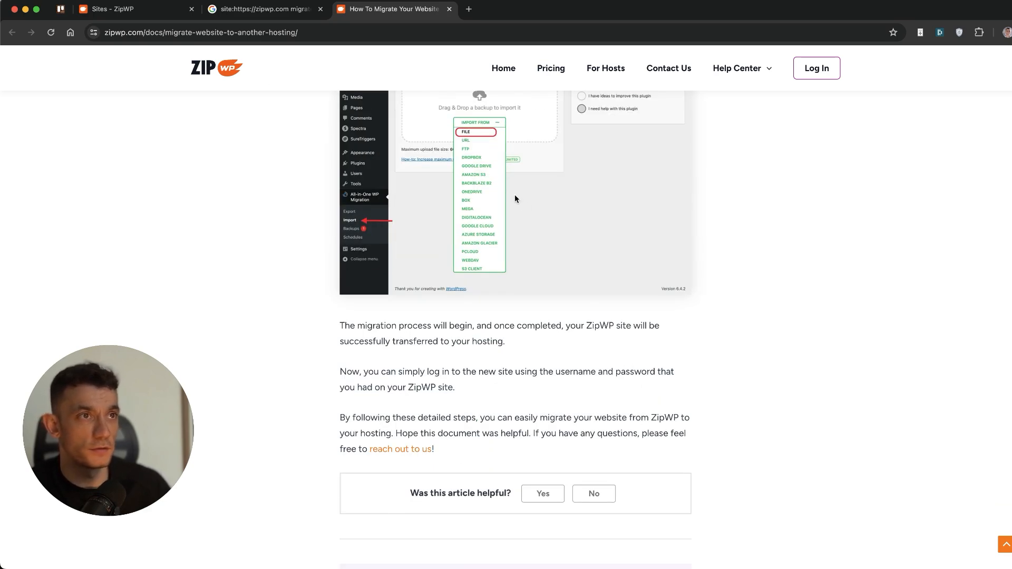
pyautogui.click(132, 9)
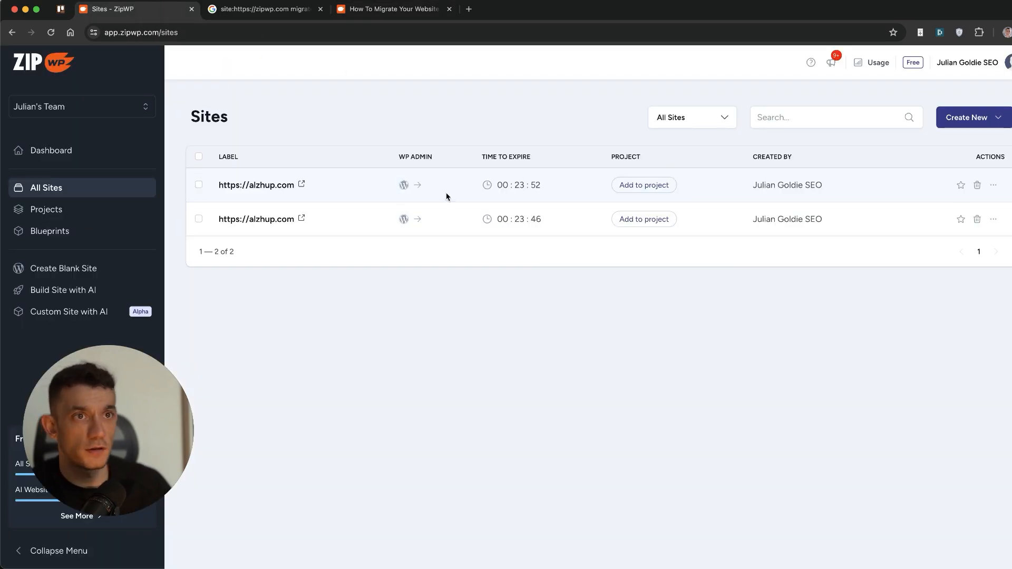
pyautogui.click(417, 185)
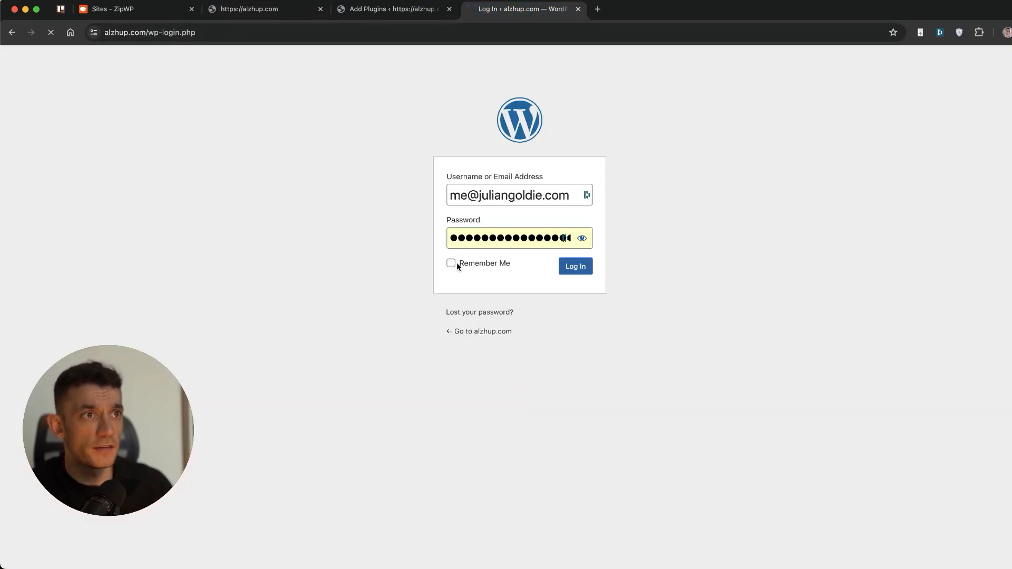
# - Search plugins for 'all in one wp', then install and activate All-in-One WP Migration
pyautogui.click(574, 265)
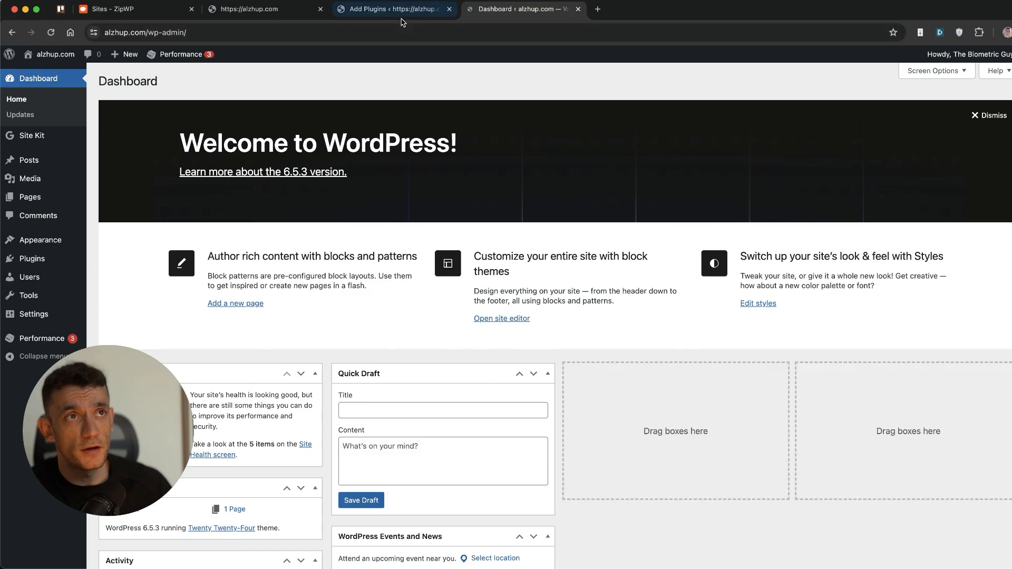
pyautogui.click(388, 9)
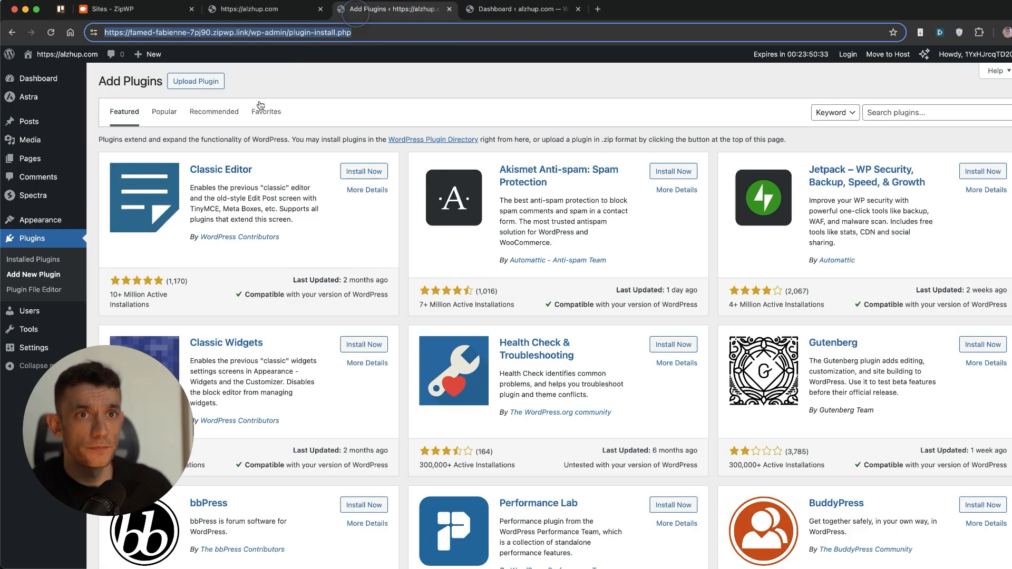
pyautogui.write('all in one wp')
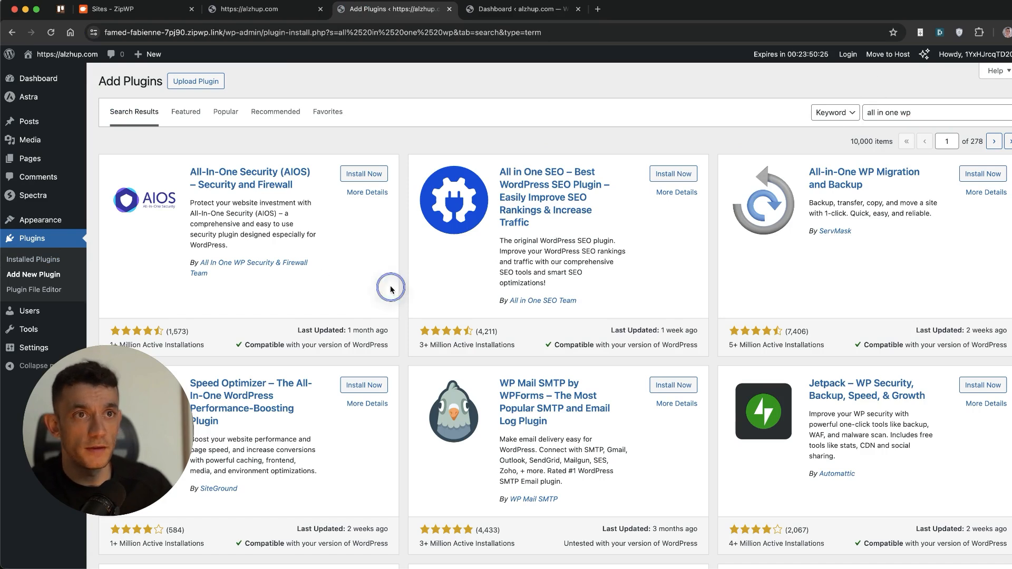
pyautogui.click(984, 173)
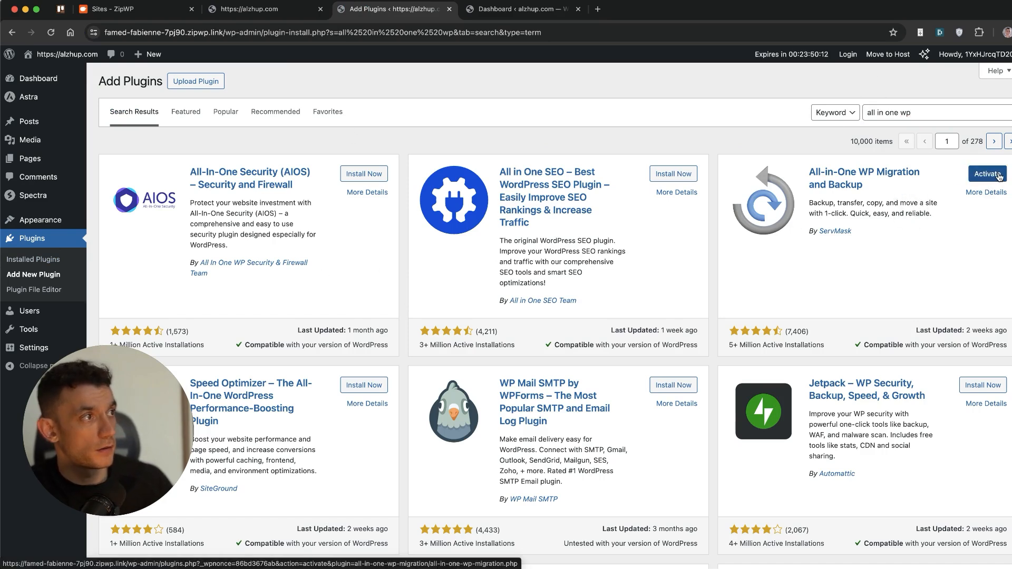
pyautogui.click(986, 175)
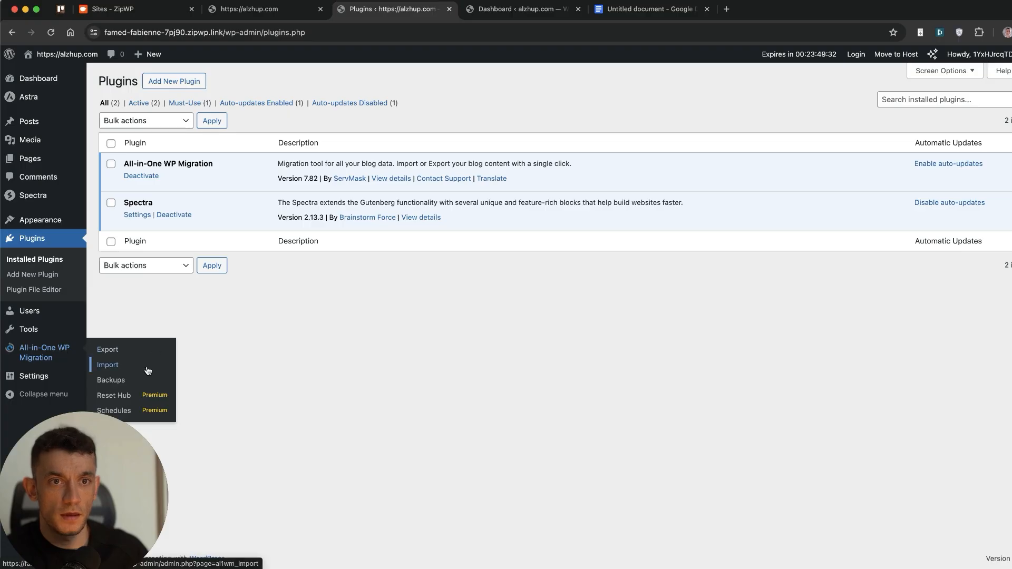
# - Export the test site to a file; search live plugins for 'All-in-One WP Migration and Backup'
pyautogui.click(107, 349)
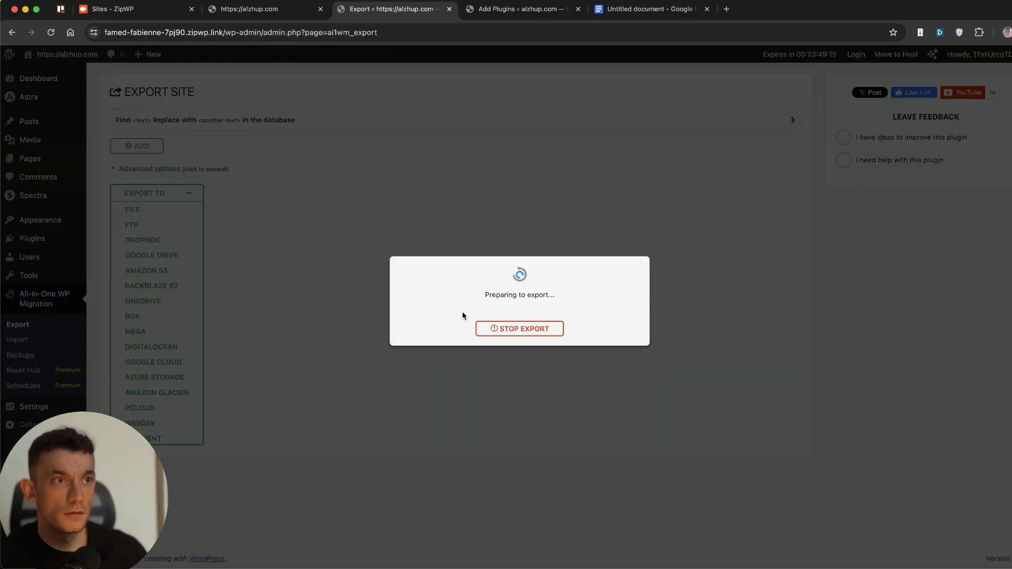
pyautogui.moveTo(242, 233)
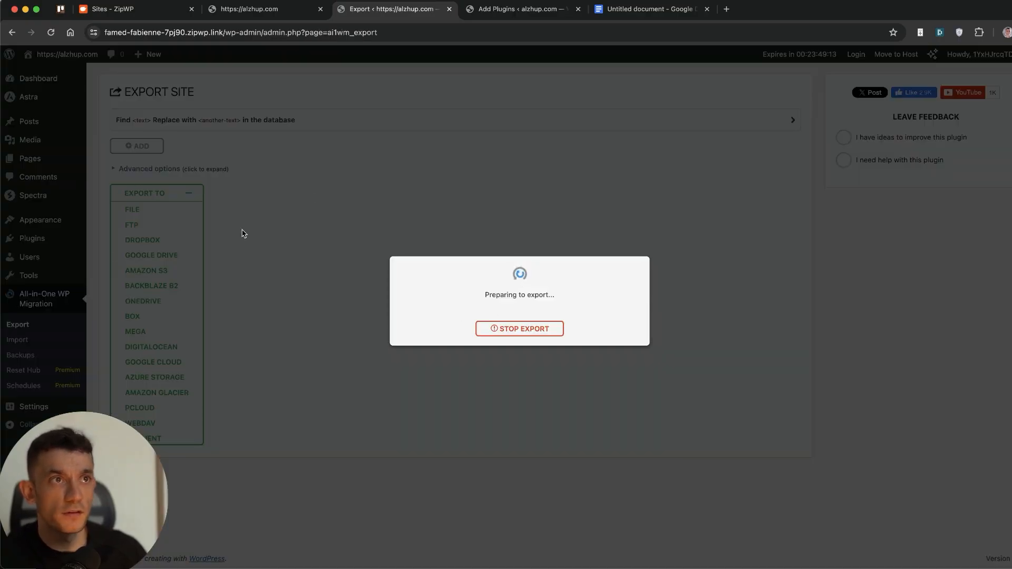
pyautogui.click(523, 9)
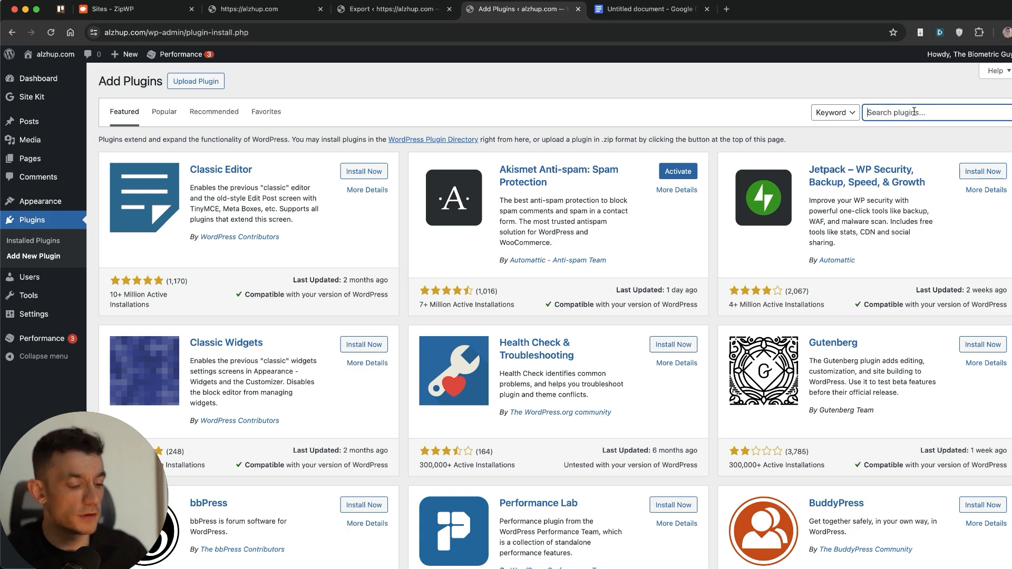
pyautogui.write('All-in-One WP Migration and Backup')
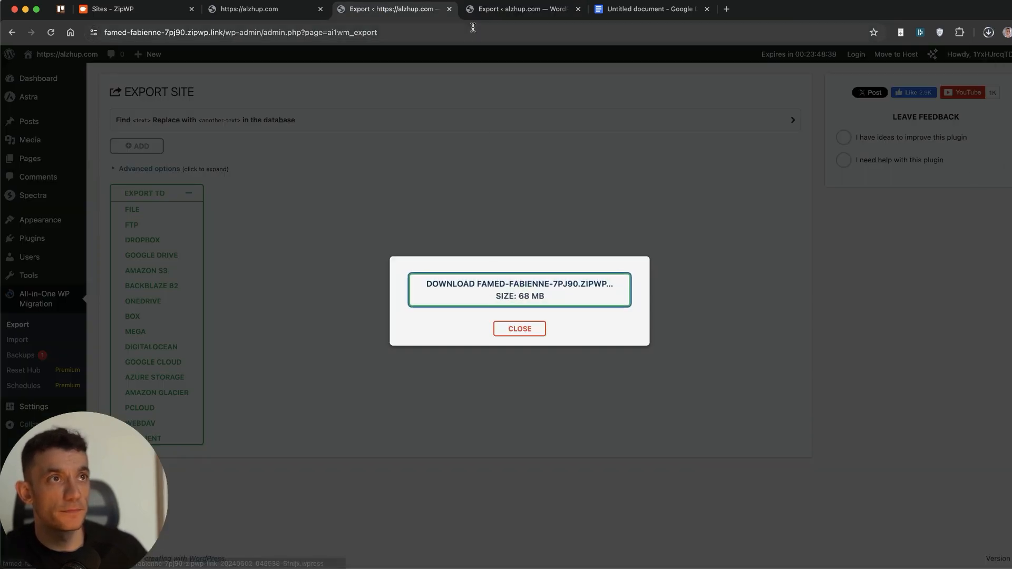
# - Upload the exported backup file on the live site's All-in-One WP Migration Import screen
pyautogui.click(523, 9)
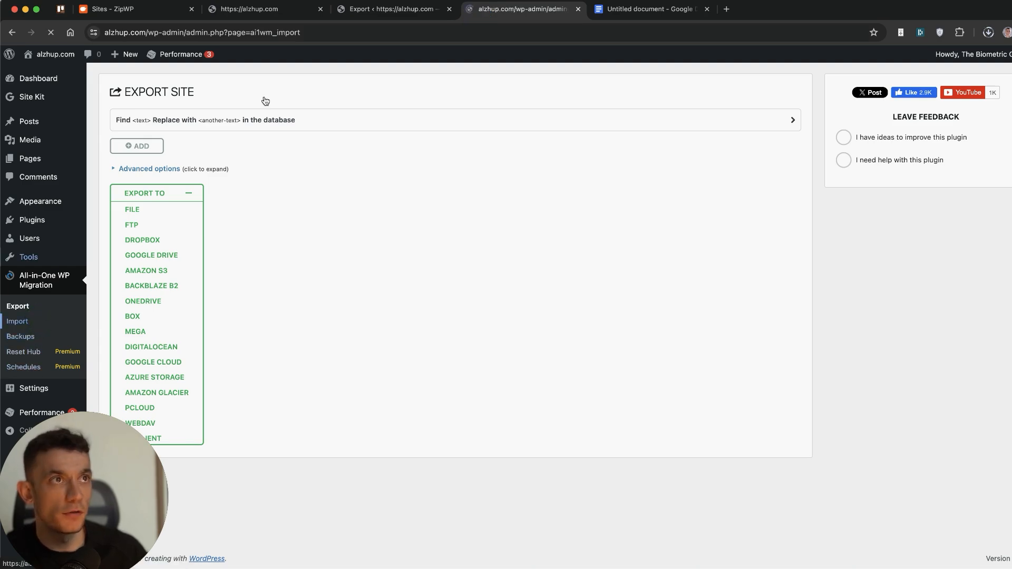
pyautogui.click(18, 321)
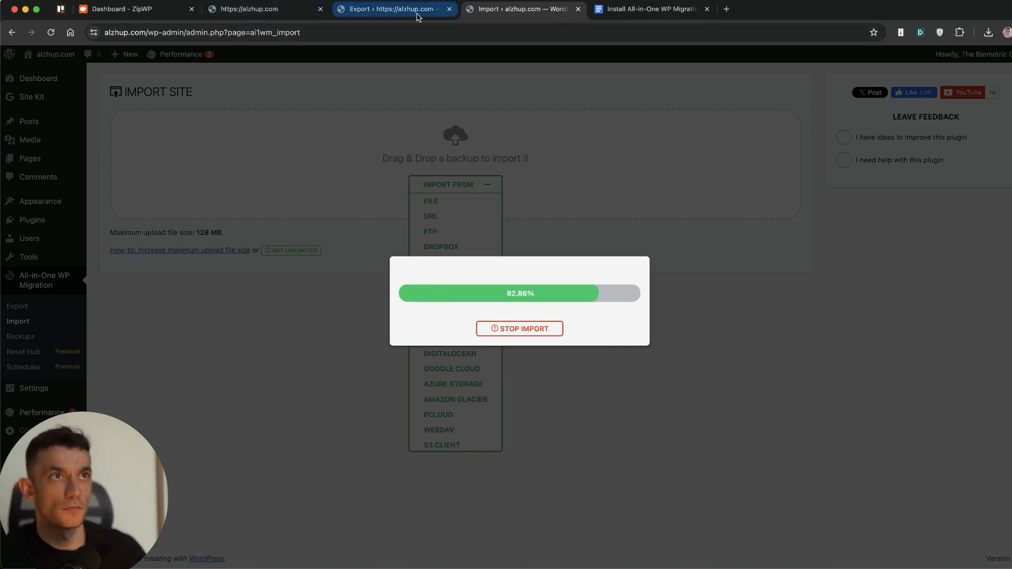
pyautogui.click(394, 8)
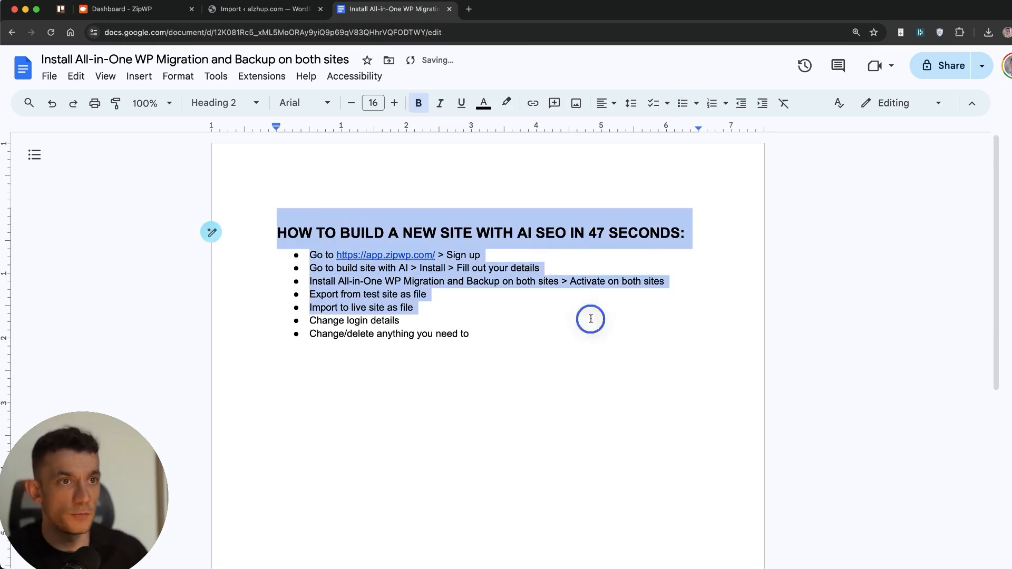
# - Append 'e.g. the testimonials' to the checklist's last bullet
pyautogui.click(471, 334)
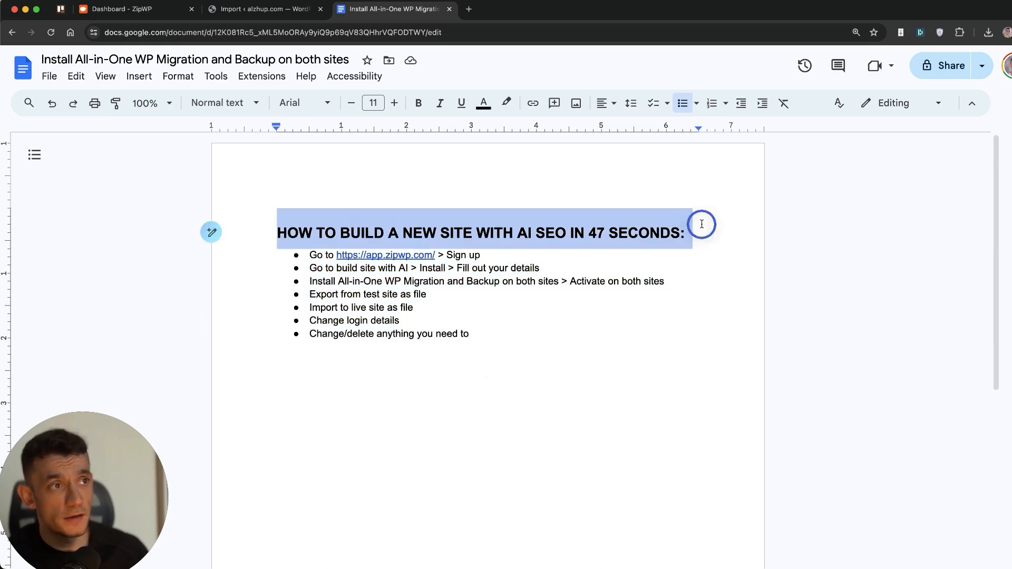
pyautogui.click(471, 334)
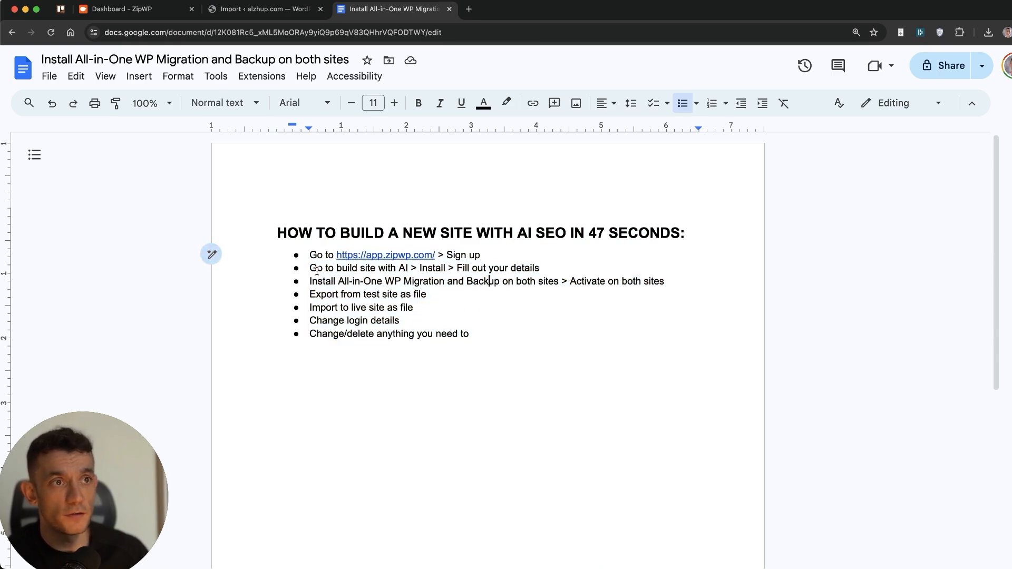
pyautogui.write('e.g. the testimonials')
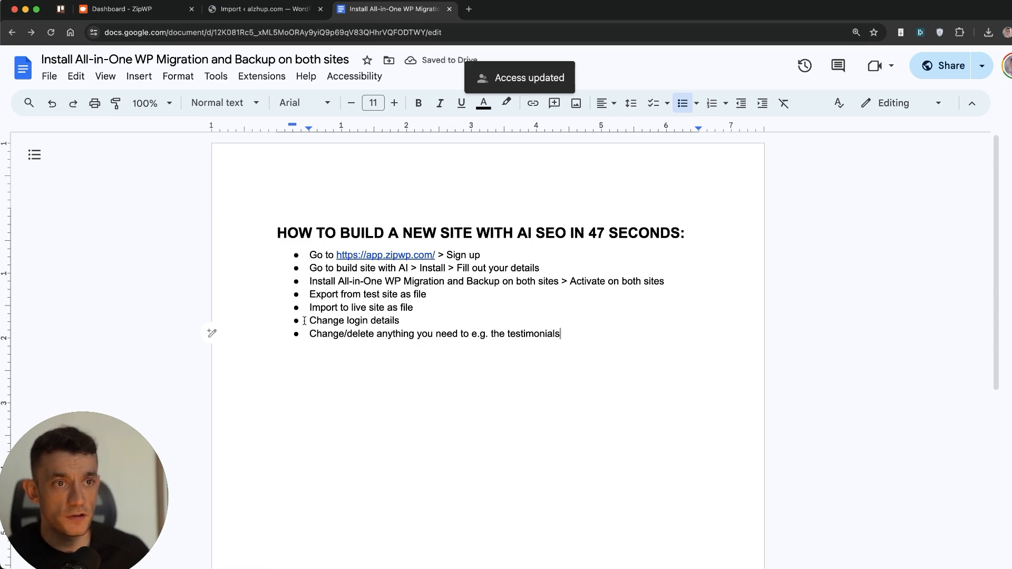
pyautogui.click(373, 334)
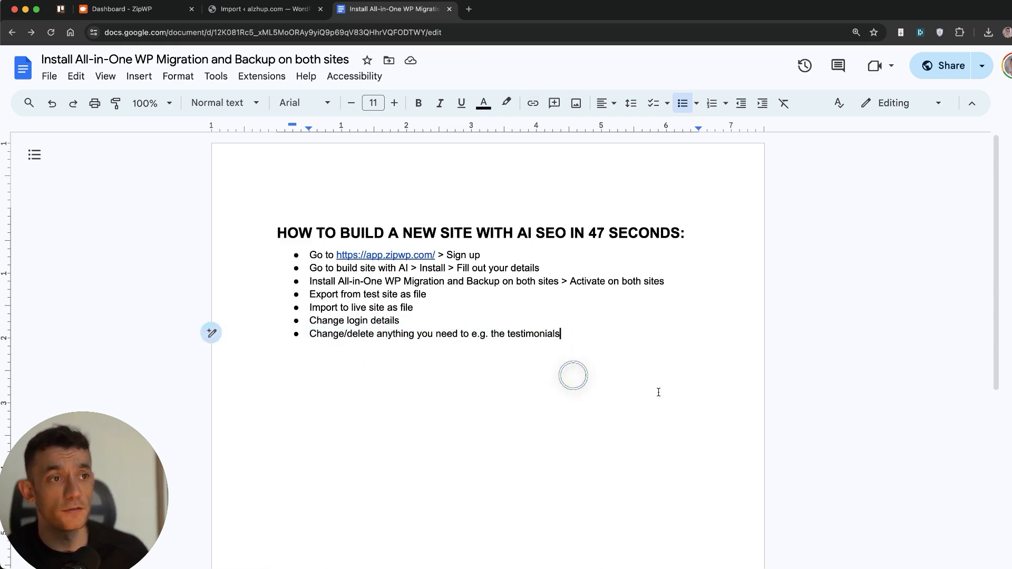
pyautogui.click(264, 9)
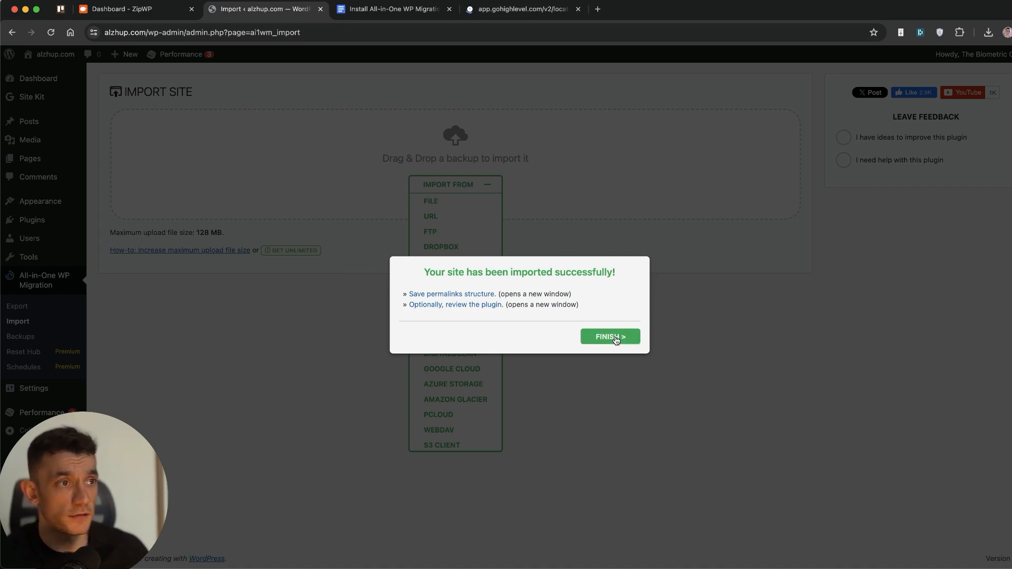
# - Finish the import and browse alzhup.com's Biometric Technology Insights blog page
pyautogui.click(608, 337)
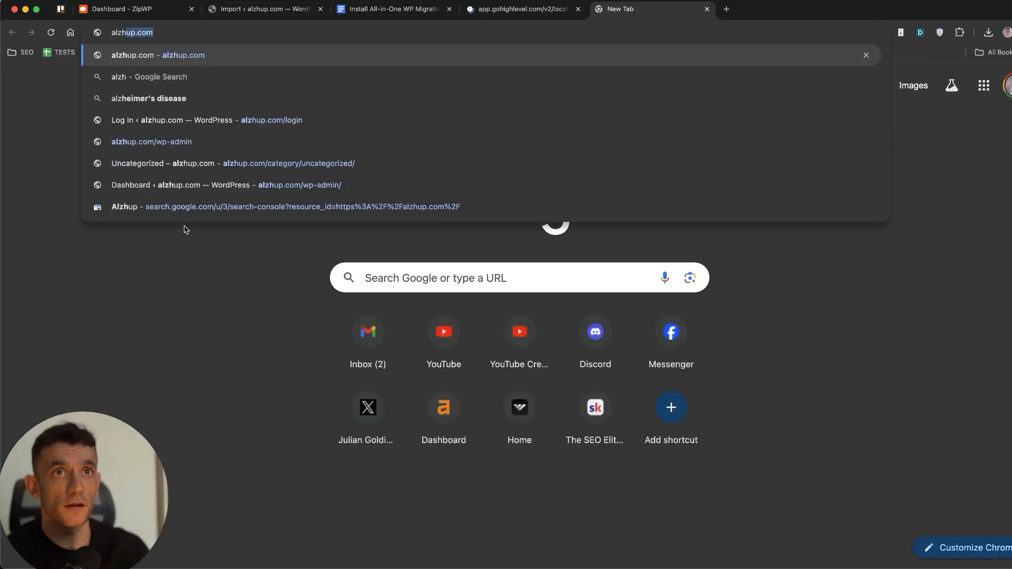
pyautogui.click(158, 55)
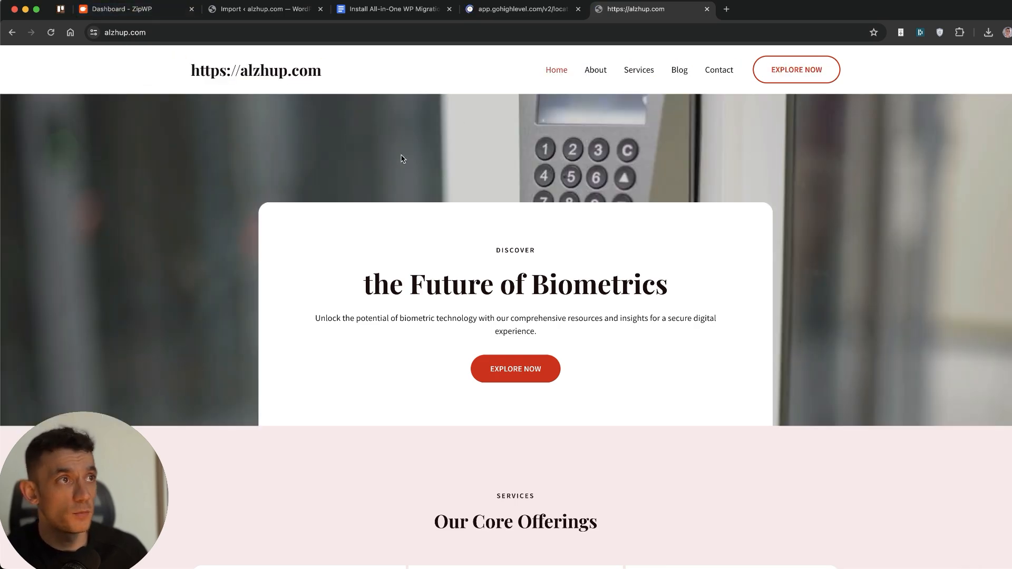
pyautogui.moveTo(778, 55)
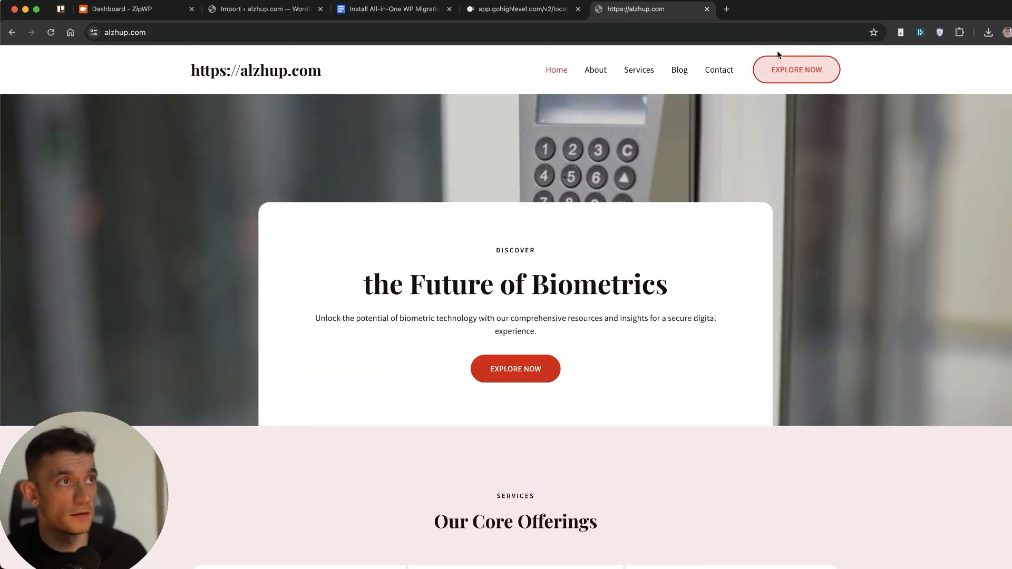
pyautogui.click(678, 70)
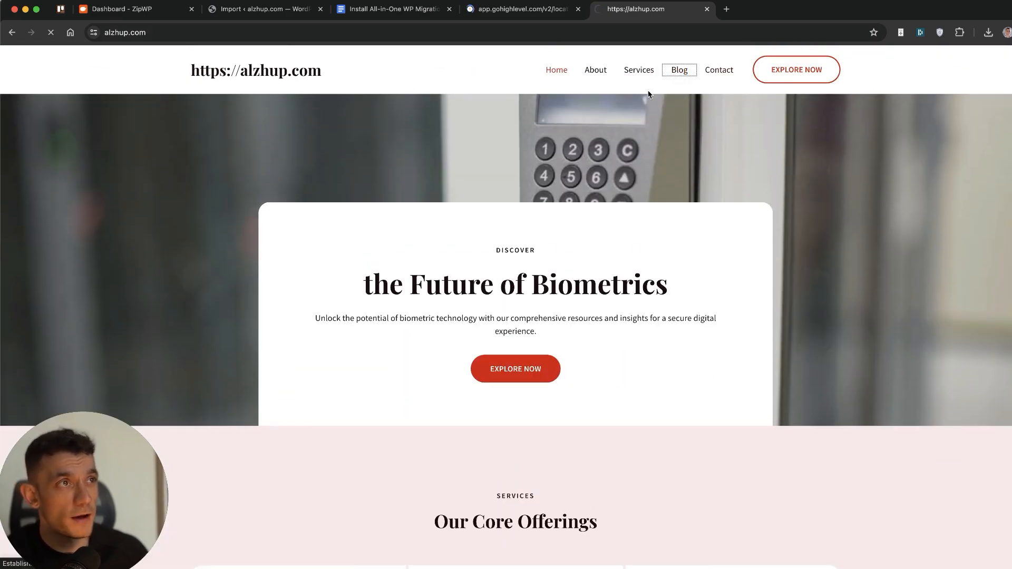
pyautogui.click(679, 70)
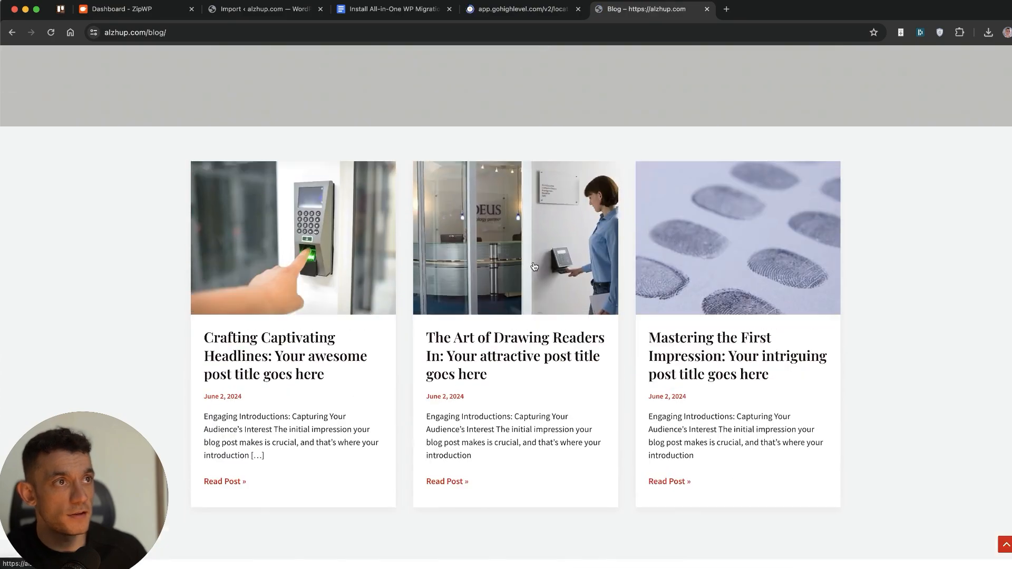
pyautogui.scroll(-3)
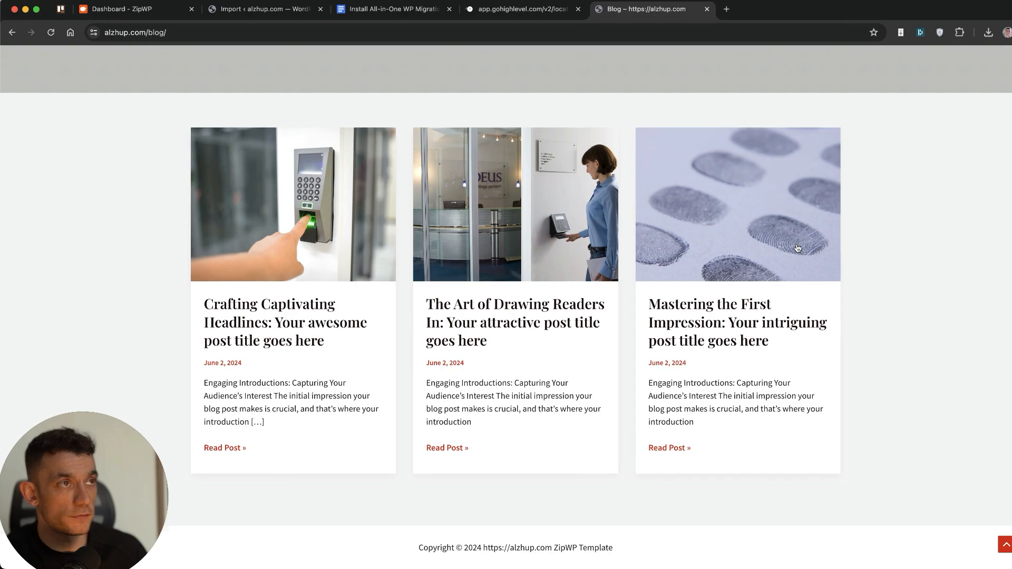
pyautogui.scroll(3)
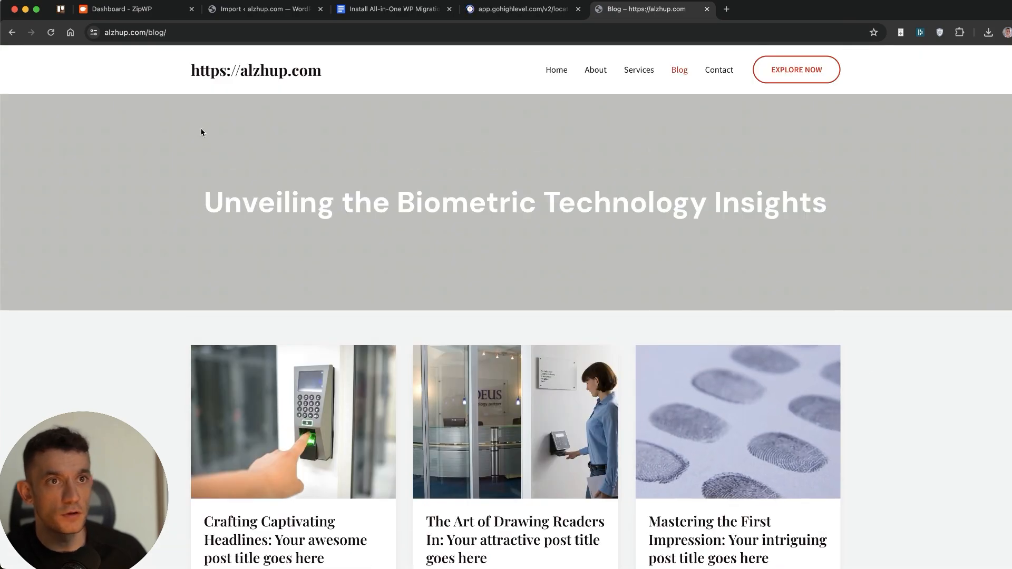
pyautogui.scroll(-3)
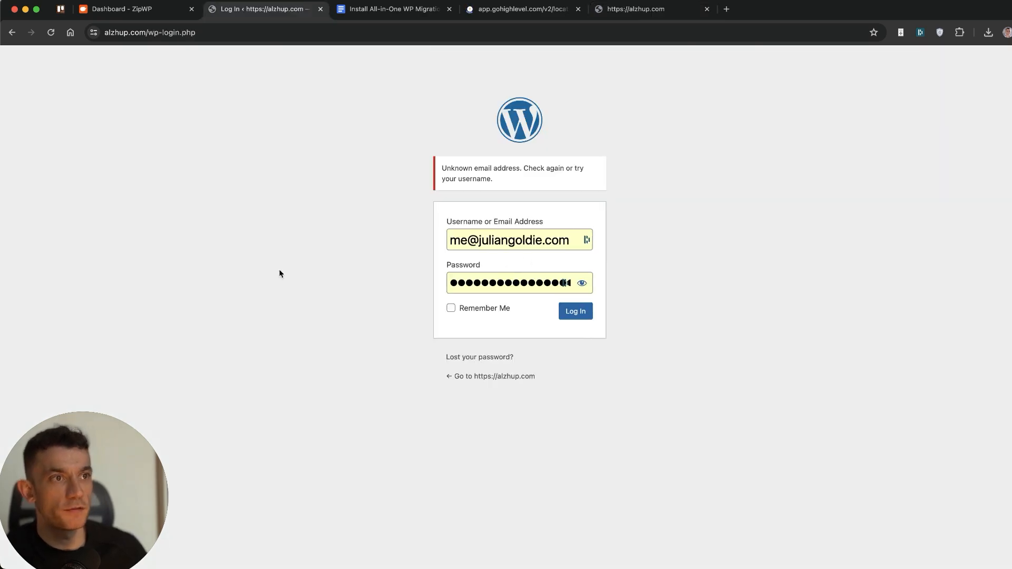
pyautogui.moveTo(225, 201)
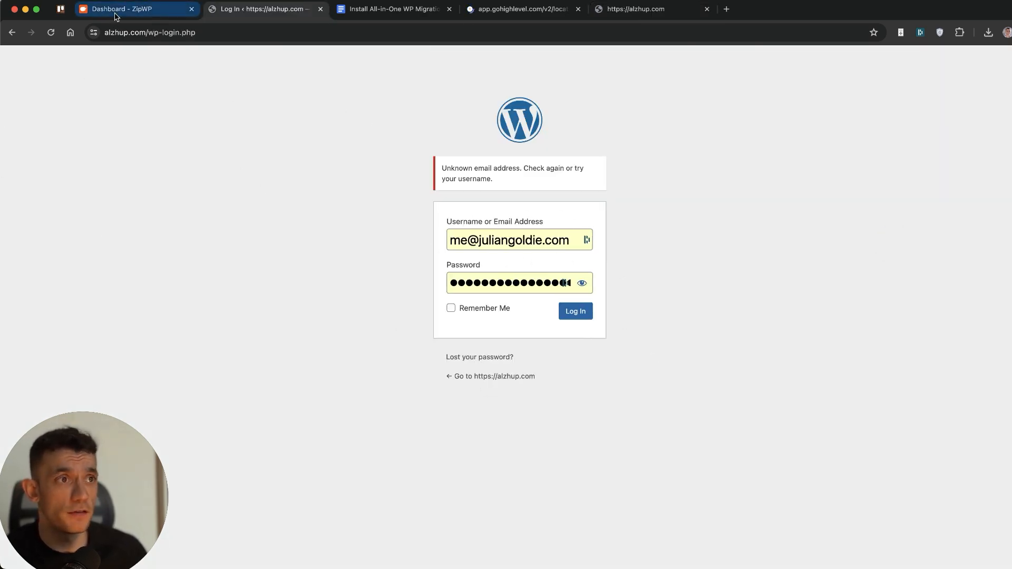
# - Open alzhup.com's WP Admin from the ZipWP All Sites list
pyautogui.click(120, 9)
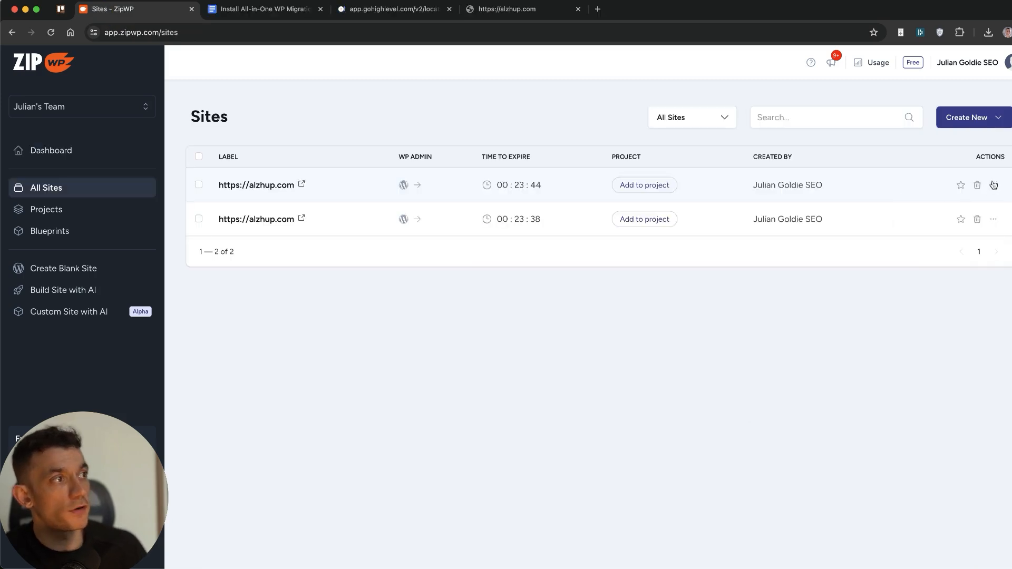
pyautogui.click(992, 185)
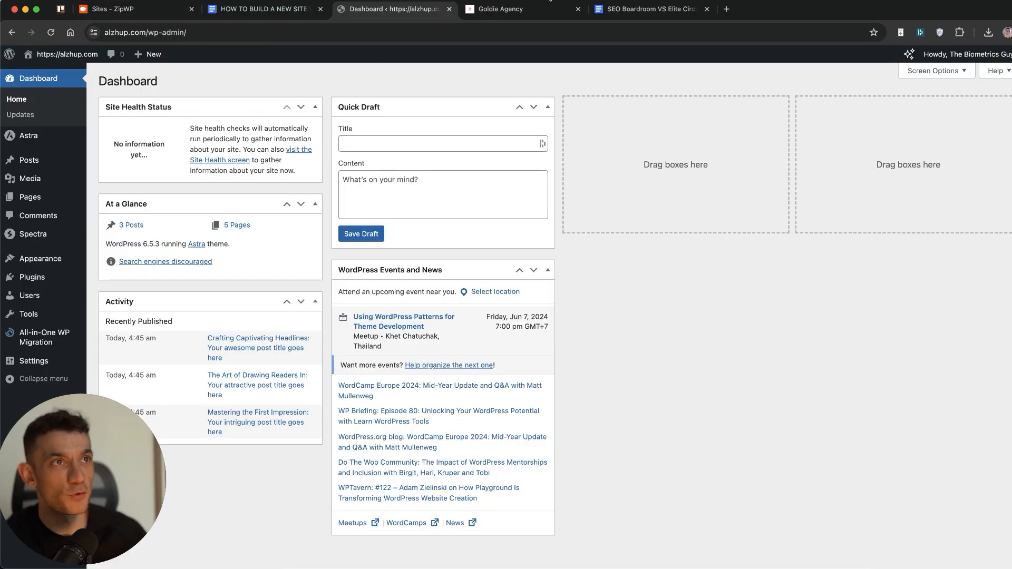
# - Add and save a '1 Click SEO Site' lesson with the guide's Google Doc URL
pyautogui.click(261, 9)
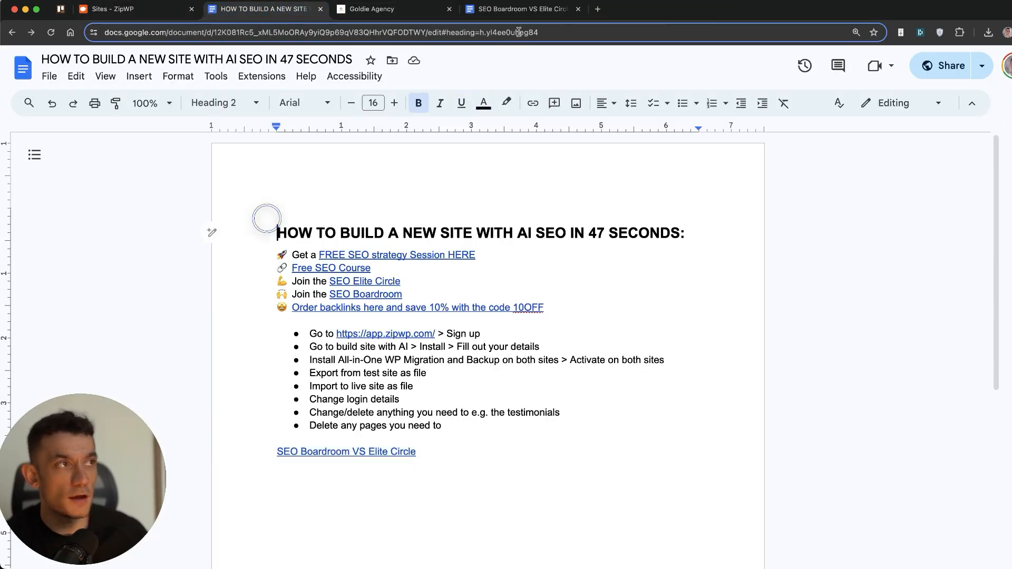
pyautogui.click(377, 9)
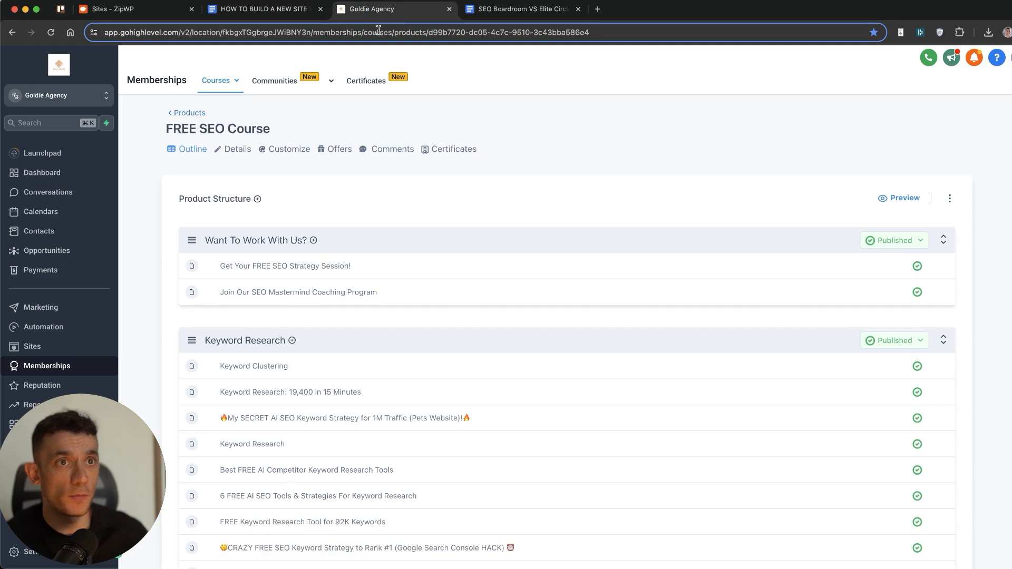
pyautogui.scroll(-3)
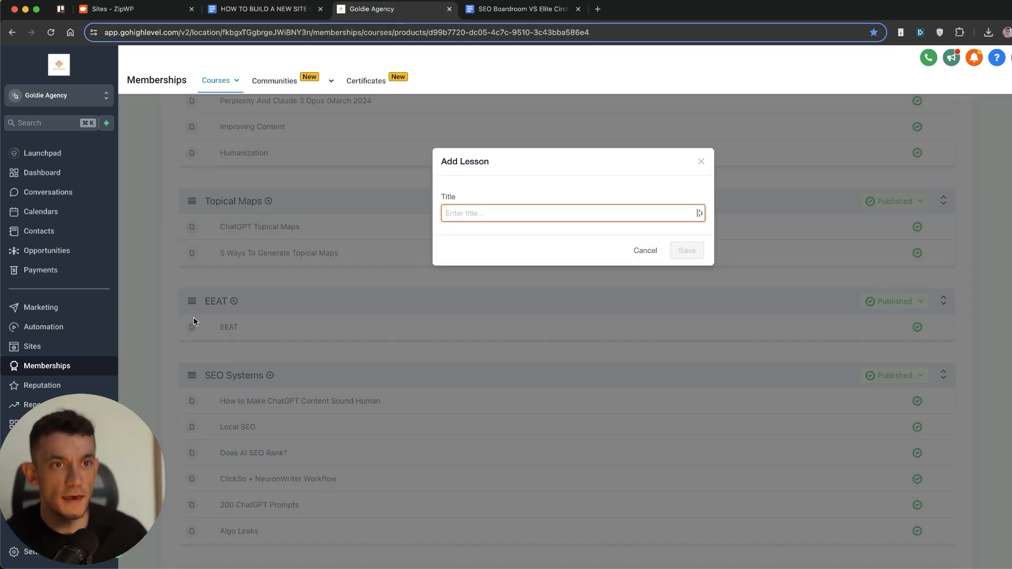
pyautogui.moveTo(512, 115)
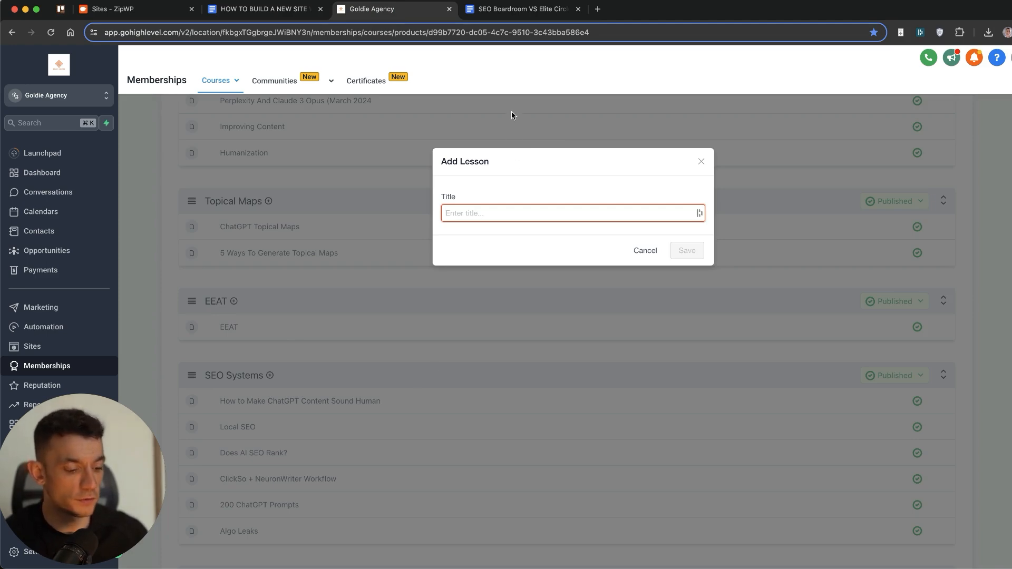
pyautogui.click(686, 250)
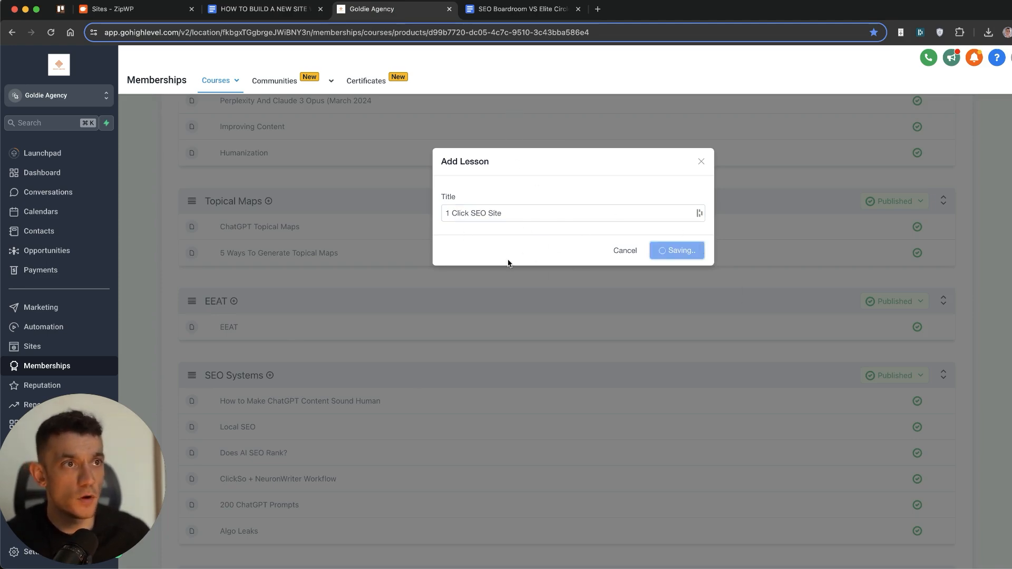
pyautogui.click(676, 250)
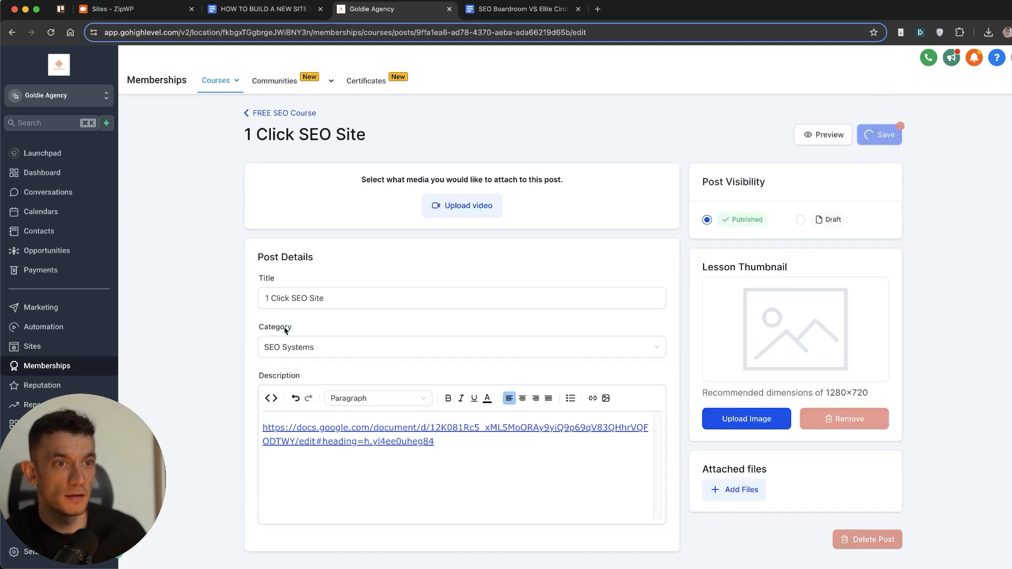
pyautogui.click(880, 135)
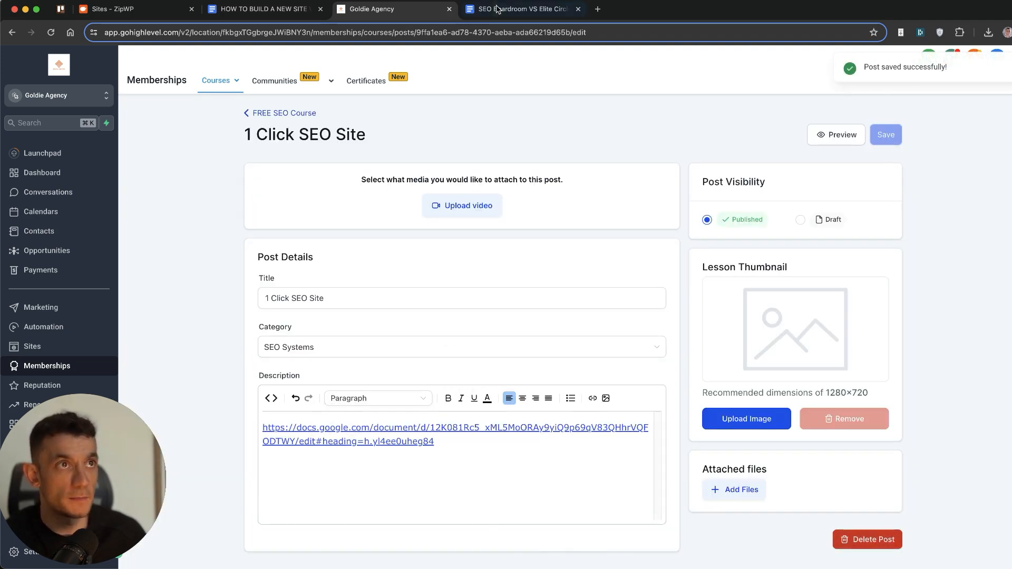
# - Review the SEO Boardroom VS Elite Circle table, then follow a link in HOW TO BUILD A NEW SITE
pyautogui.click(520, 9)
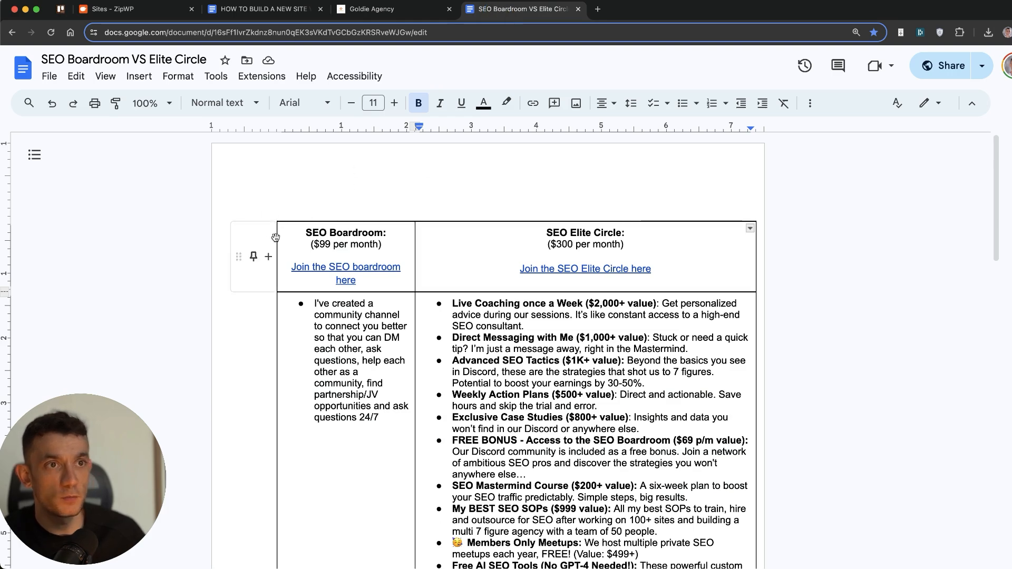
pyautogui.moveTo(499, 289)
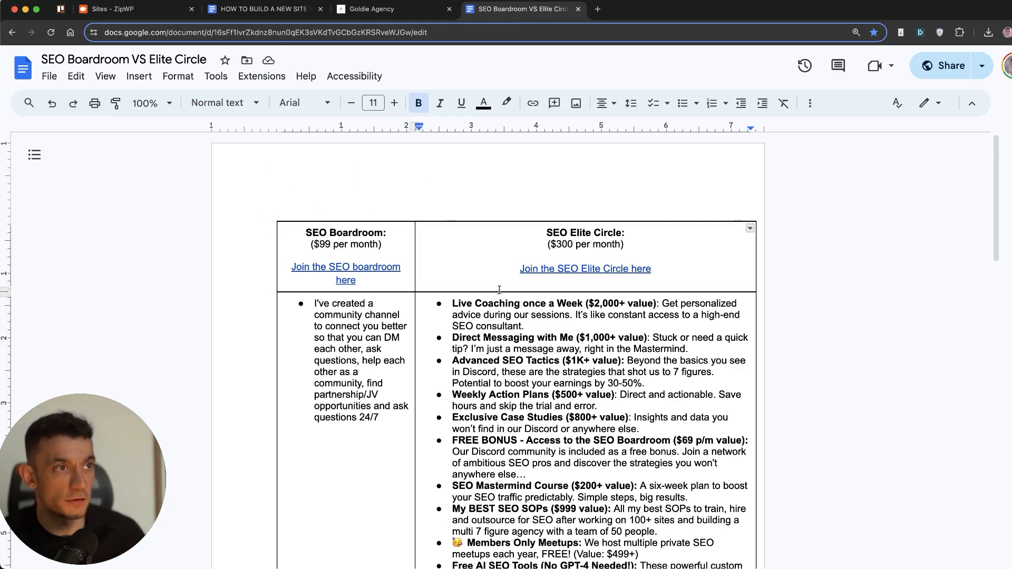
pyautogui.click(262, 9)
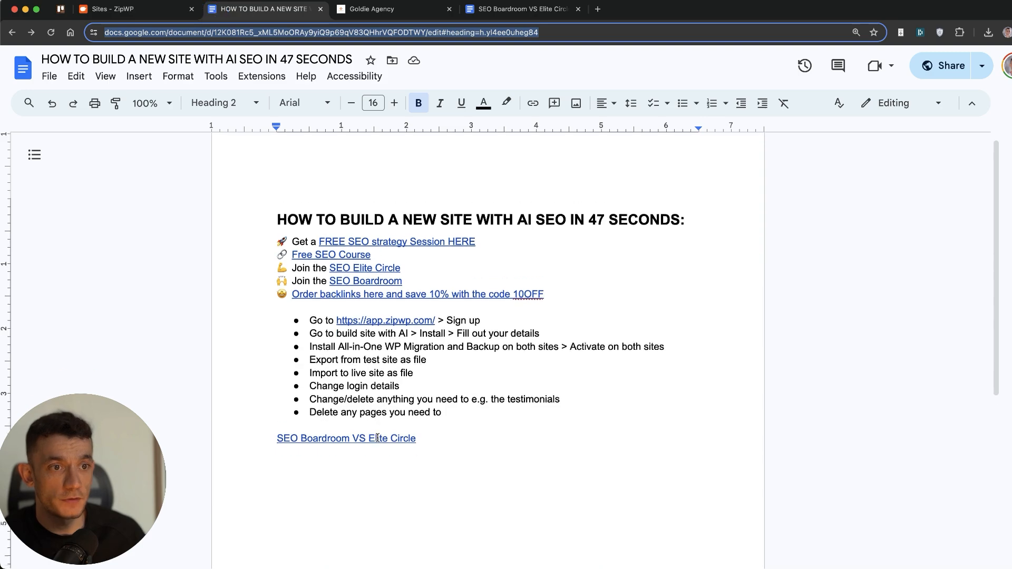
pyautogui.click(364, 424)
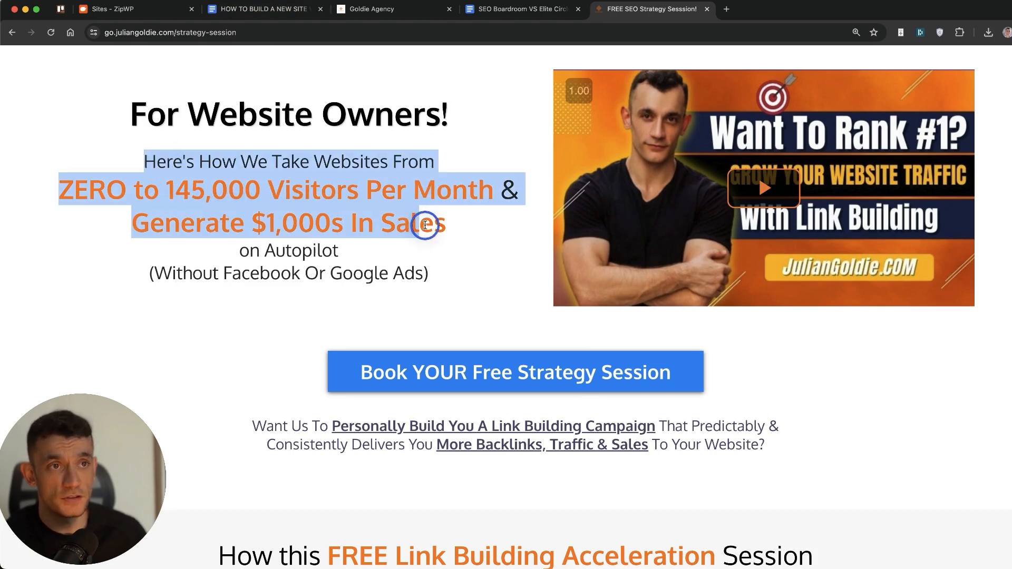
pyautogui.scroll(-3)
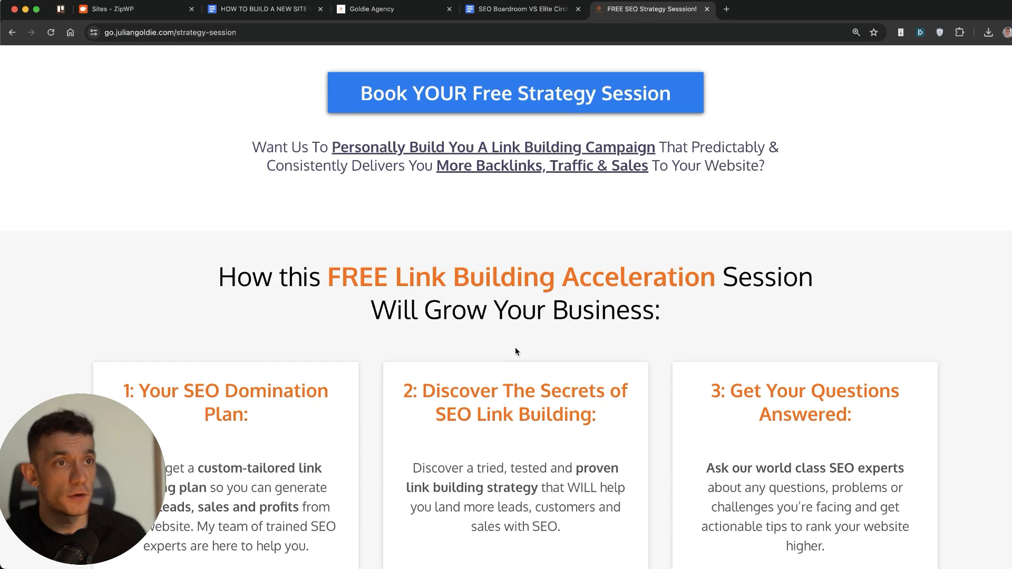
pyautogui.scroll(-3)
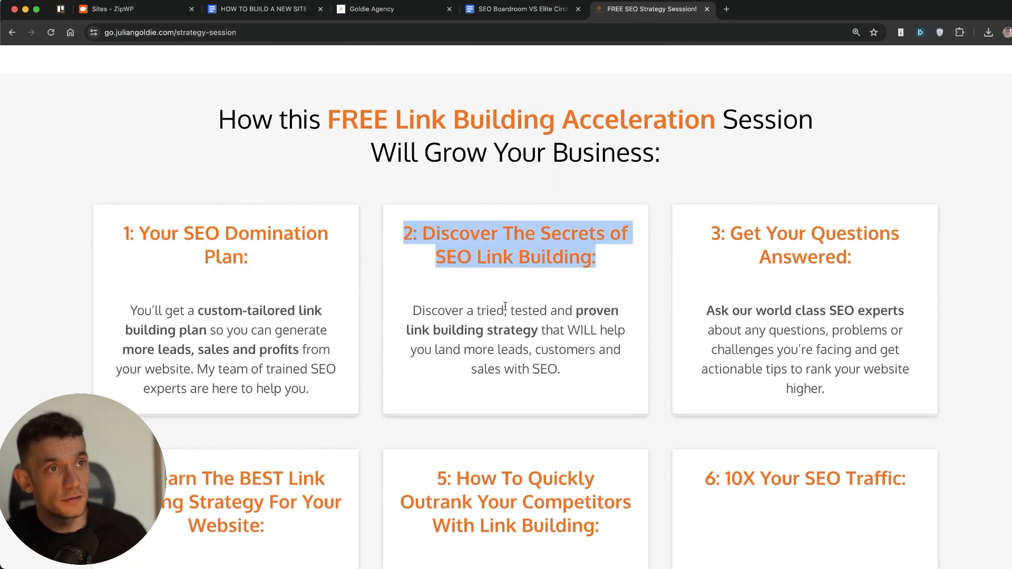
pyautogui.scroll(-3)
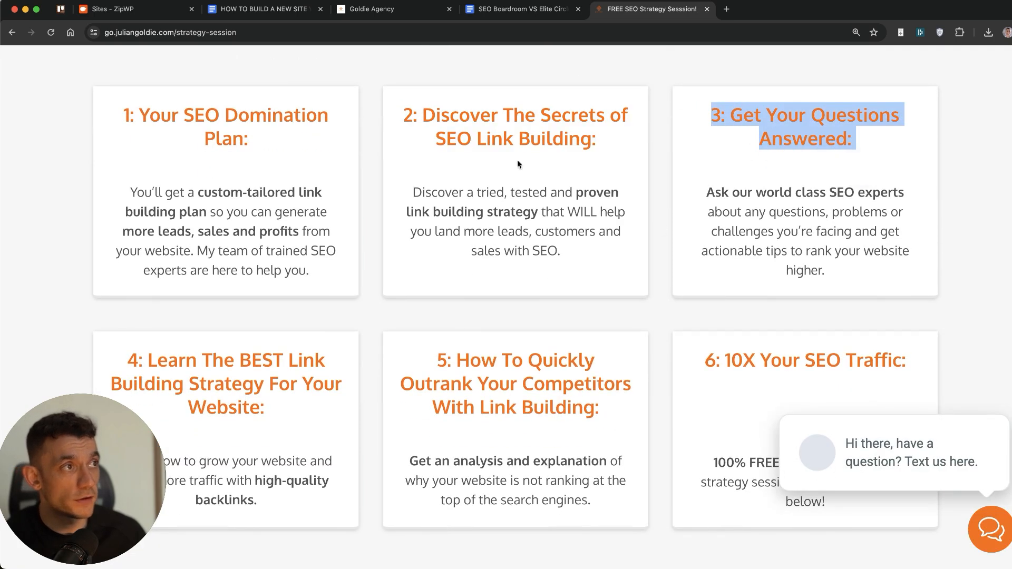
pyautogui.scroll(-3)
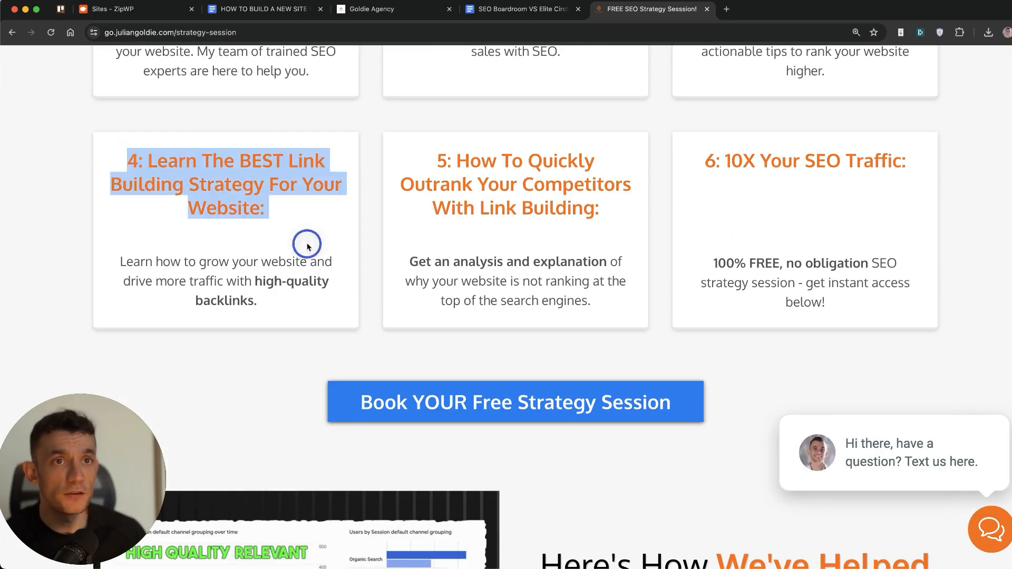
pyautogui.scroll(3)
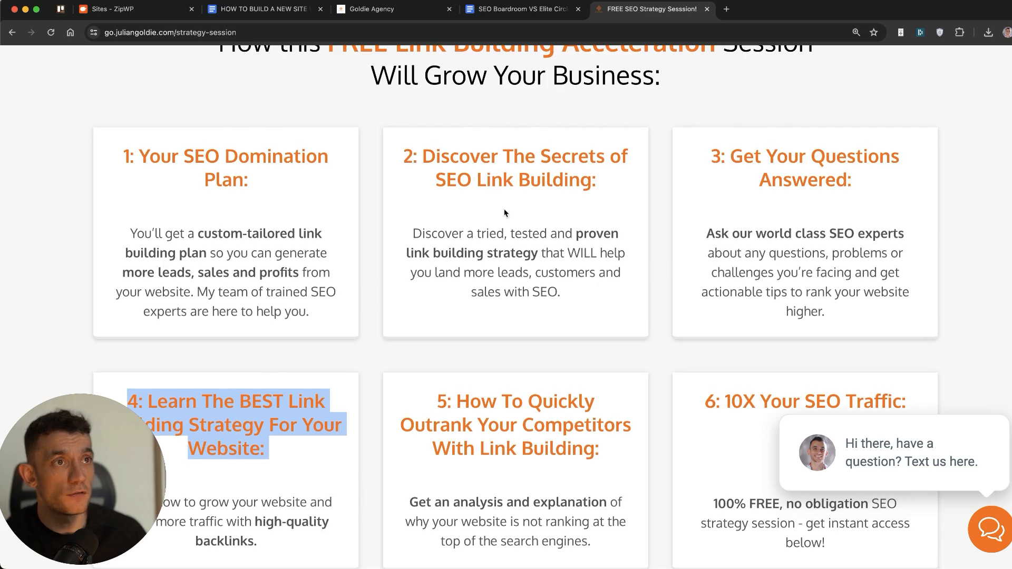
pyautogui.scroll(3)
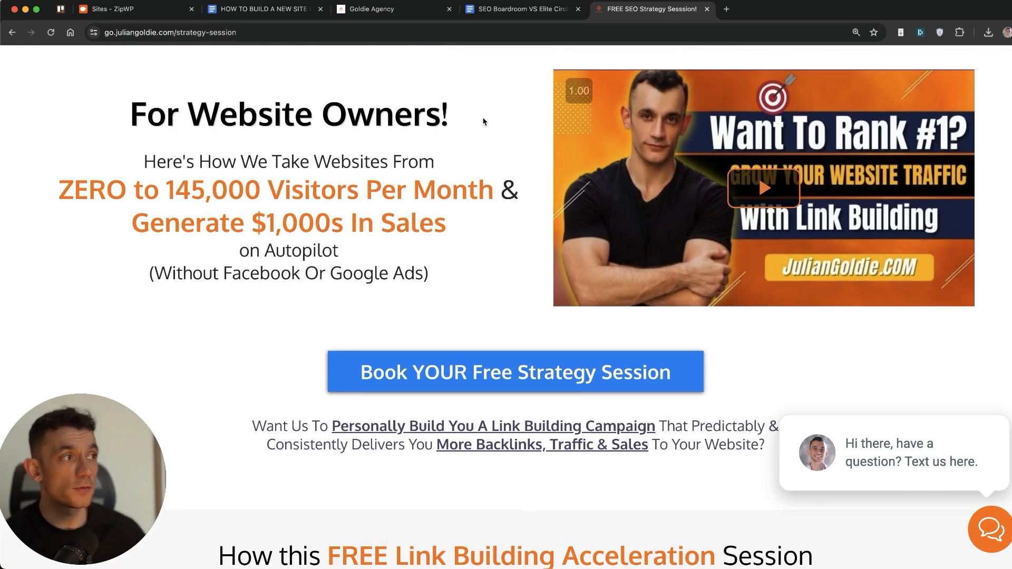